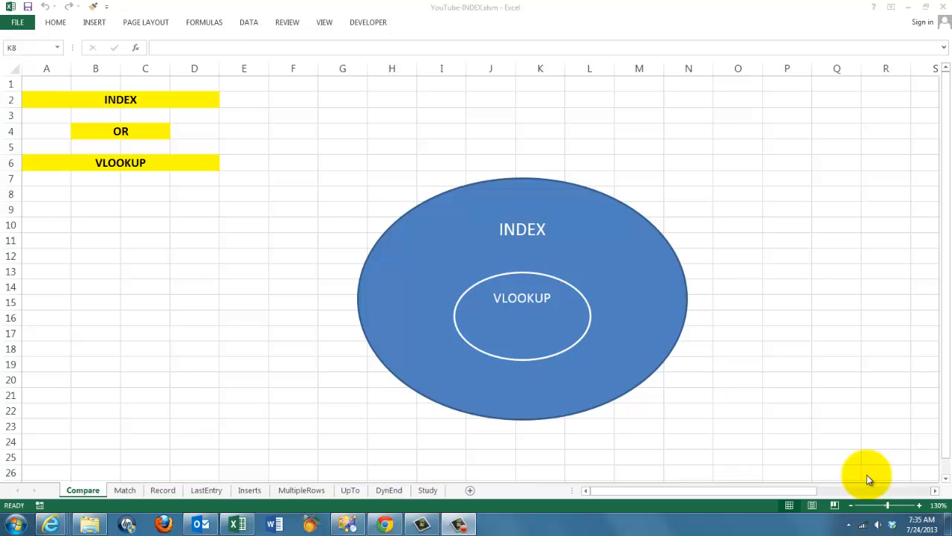
pyautogui.moveTo(574, 247)
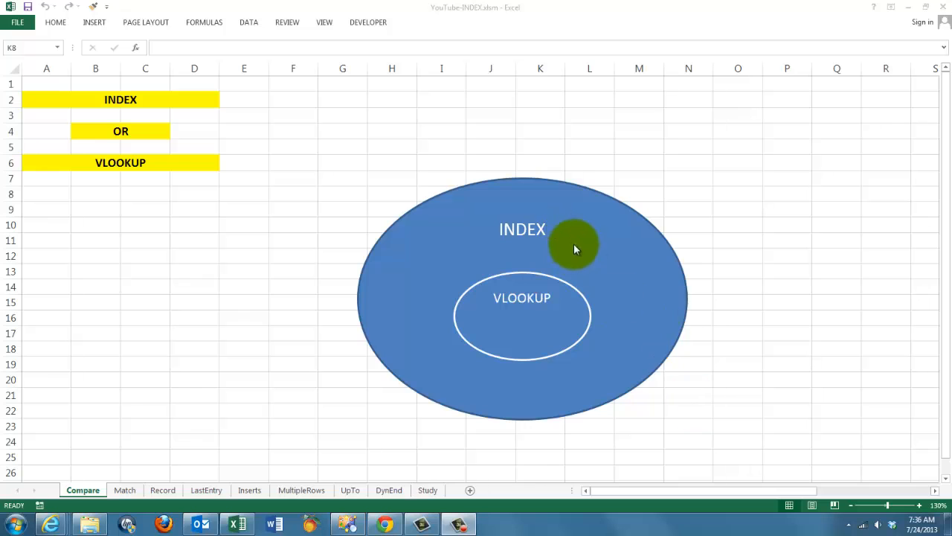
pyautogui.moveTo(570, 289)
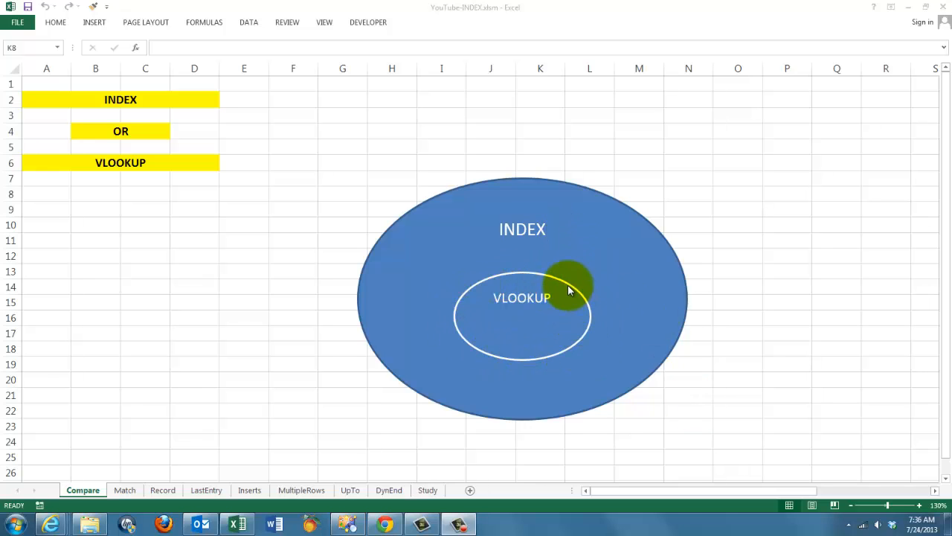
pyautogui.moveTo(643, 498)
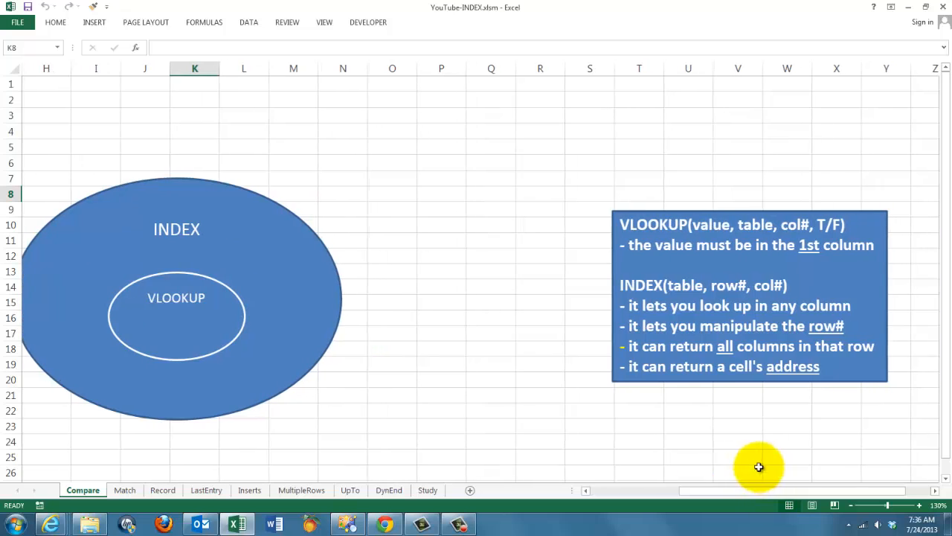
pyautogui.moveTo(775, 255)
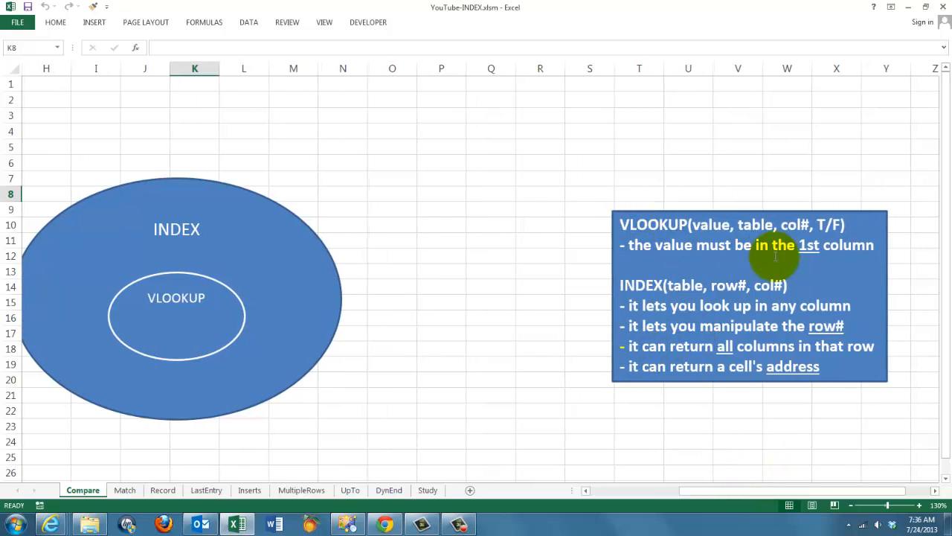
pyautogui.moveTo(777, 285)
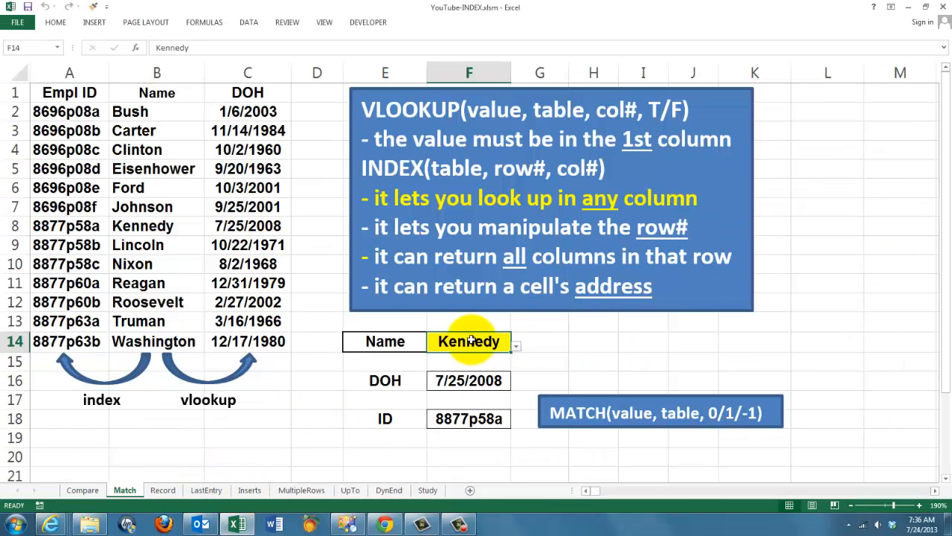
pyautogui.moveTo(516, 350)
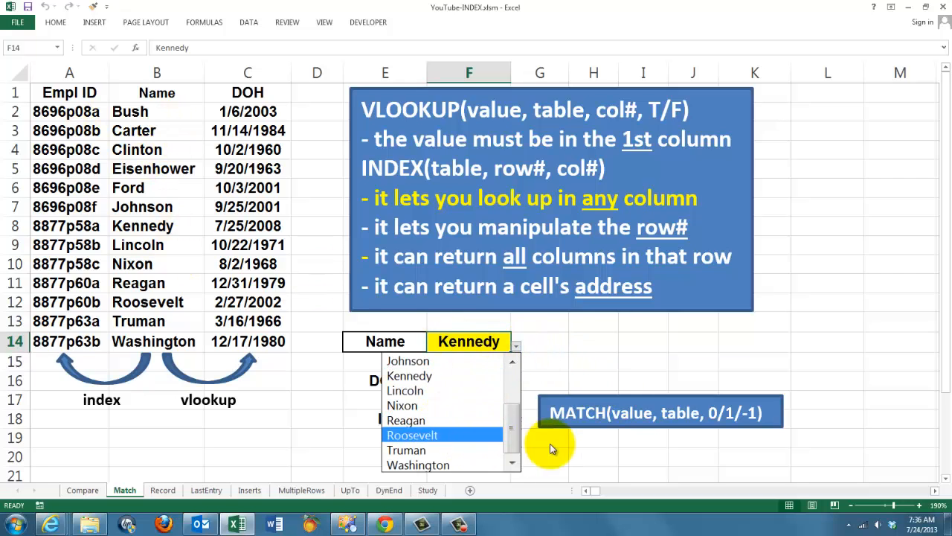
# - Pick Reagan in F14, then review F16's hire-date VLOOKUP arguments without changing them
pyautogui.click(406, 420)
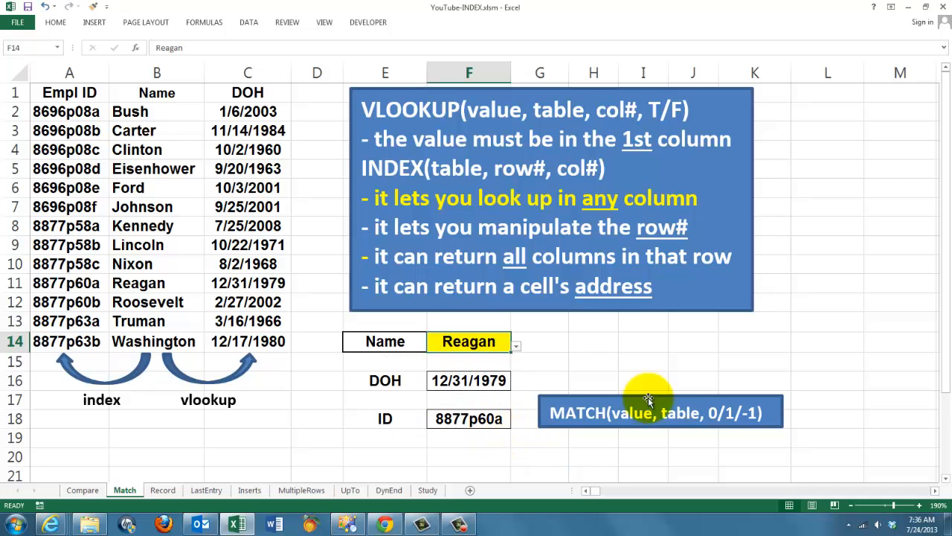
pyautogui.moveTo(141, 253)
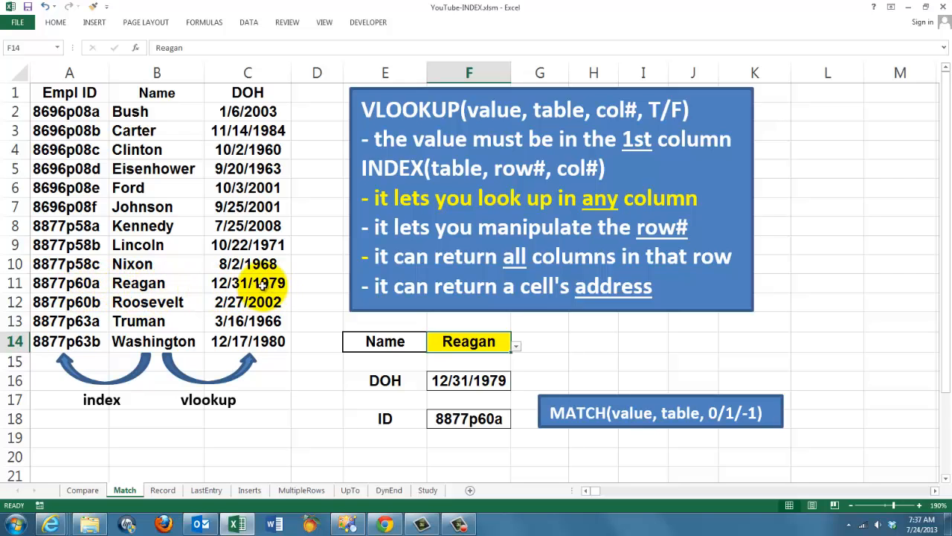
pyautogui.moveTo(447, 400)
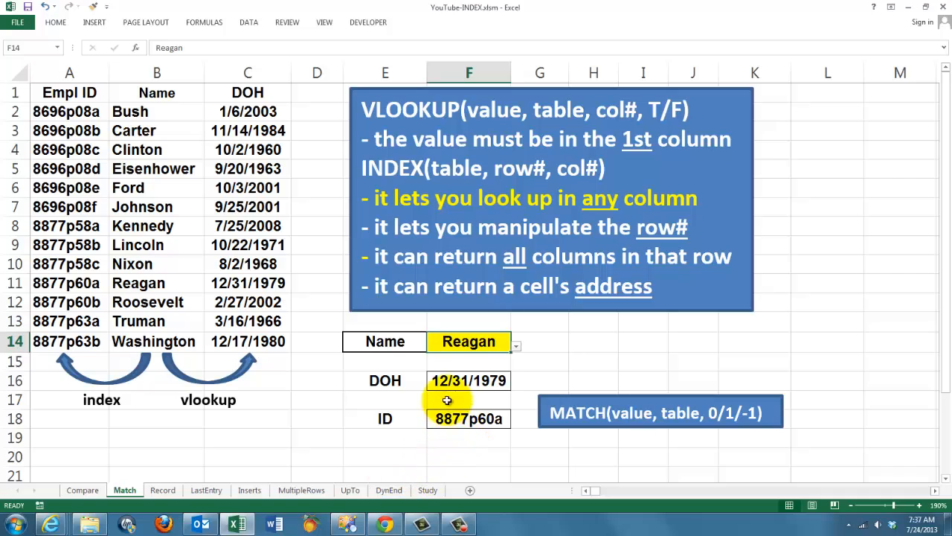
pyautogui.click(468, 380)
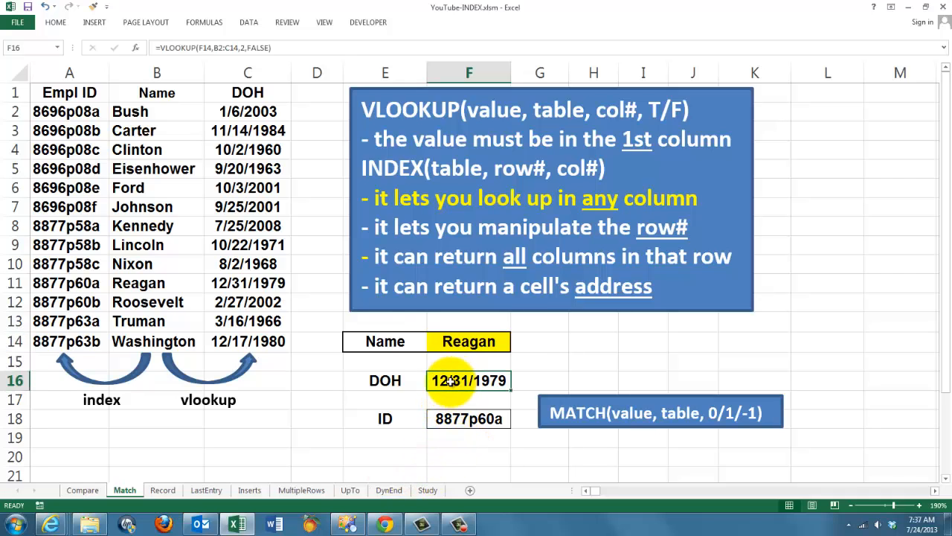
pyautogui.moveTo(137, 48)
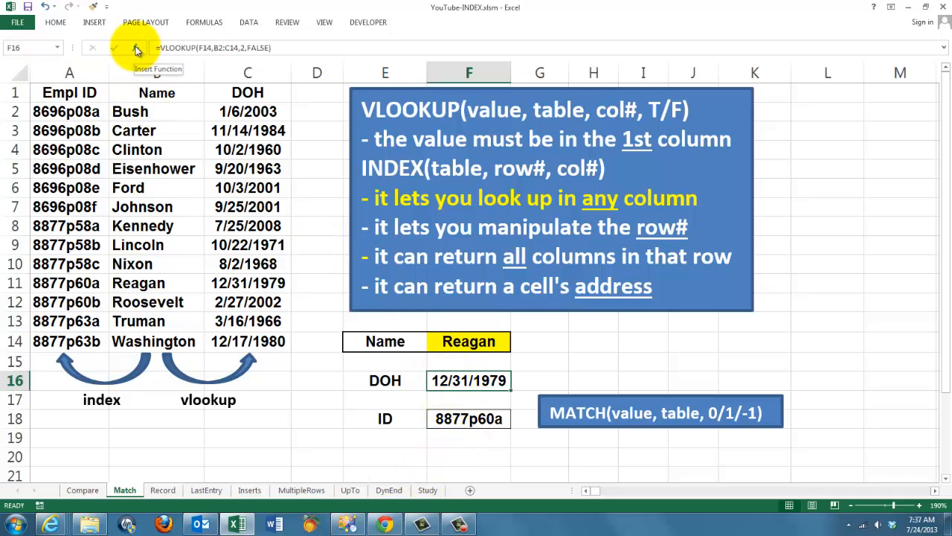
pyautogui.click(137, 48)
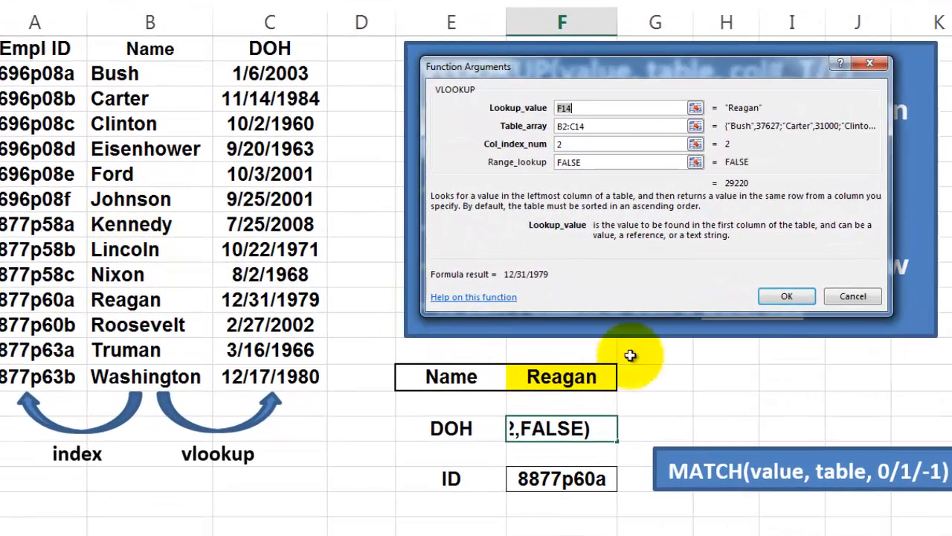
pyautogui.moveTo(560, 376)
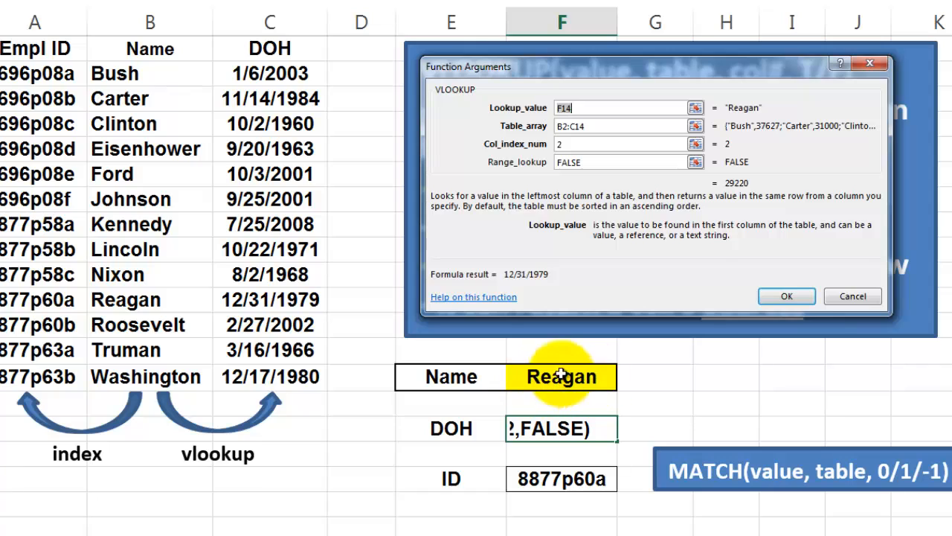
pyautogui.moveTo(557, 381)
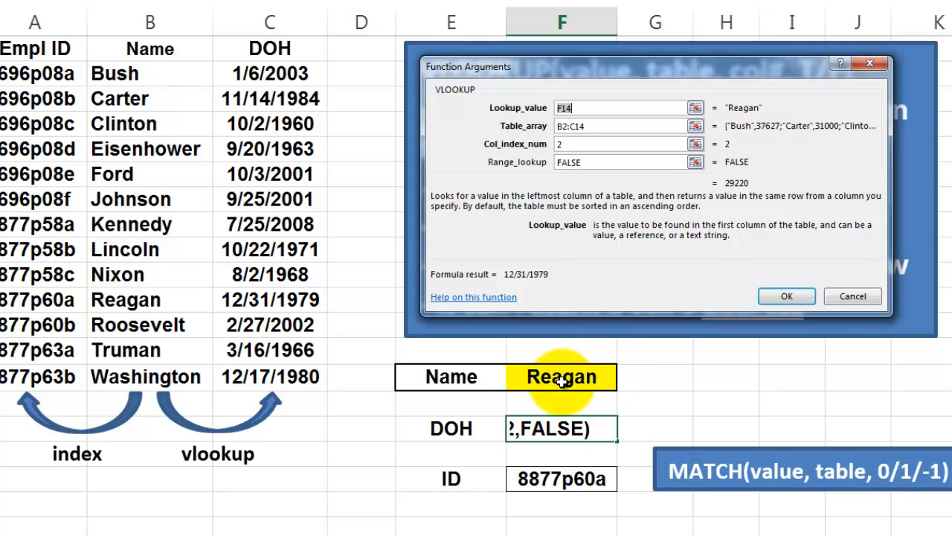
pyautogui.moveTo(111, 73)
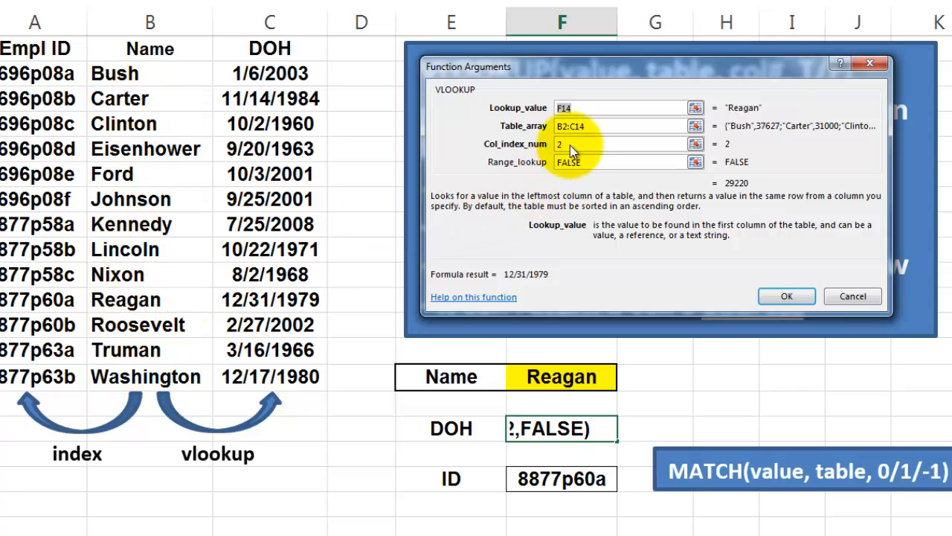
pyautogui.moveTo(496, 164)
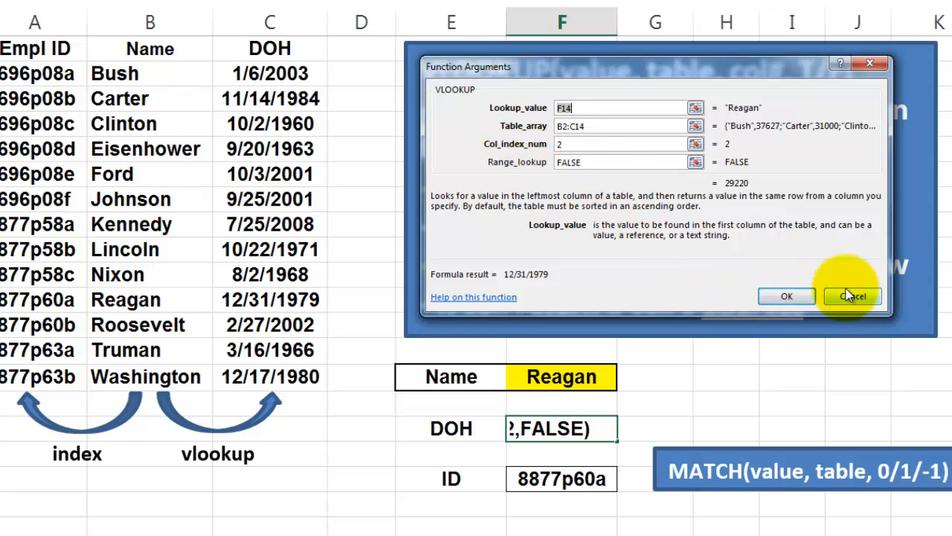
pyautogui.click(786, 296)
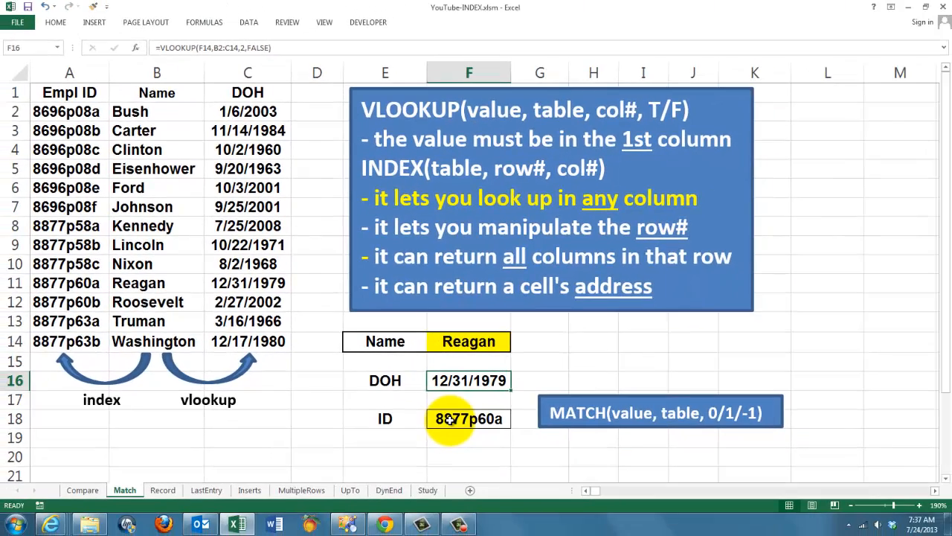
# - Review the ID cell's array-form INDEX/MATCH formula returning row 10, 8877p60a
pyautogui.click(468, 418)
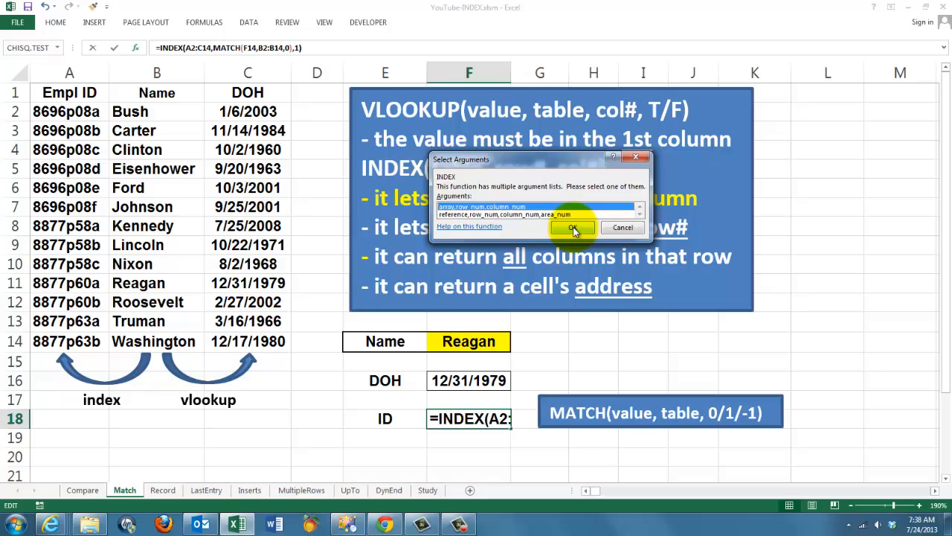
pyautogui.click(573, 227)
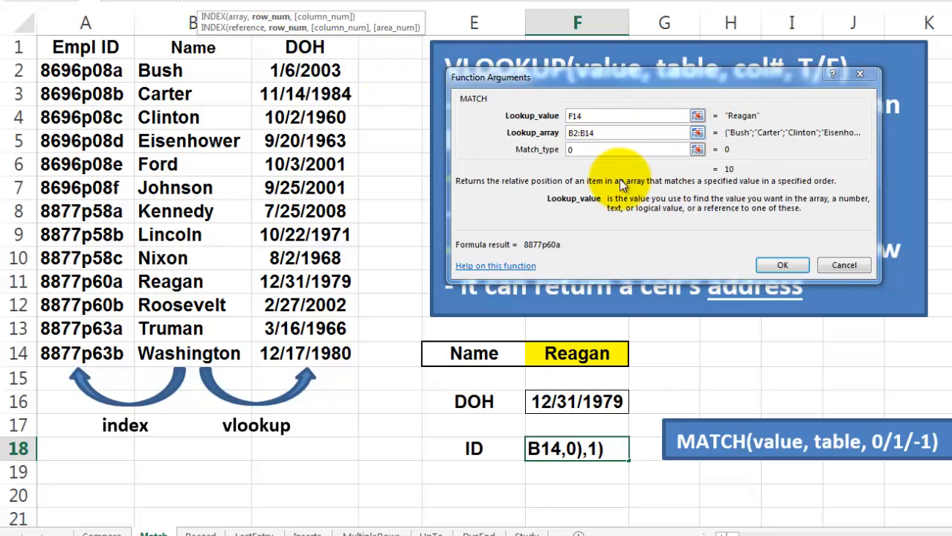
pyautogui.moveTo(573, 338)
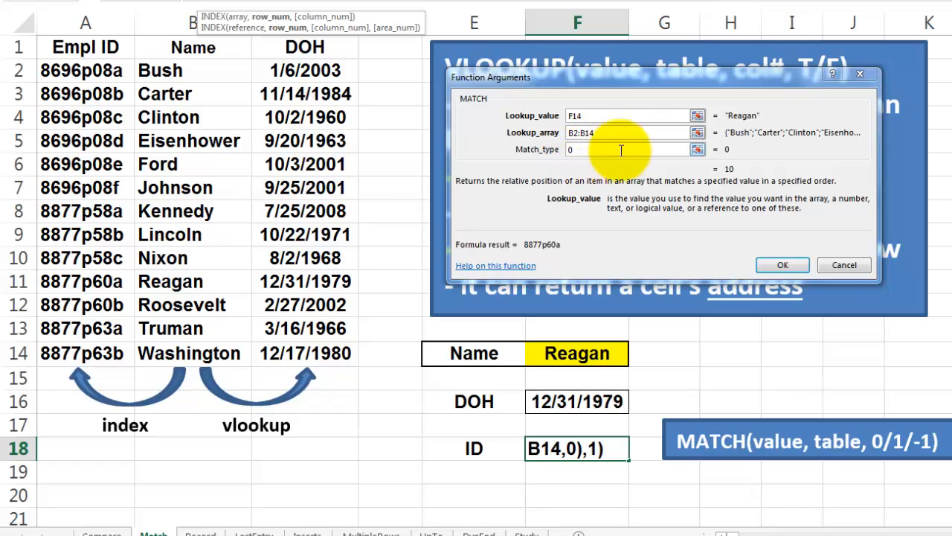
pyautogui.moveTo(733, 175)
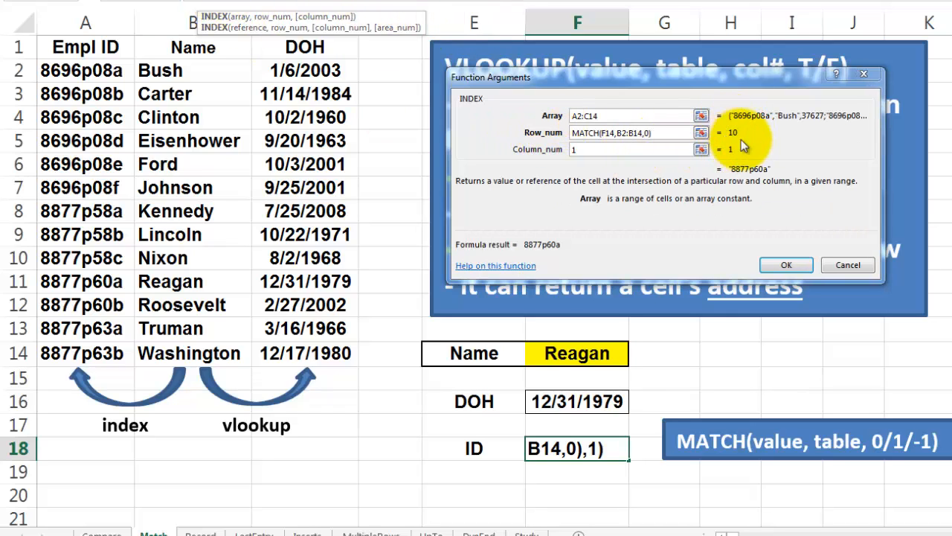
pyautogui.click(633, 149)
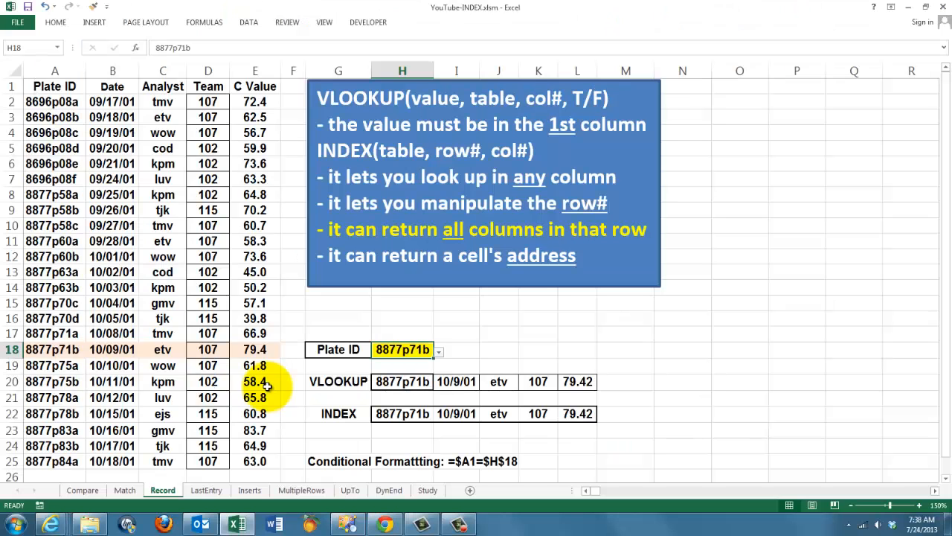
pyautogui.moveTo(446, 238)
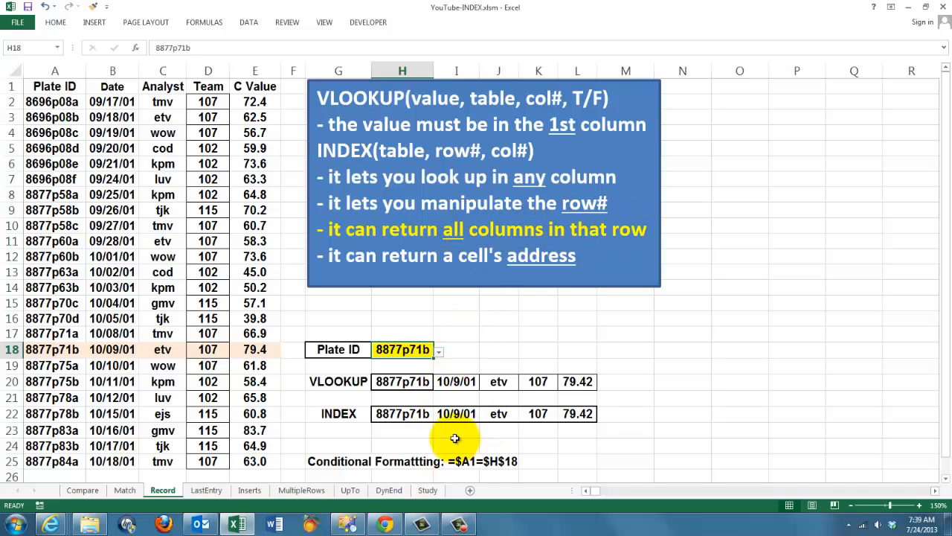
pyautogui.moveTo(402, 349)
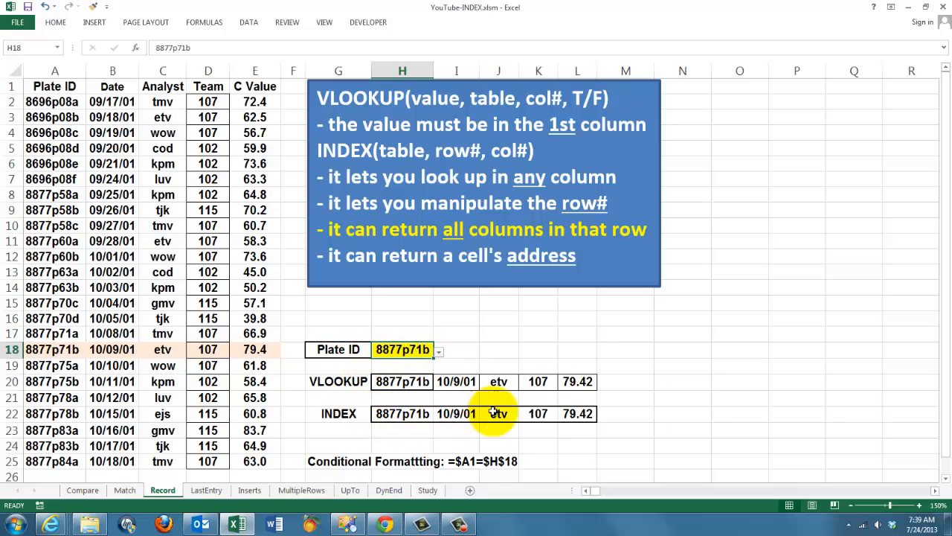
pyautogui.moveTo(563, 414)
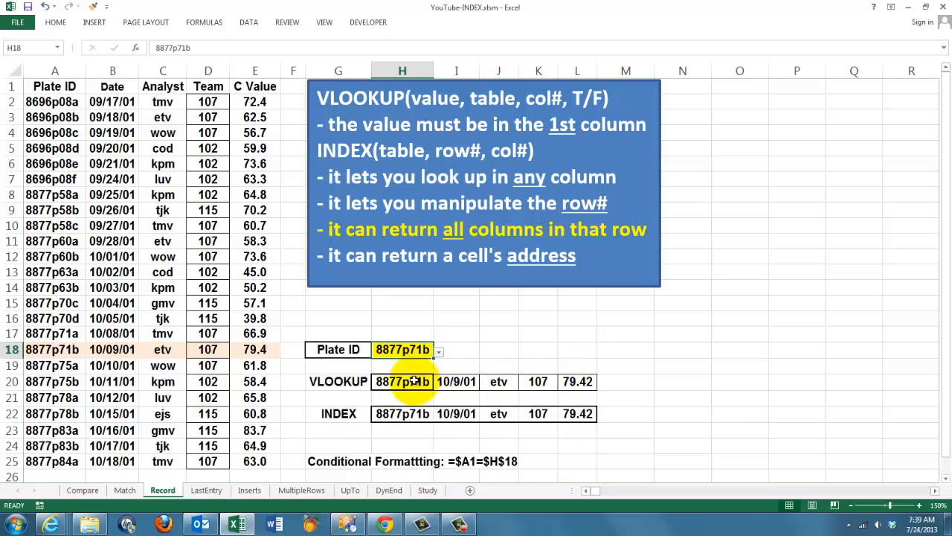
pyautogui.moveTo(401, 382)
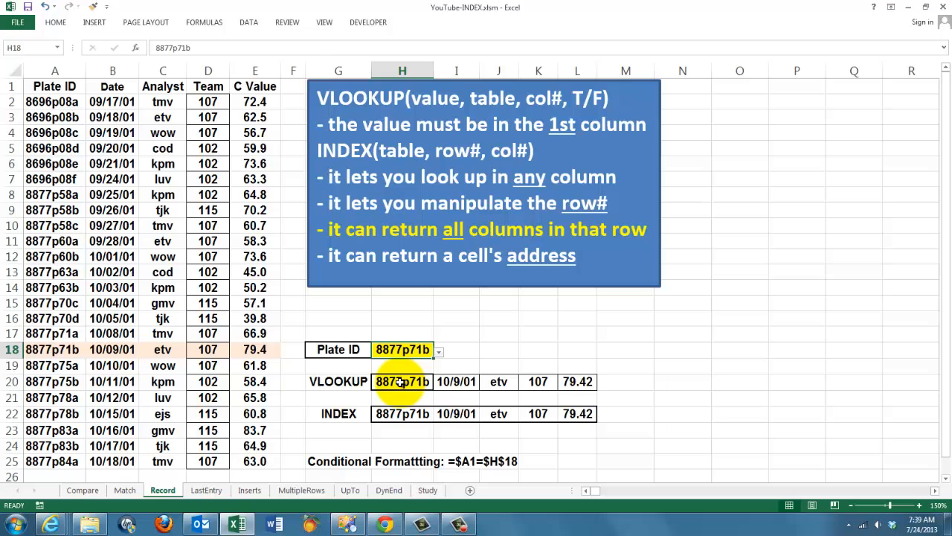
# - Review H20's VLOOKUP arguments, with COLUMN(A1) as column number, returning 8877p71b
pyautogui.click(403, 381)
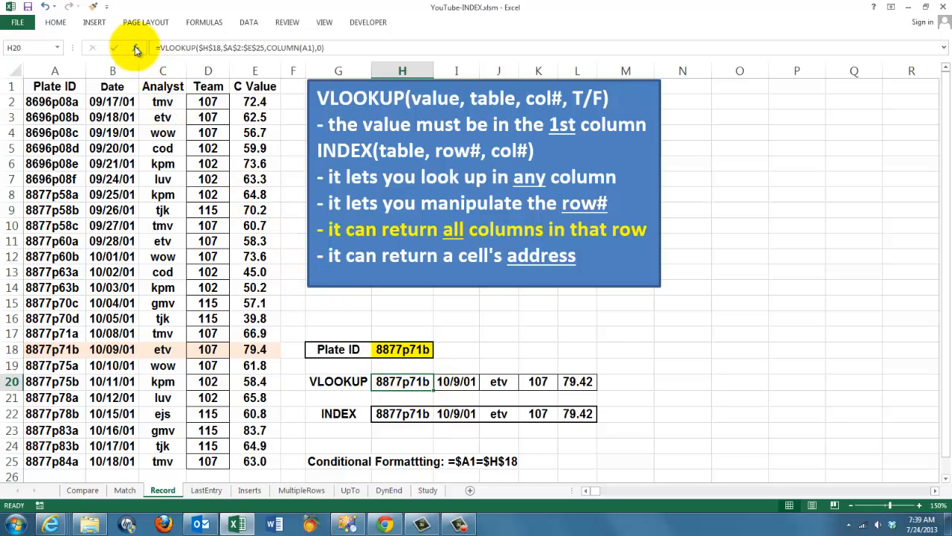
pyautogui.click(137, 47)
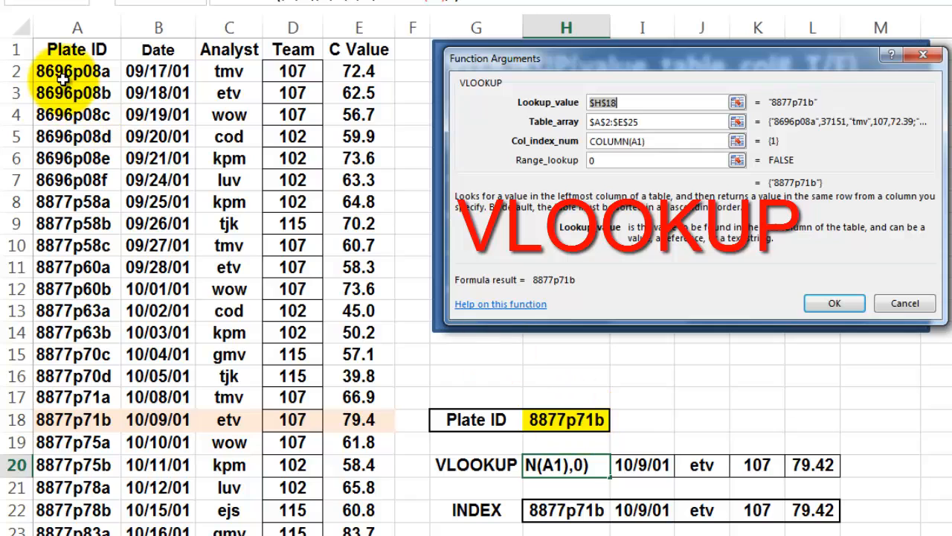
pyautogui.moveTo(420, 463)
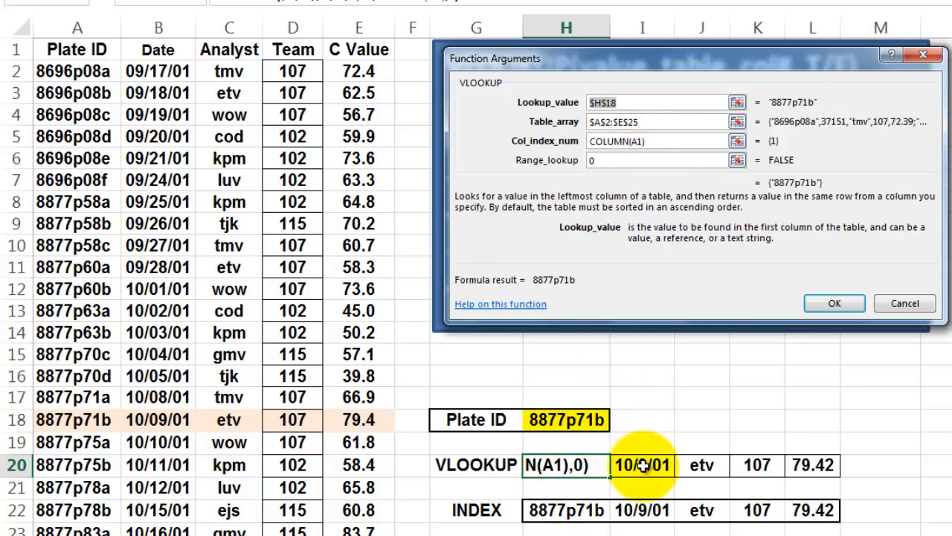
pyautogui.click(701, 464)
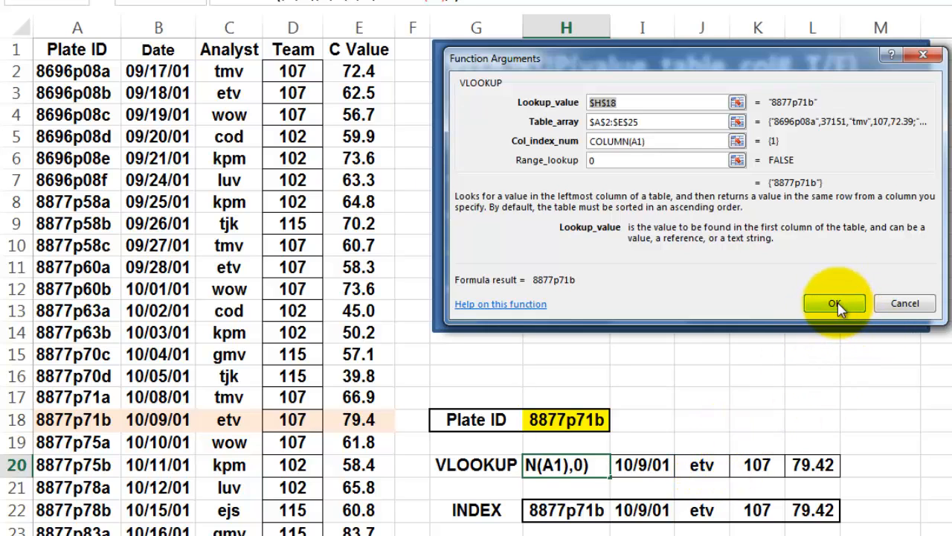
pyautogui.click(833, 303)
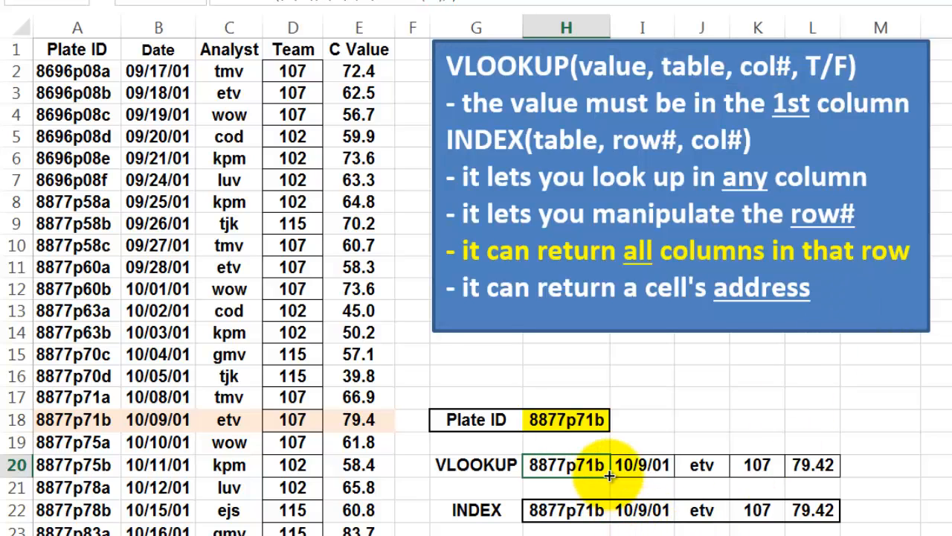
# - Re-enter H22:L22's INDEX array formula on A2:E25 with MATCH(H18,A2:A25,0) and column 0
pyautogui.click(812, 465)
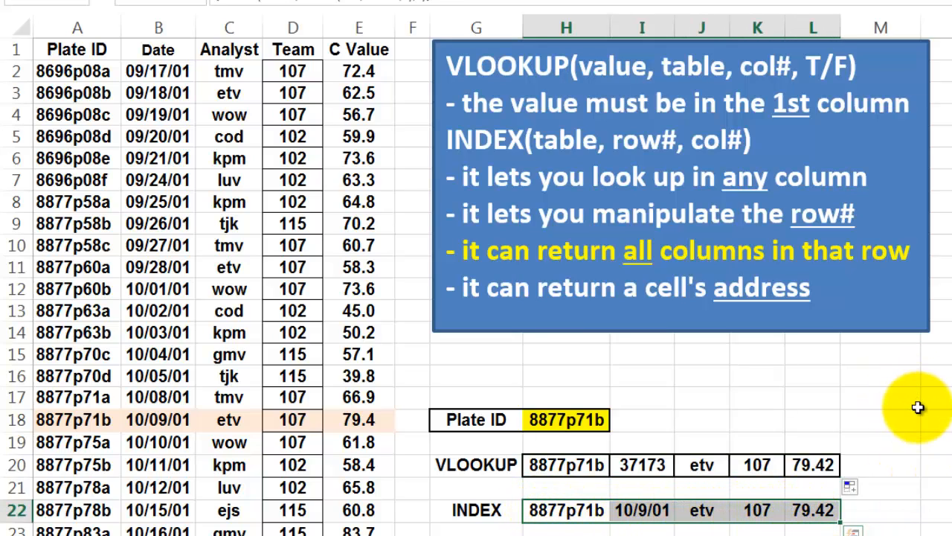
pyautogui.moveTo(179, 4)
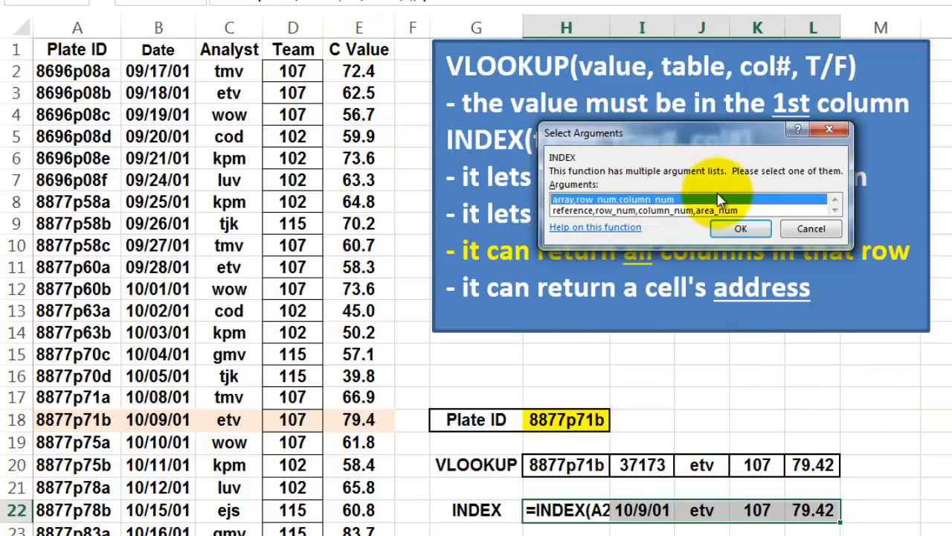
pyautogui.click(740, 229)
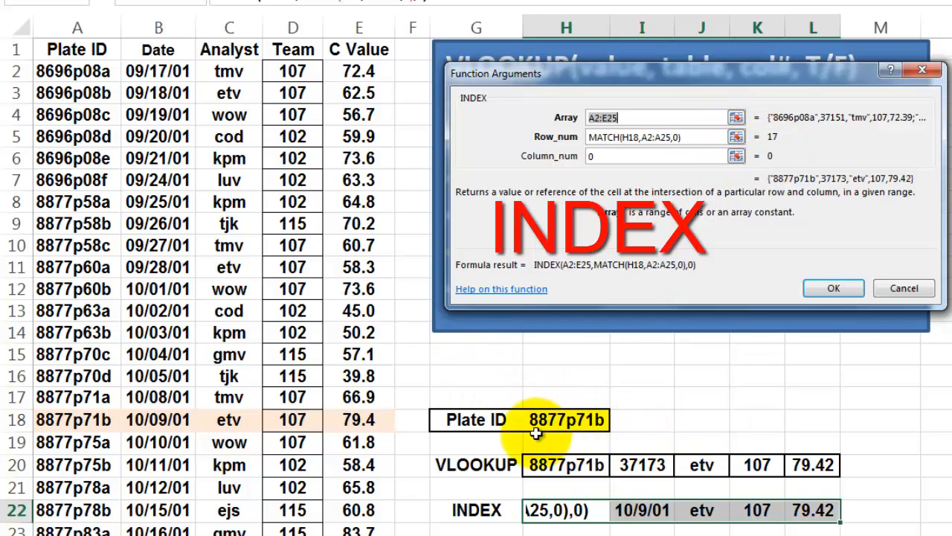
pyautogui.moveTo(156, 487)
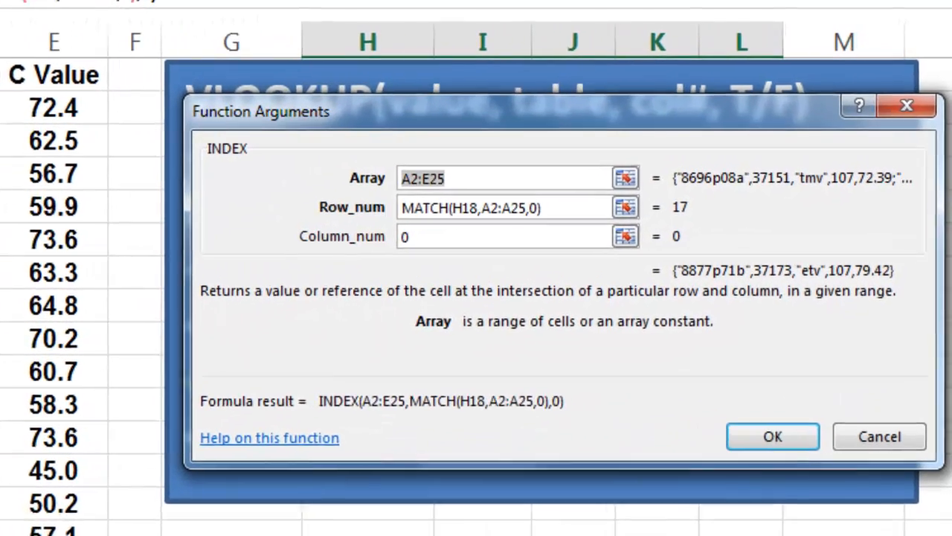
pyautogui.click(498, 236)
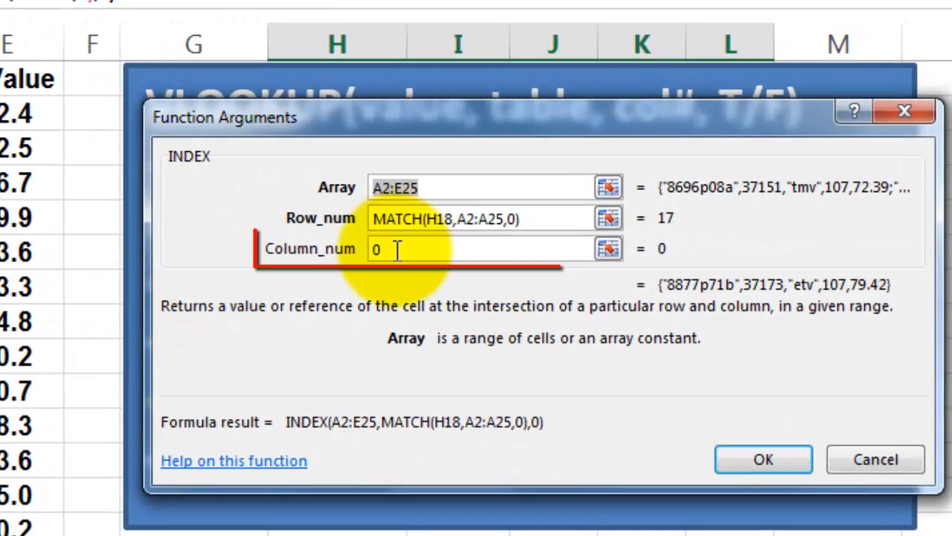
pyautogui.click(469, 248)
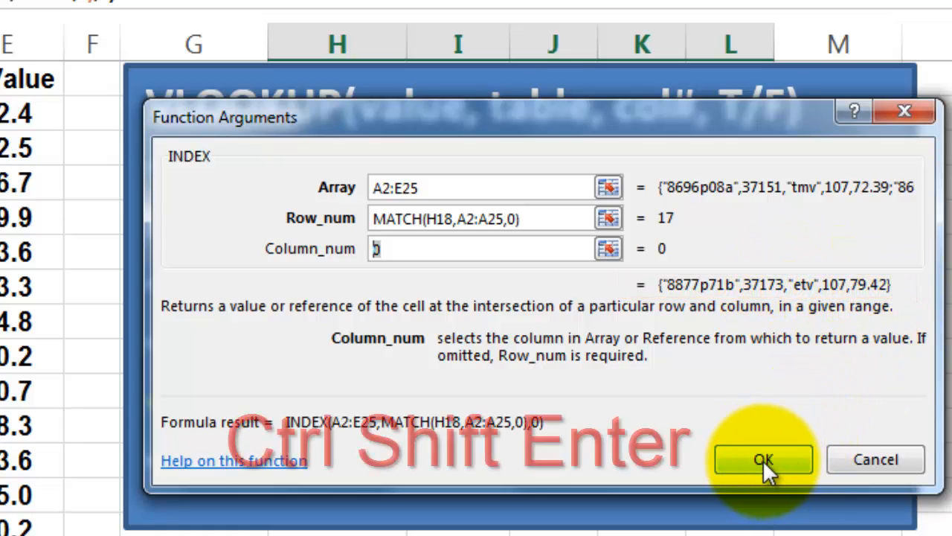
pyautogui.moveTo(749, 361)
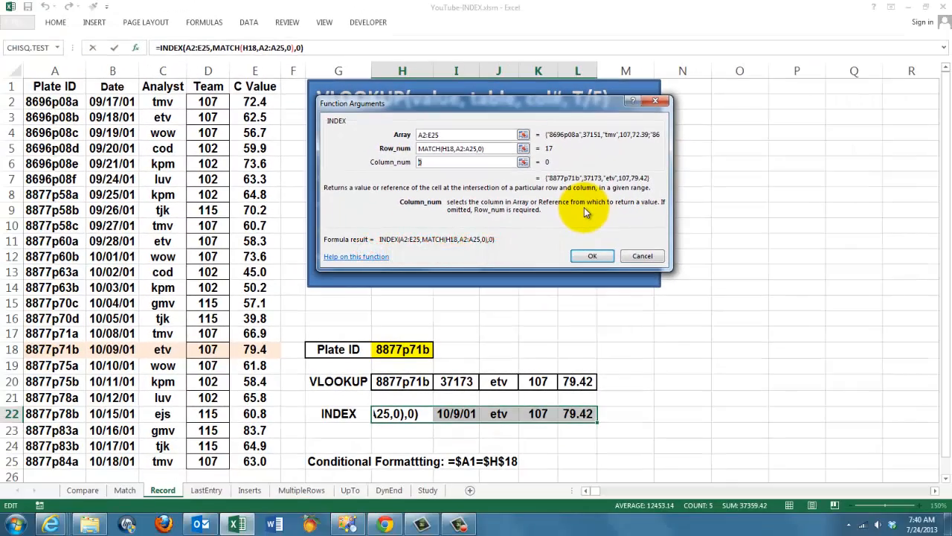
pyautogui.click(591, 255)
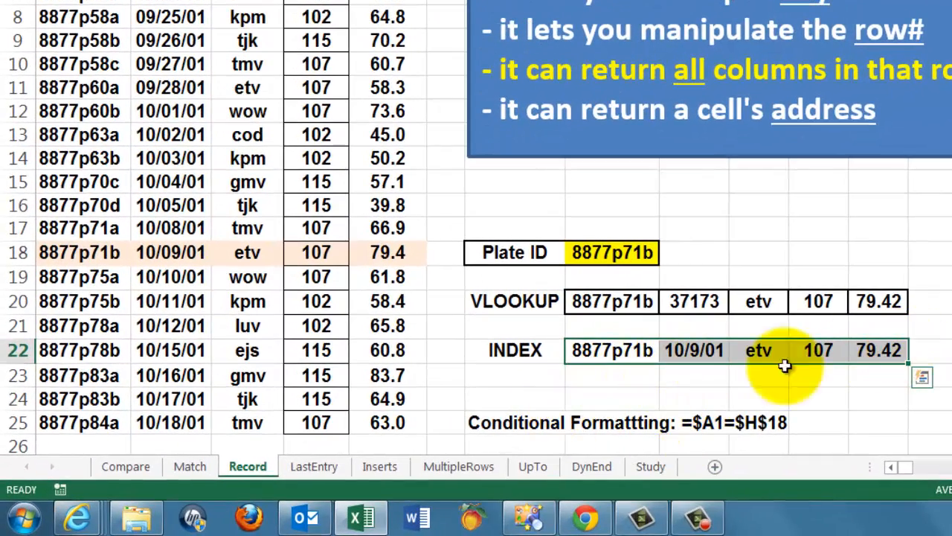
pyautogui.moveTo(484, 407)
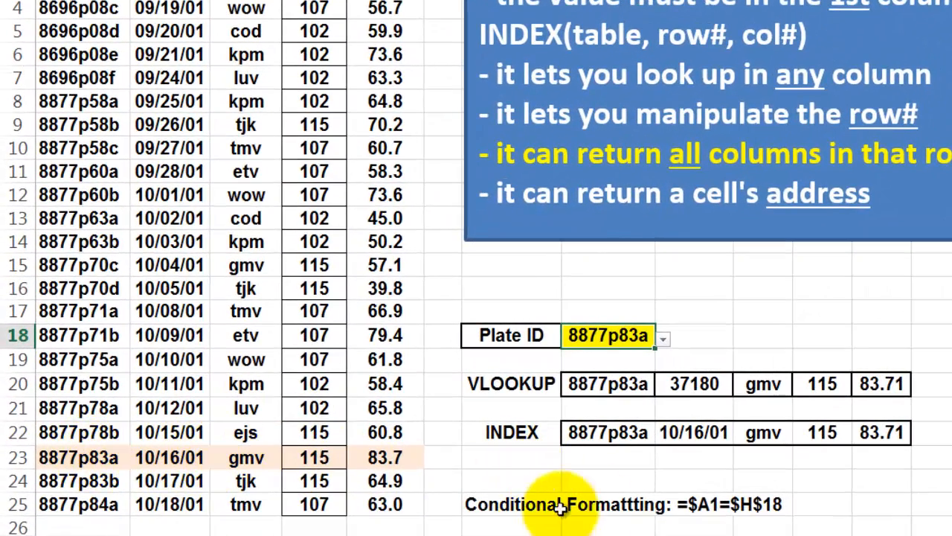
pyautogui.moveTo(674, 504)
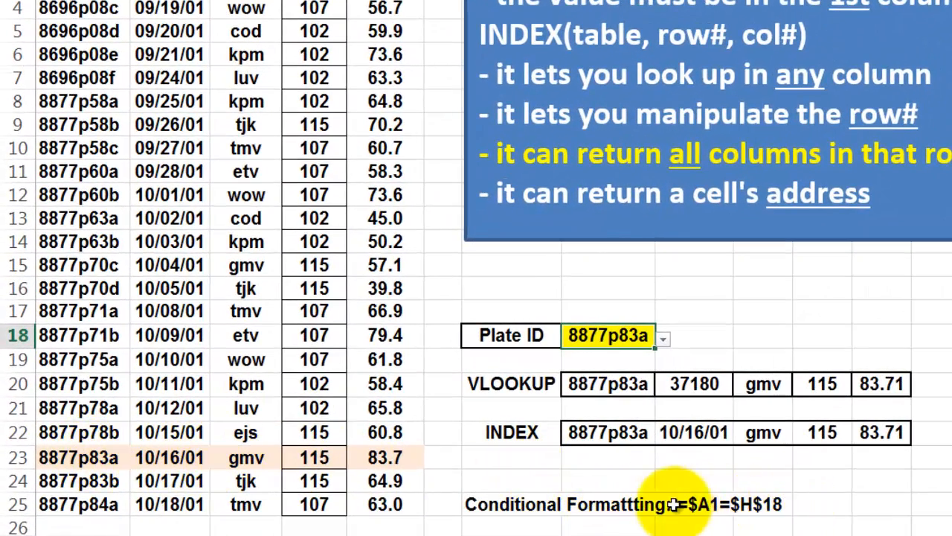
pyautogui.moveTo(803, 504)
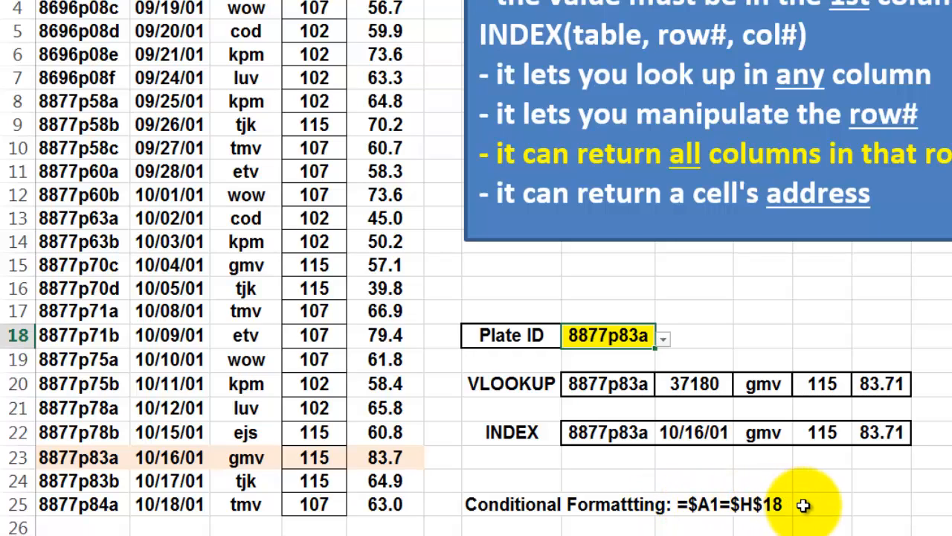
# - Choose 8877p83a as the Plate ID from the H18 dropdown
pyautogui.click(266, 522)
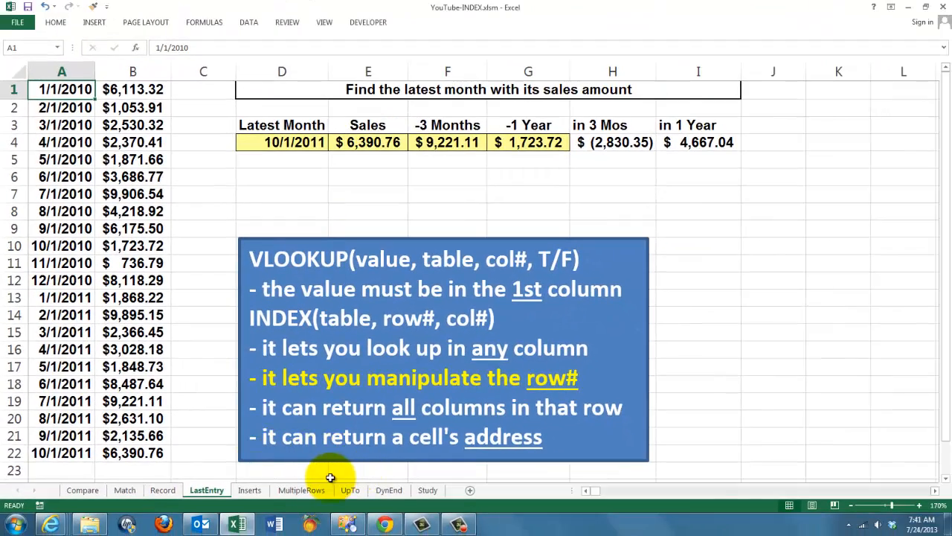
pyautogui.moveTo(566, 375)
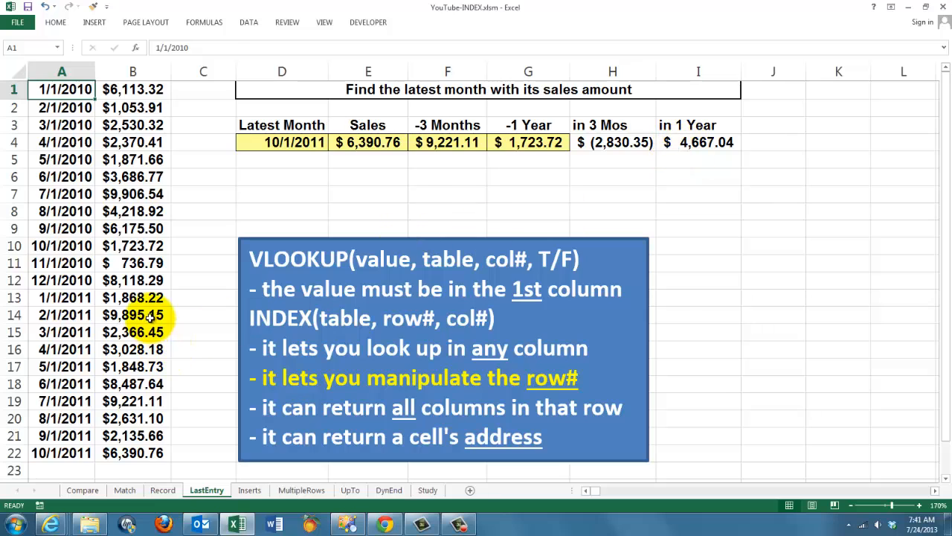
pyautogui.moveTo(233, 176)
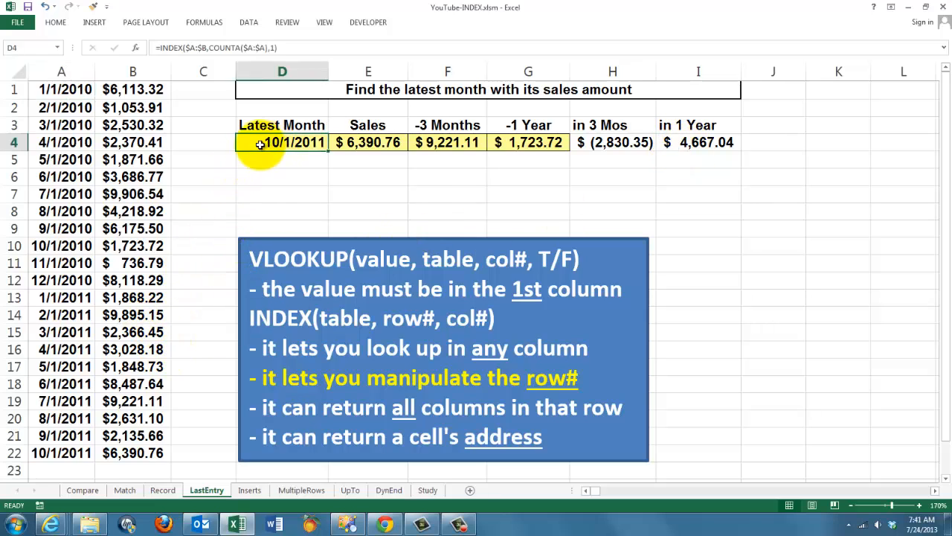
# - Review D4's =INDEX($A:$B,COUNTA($A:$A),1) arguments returning 10/1/2011, then cancel
pyautogui.click(136, 47)
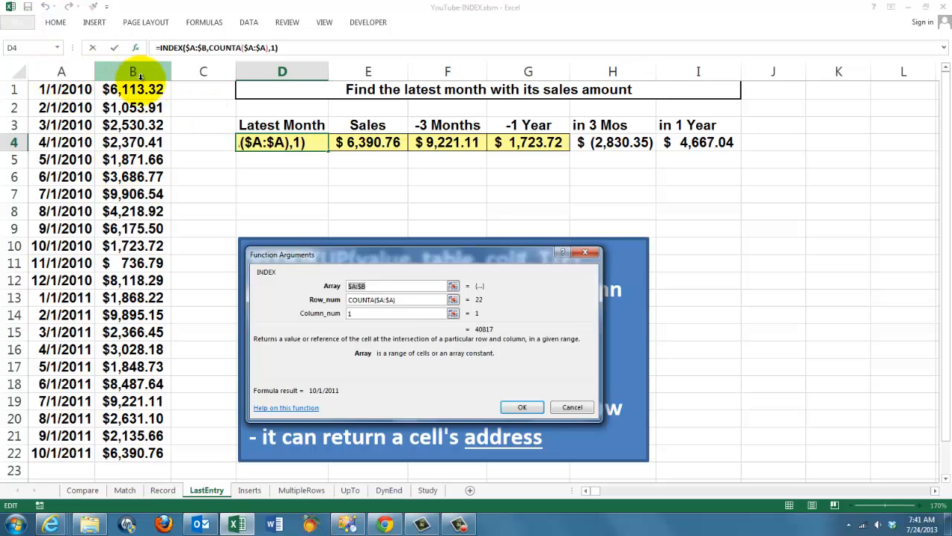
pyautogui.moveTo(113, 255)
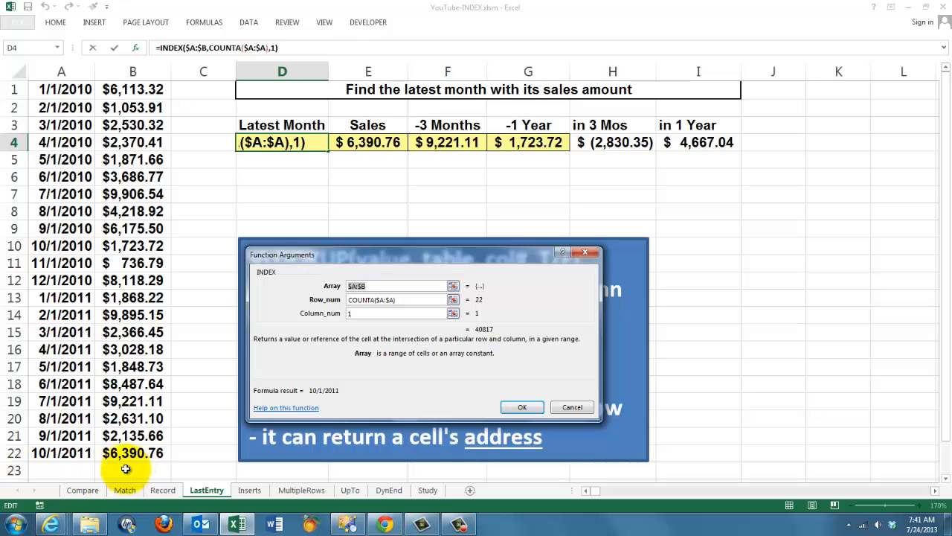
pyautogui.moveTo(97, 378)
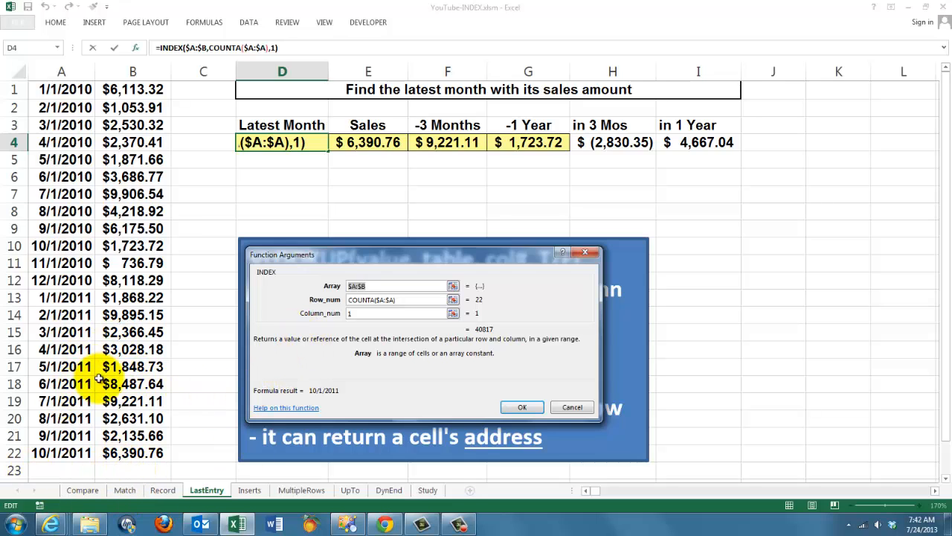
pyautogui.moveTo(60, 452)
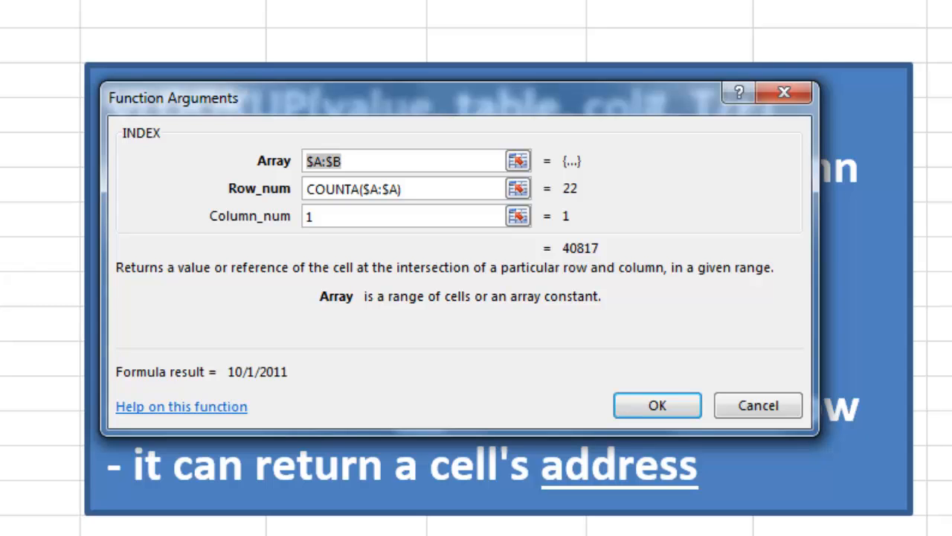
pyautogui.moveTo(725, 436)
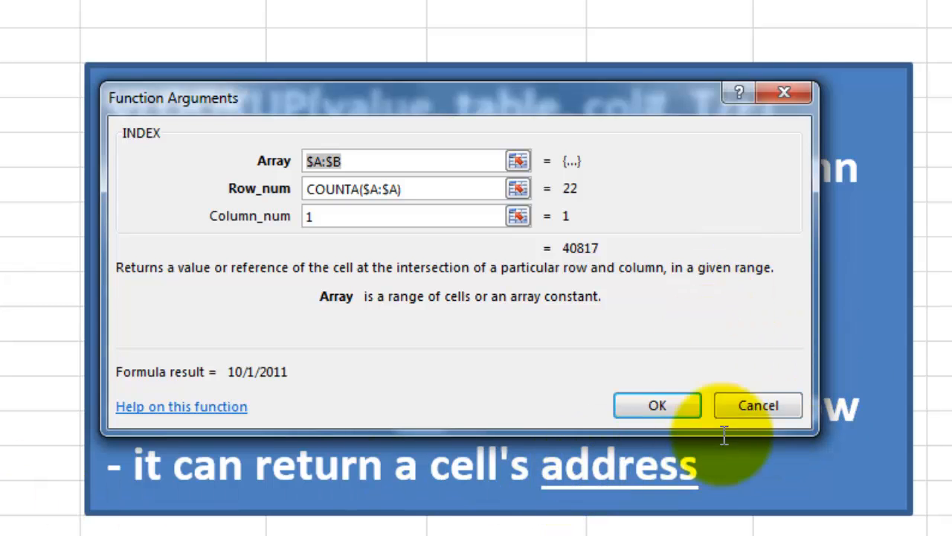
pyautogui.click(657, 405)
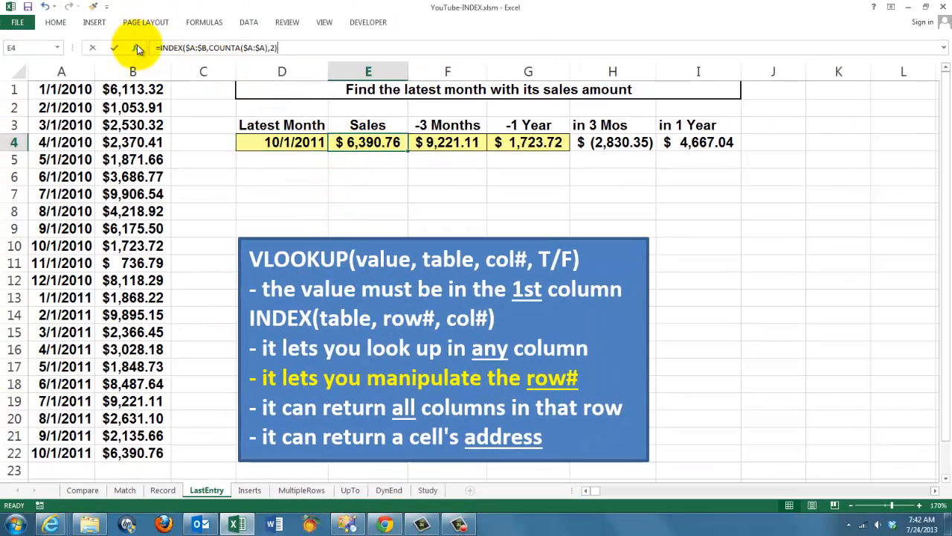
pyautogui.click(138, 47)
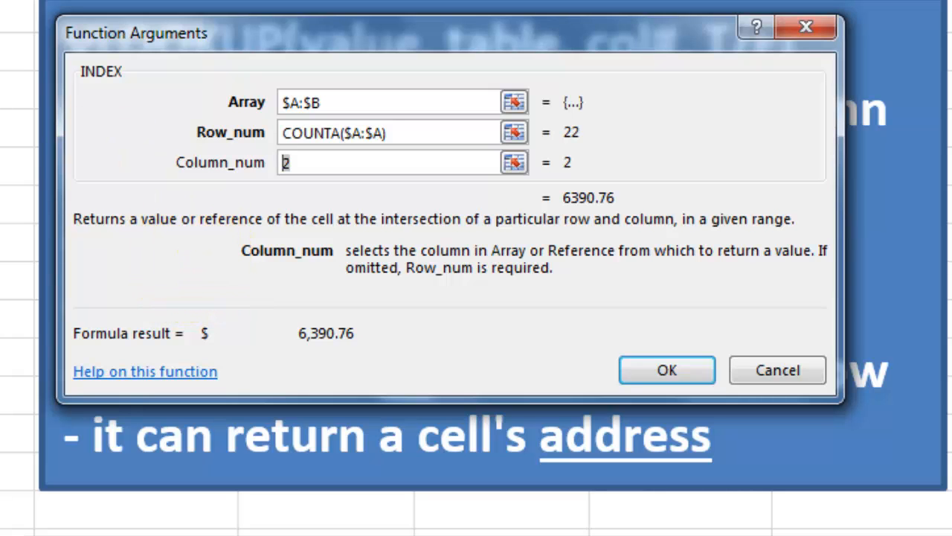
pyautogui.click(666, 369)
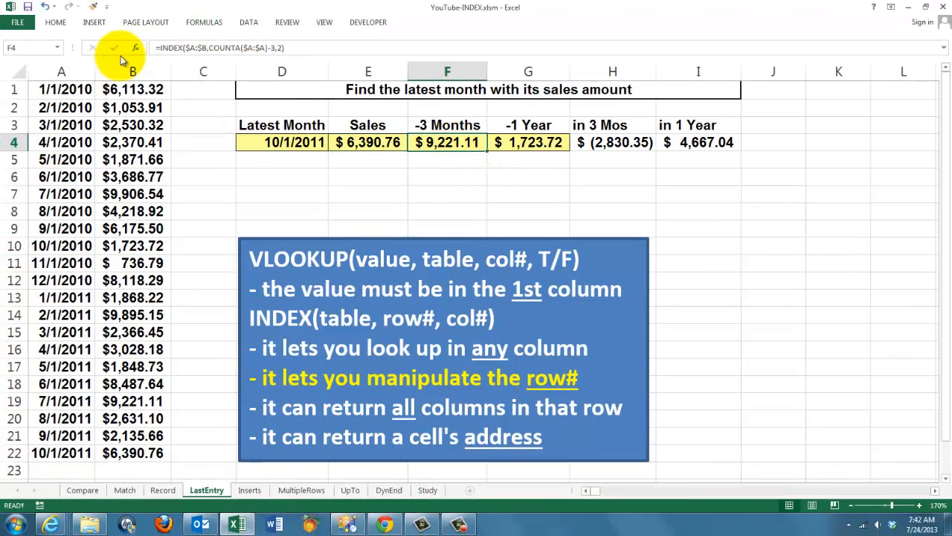
pyautogui.click(114, 47)
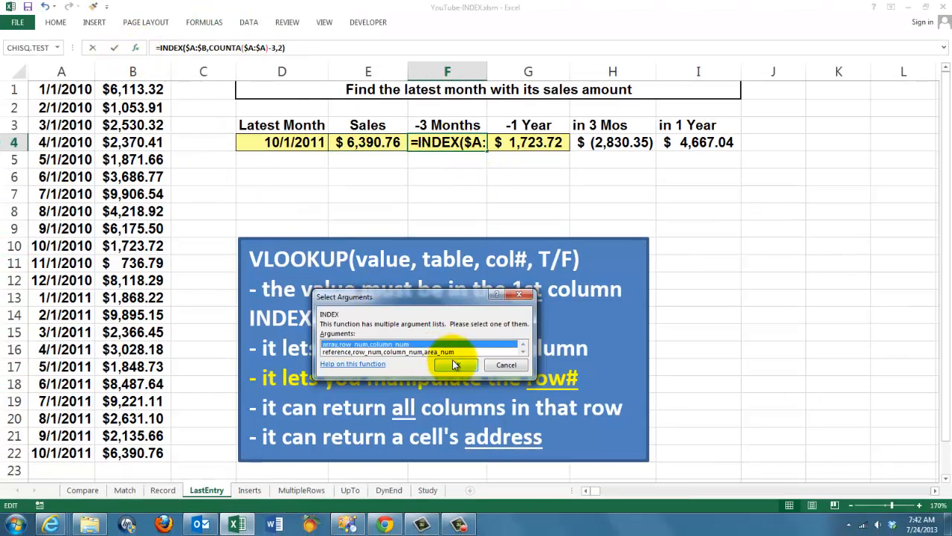
pyautogui.click(455, 364)
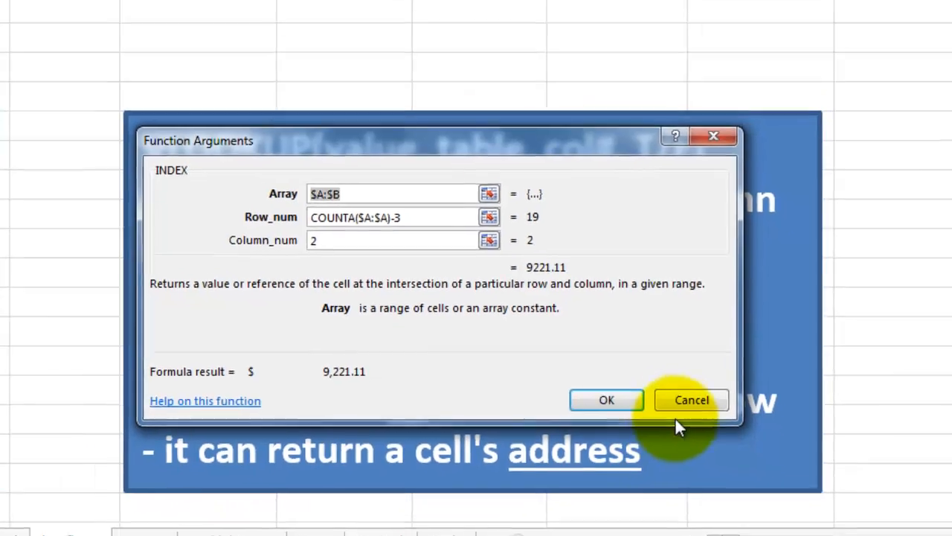
pyautogui.click(606, 400)
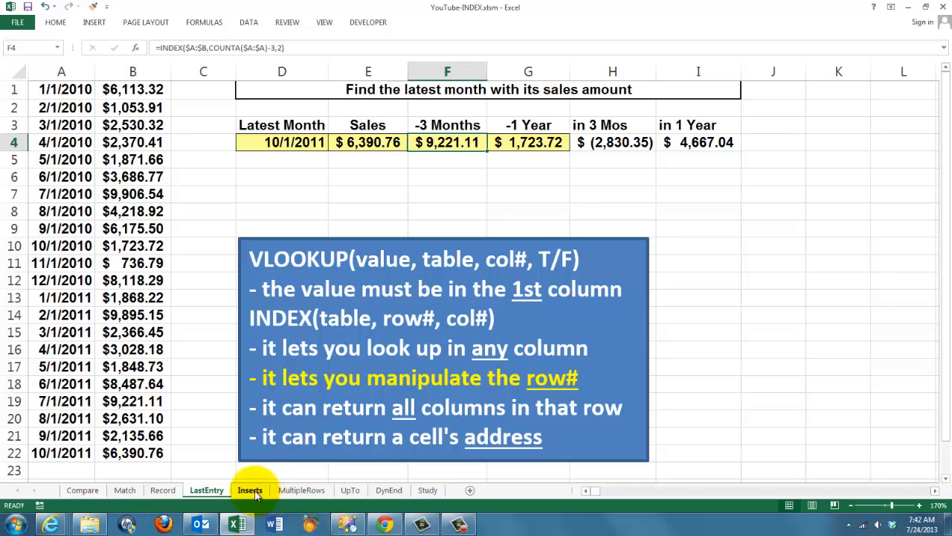
# - Open the Inserts sheet showing the log(M) versus Mean chart
pyautogui.click(250, 489)
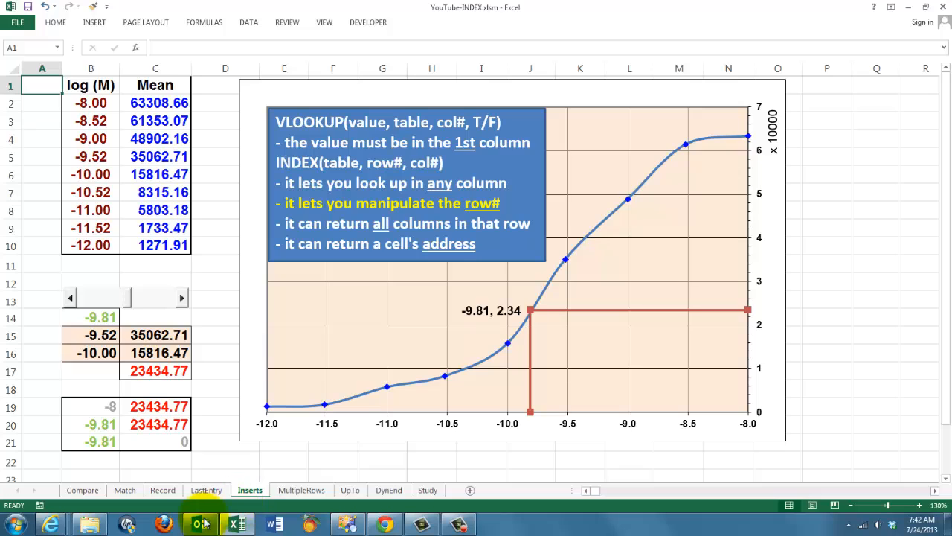
pyautogui.moveTo(677, 145)
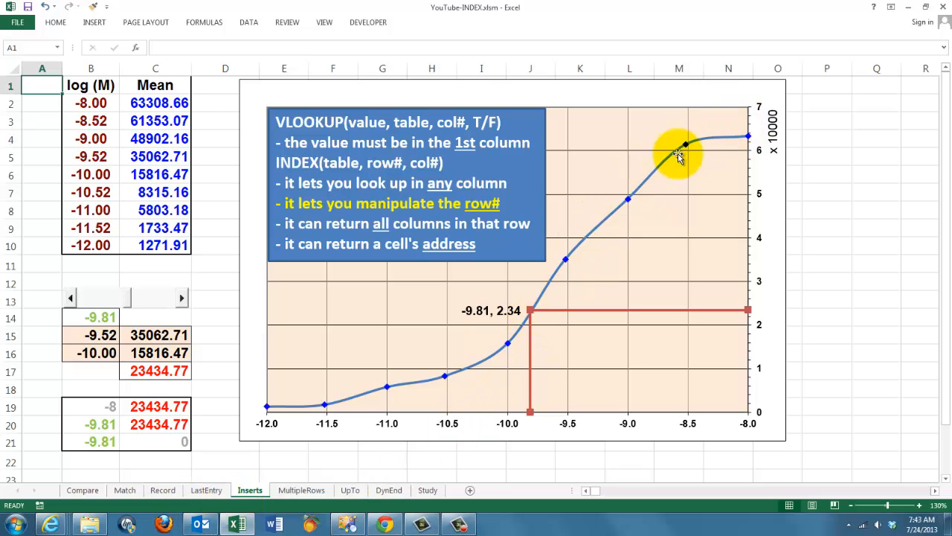
pyautogui.moveTo(467, 337)
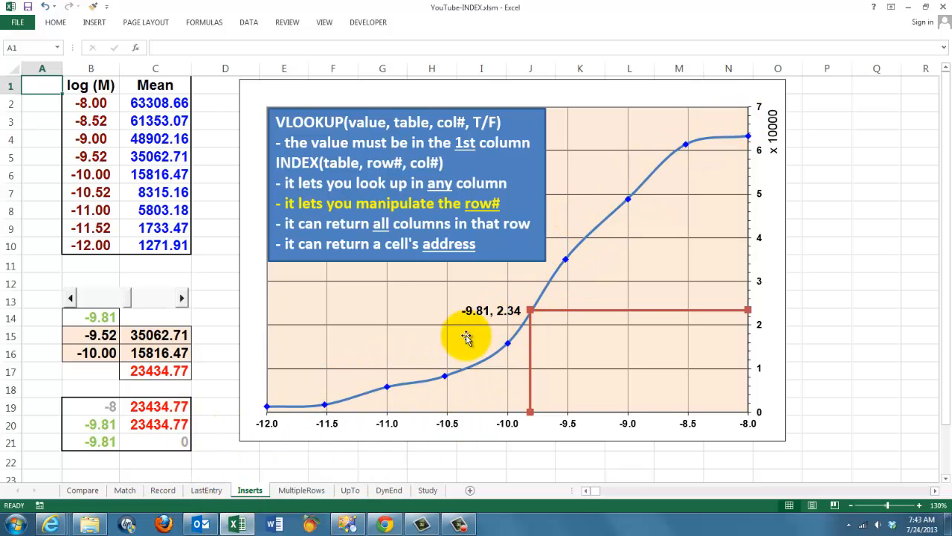
pyautogui.moveTo(327, 405)
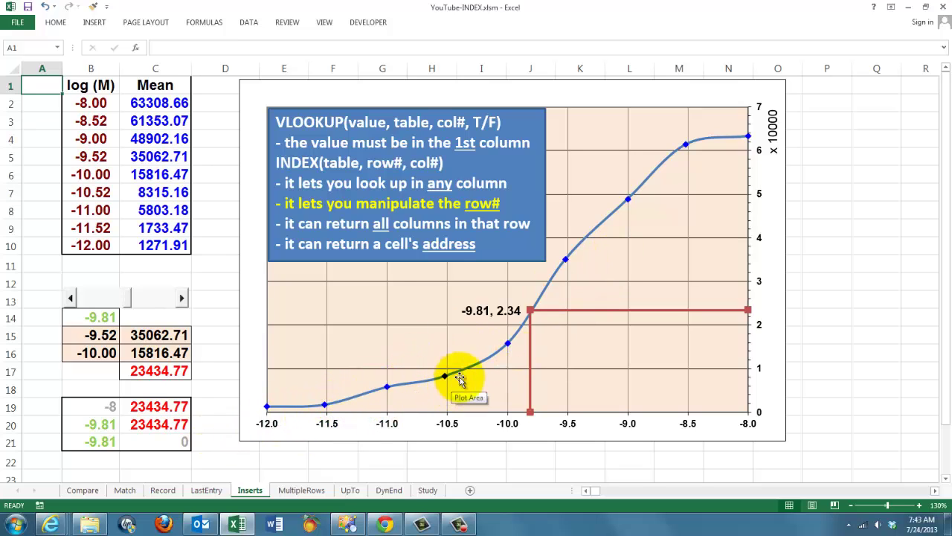
pyautogui.moveTo(495, 342)
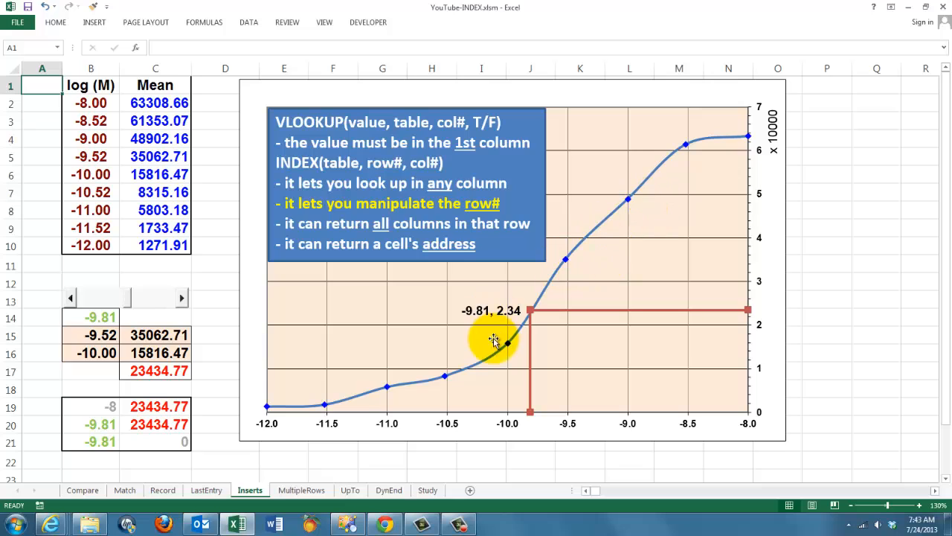
pyautogui.moveTo(566, 261)
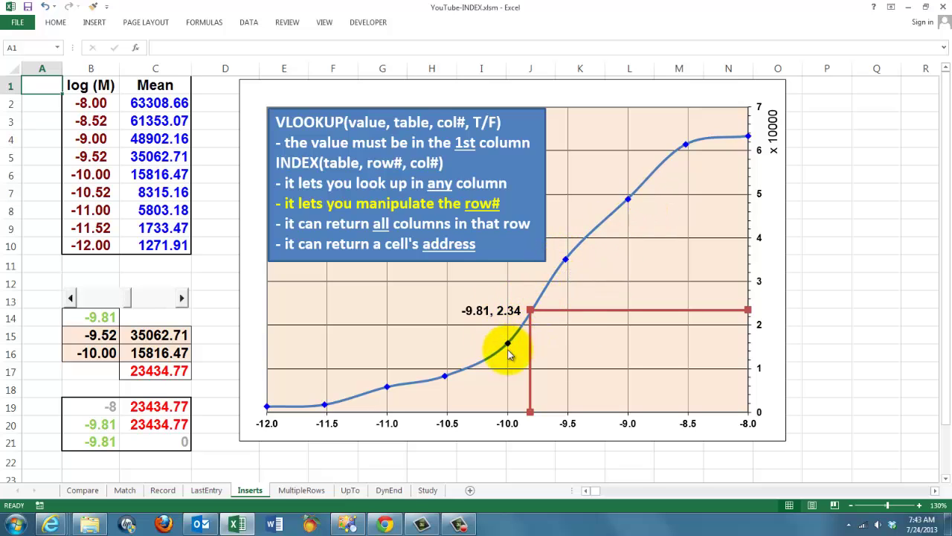
pyautogui.moveTo(508, 344)
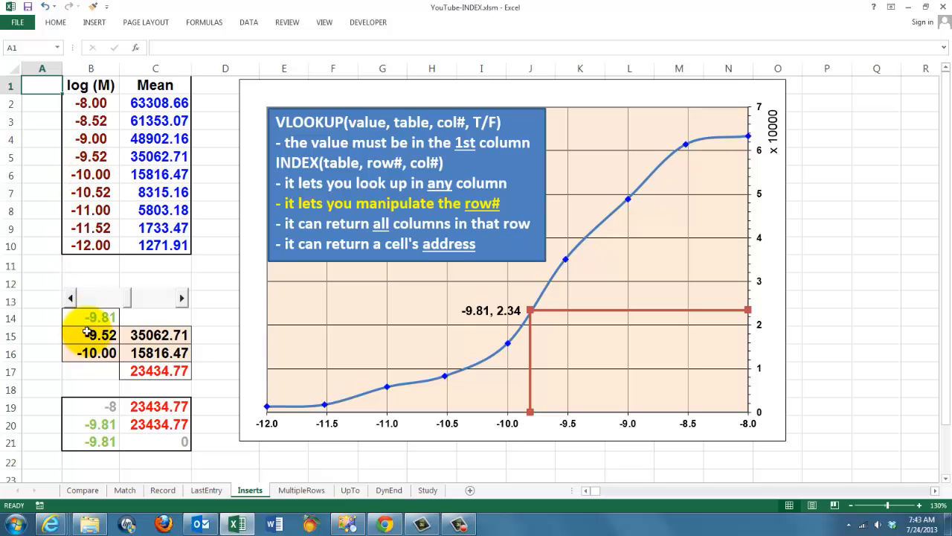
pyautogui.click(90, 334)
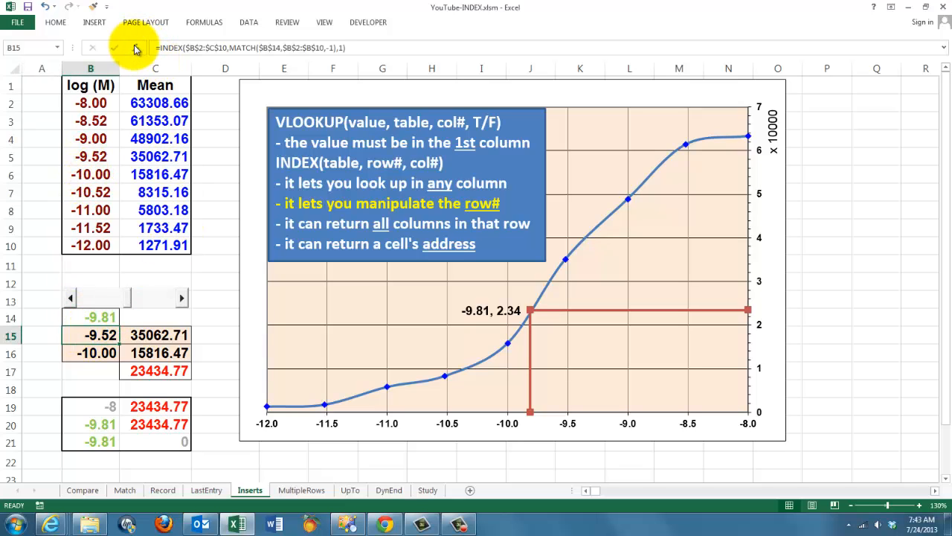
pyautogui.click(114, 47)
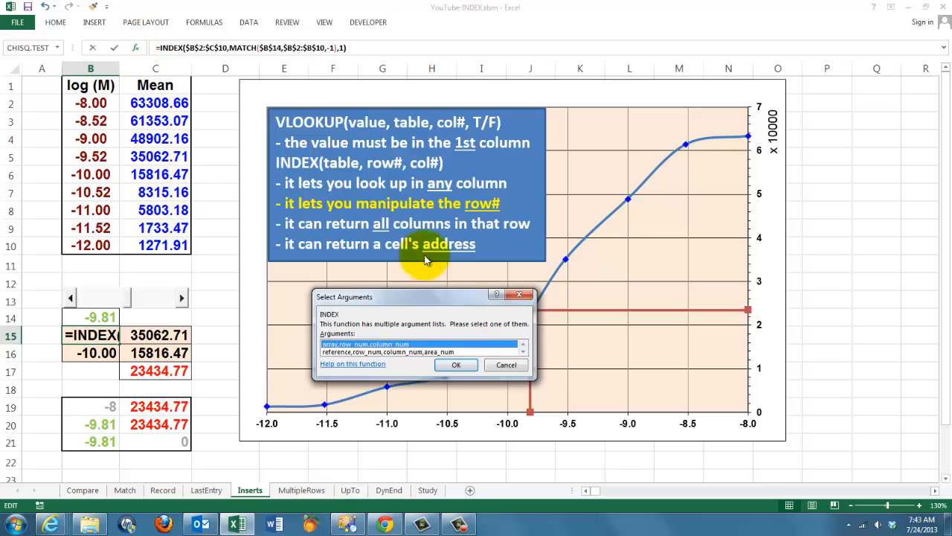
pyautogui.click(456, 364)
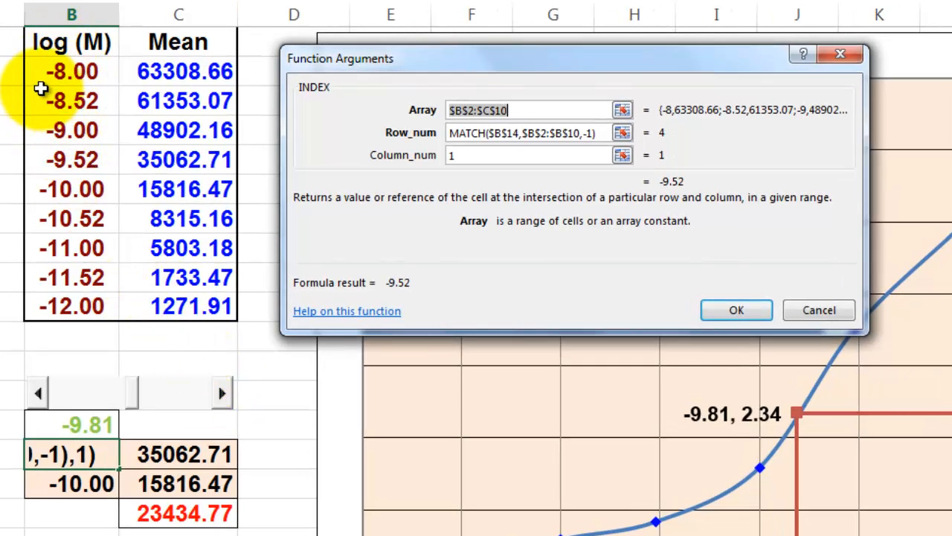
pyautogui.moveTo(245, 311)
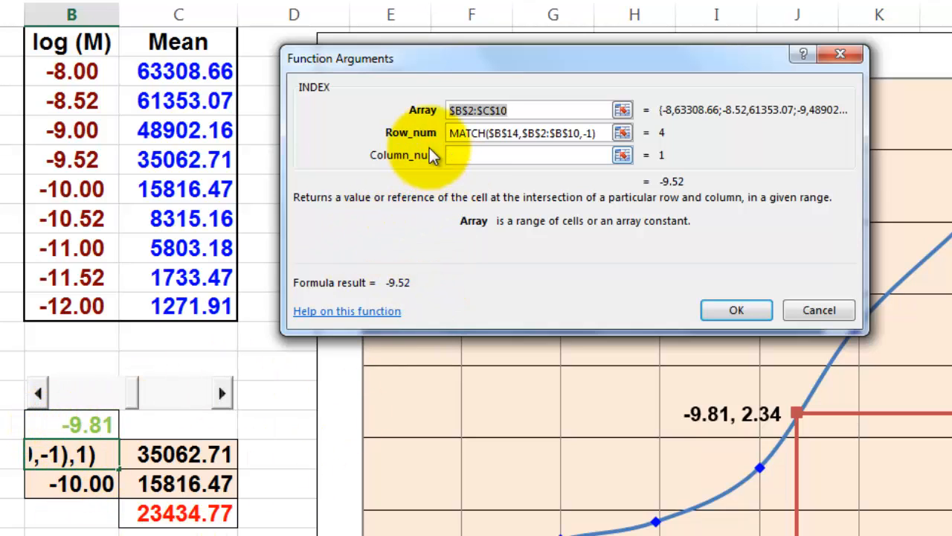
pyautogui.click(521, 132)
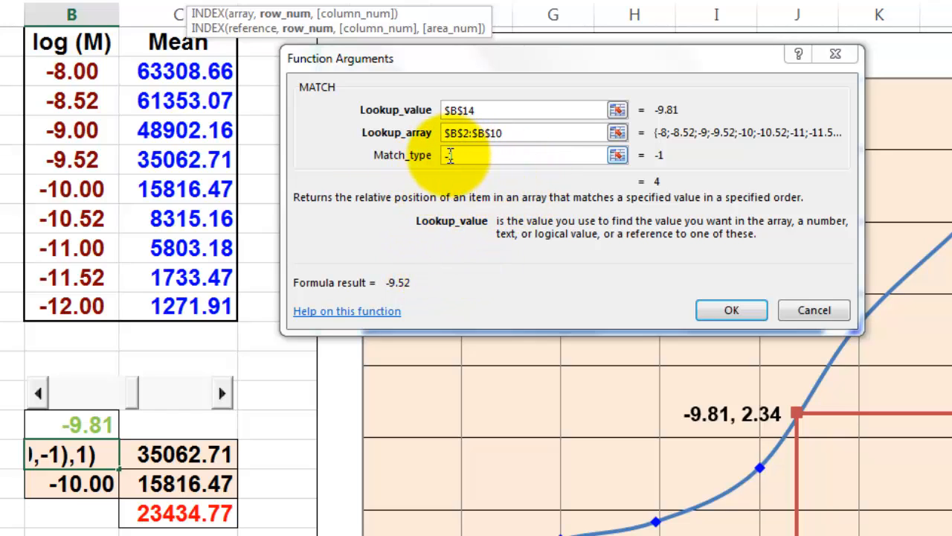
pyautogui.write('-1')
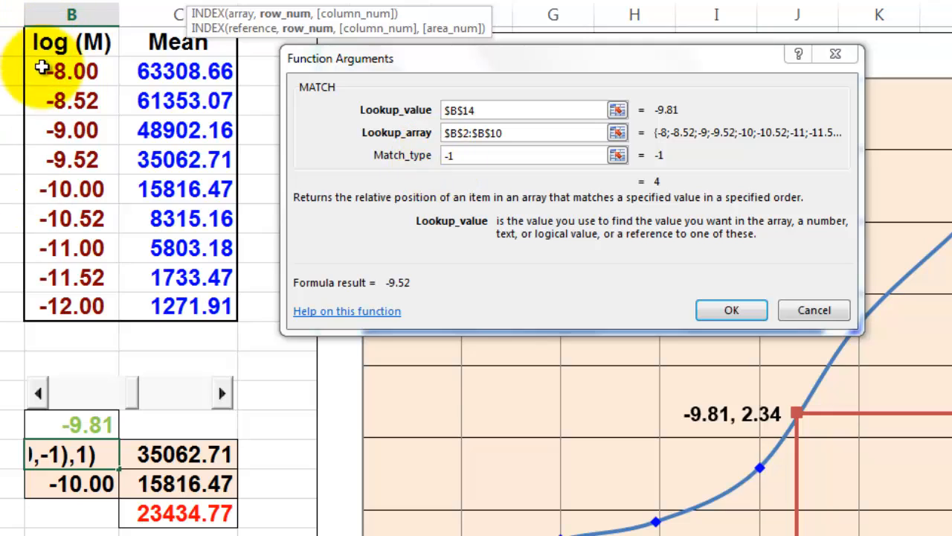
pyautogui.moveTo(496, 248)
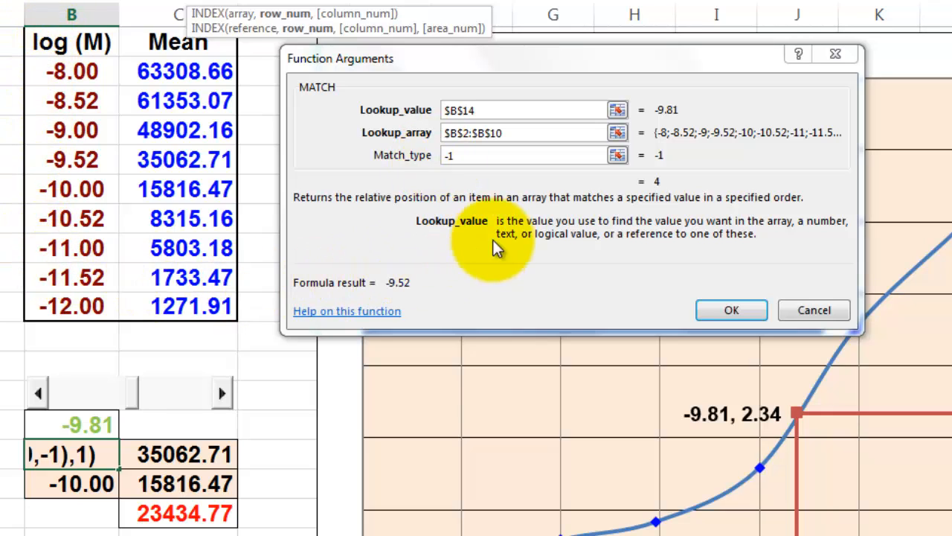
pyautogui.moveTo(651, 319)
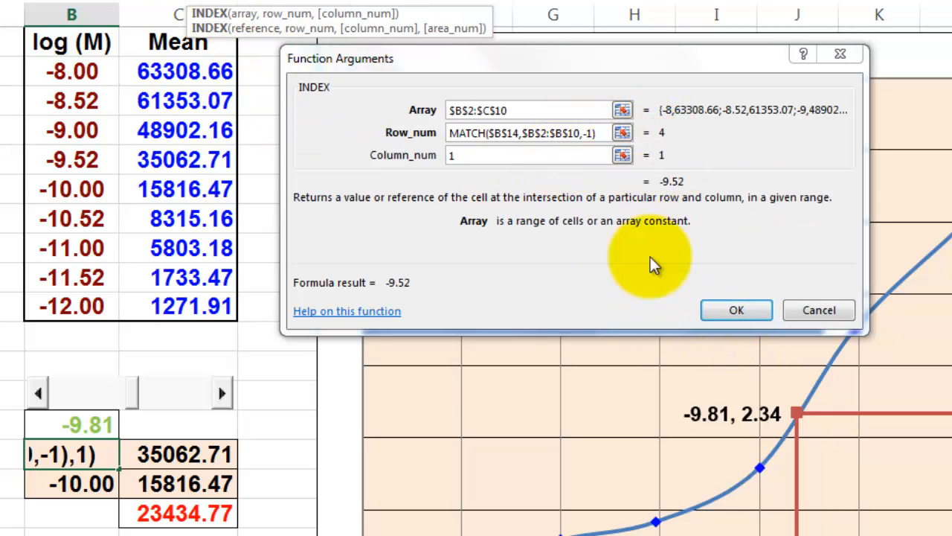
pyautogui.click(735, 310)
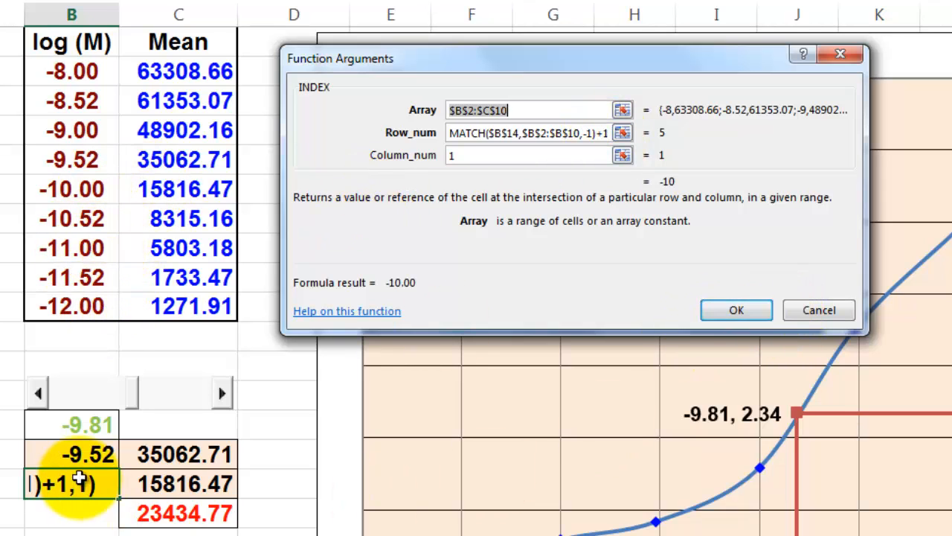
pyautogui.click(735, 309)
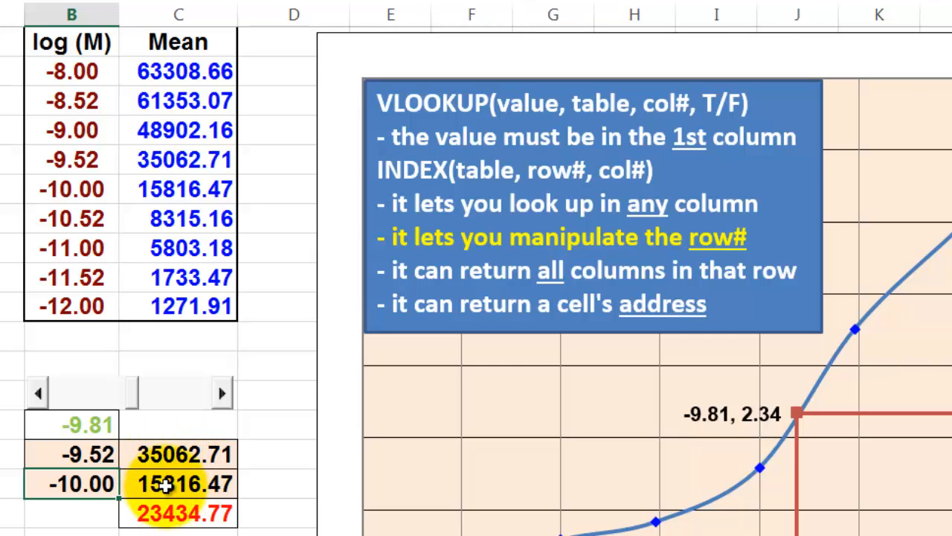
pyautogui.moveTo(826, 355)
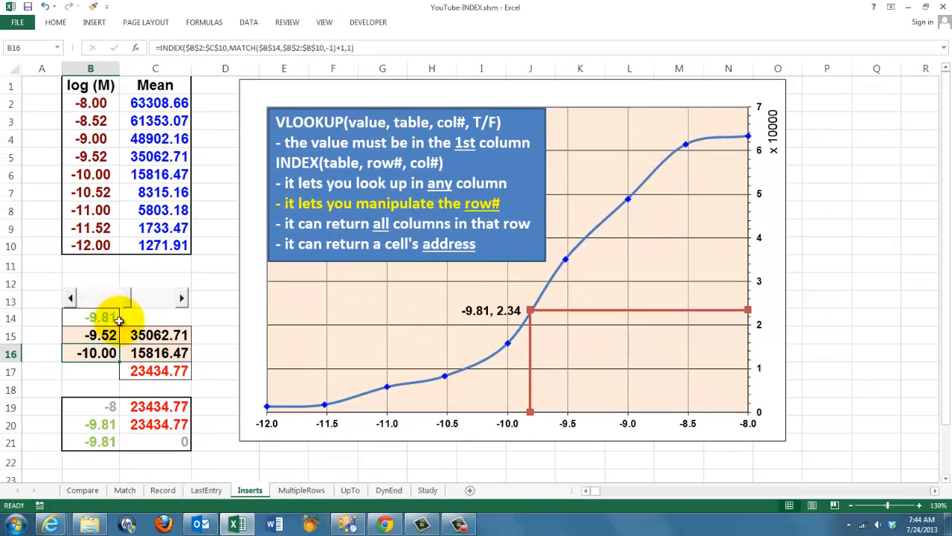
# - Show C17's TREND formula and nudge the input to -9.79 with the scroll bar
pyautogui.click(155, 370)
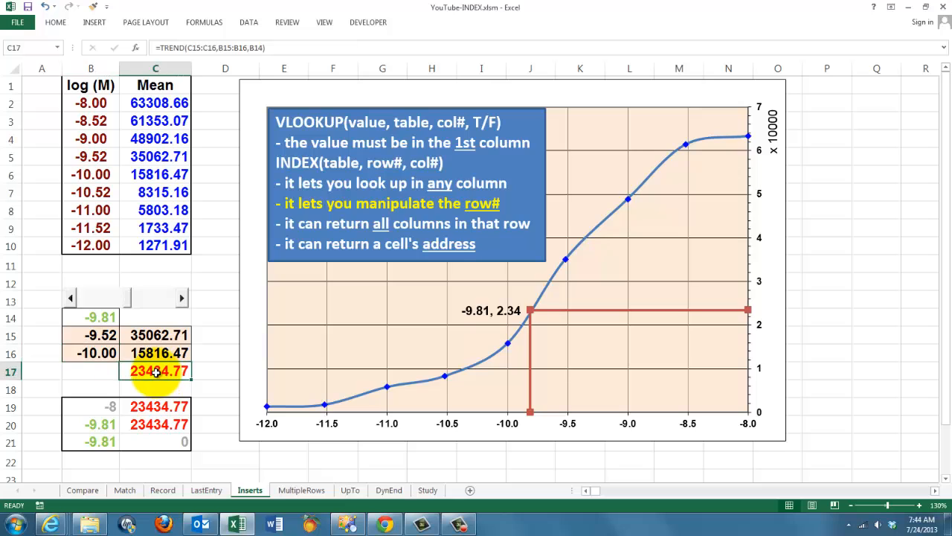
pyautogui.moveTo(278, 48)
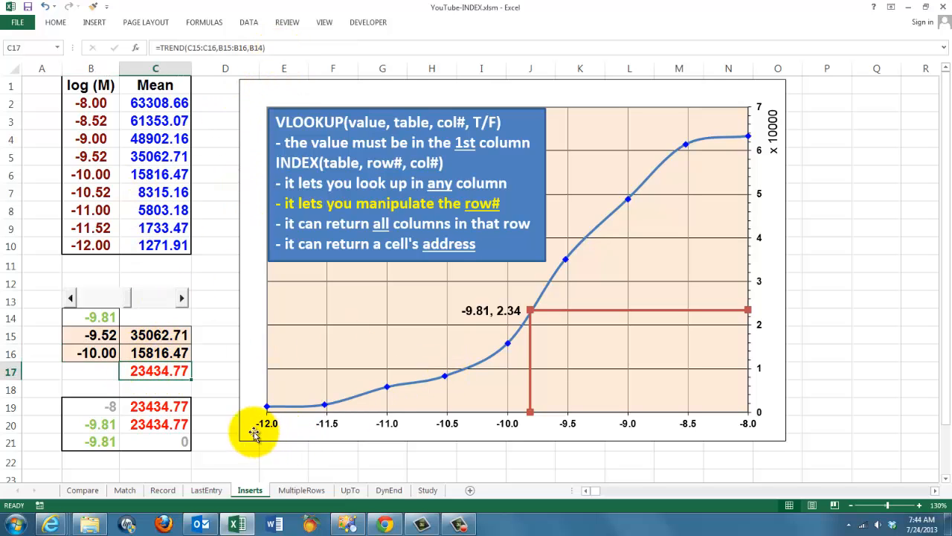
pyautogui.moveTo(759, 312)
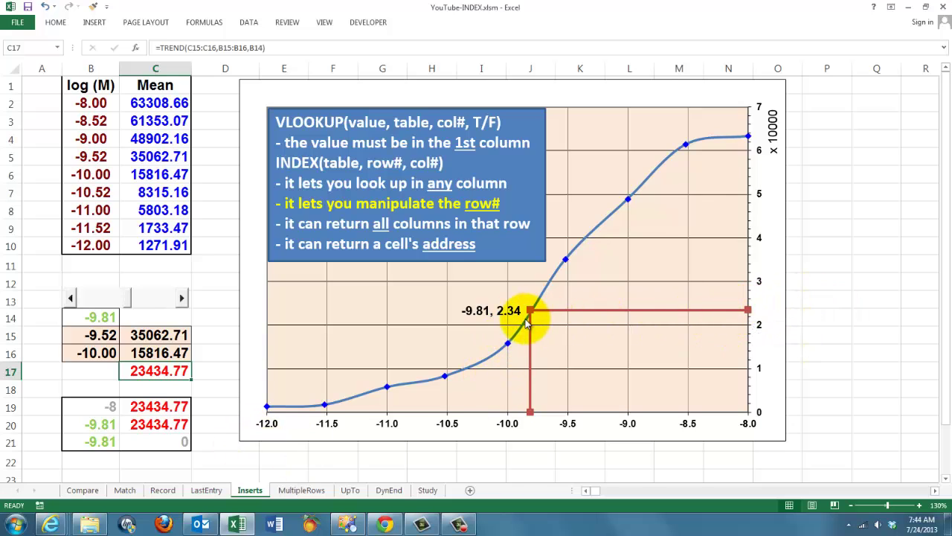
pyautogui.moveTo(56, 467)
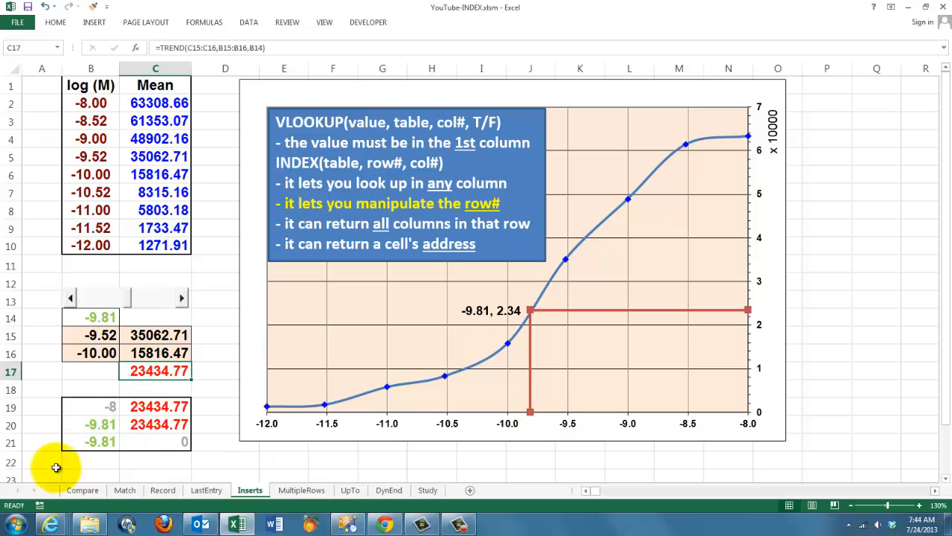
pyautogui.moveTo(129, 423)
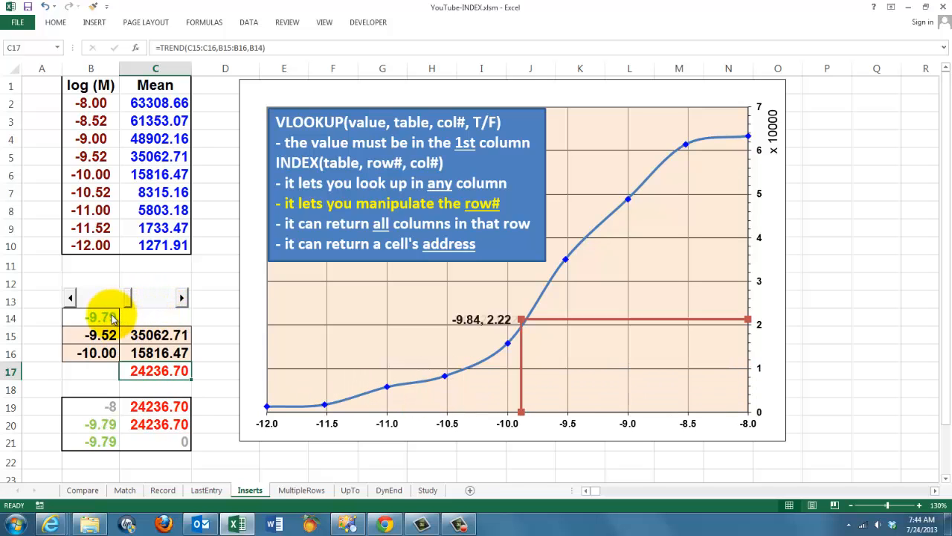
pyautogui.click(183, 298)
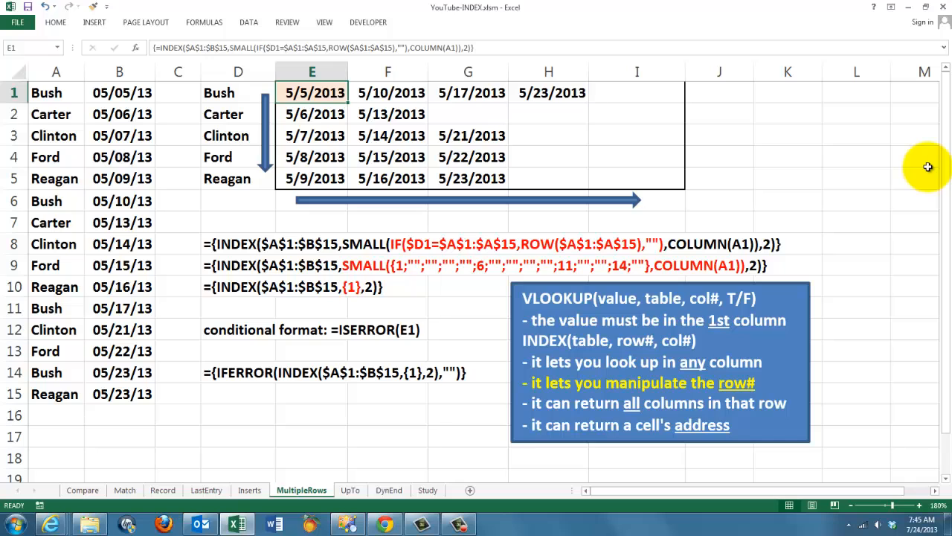
pyautogui.moveTo(344, 6)
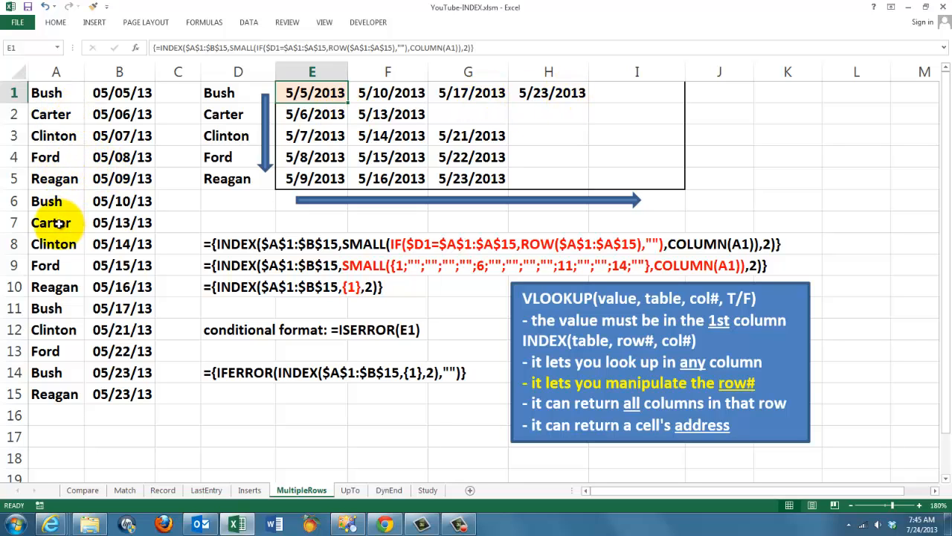
pyautogui.moveTo(346, 186)
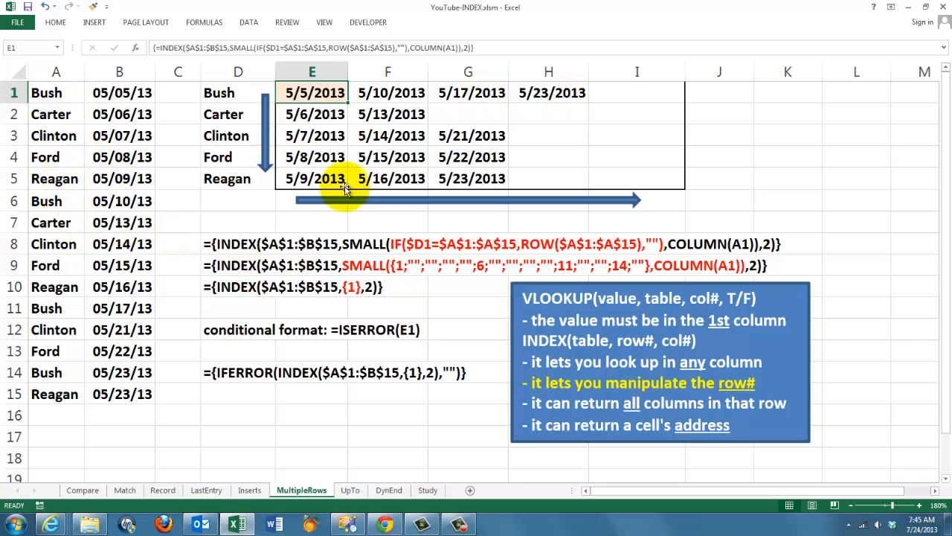
pyautogui.moveTo(286, 300)
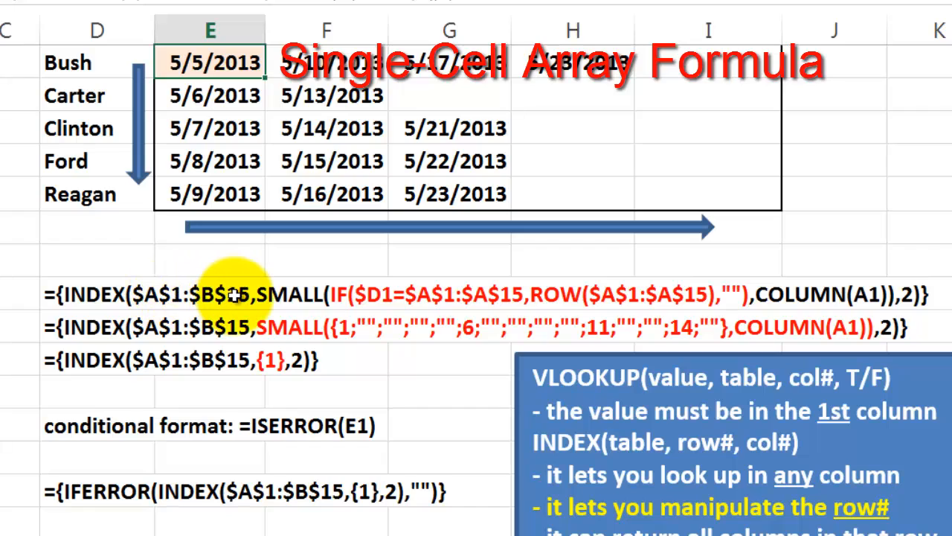
pyautogui.moveTo(692, 302)
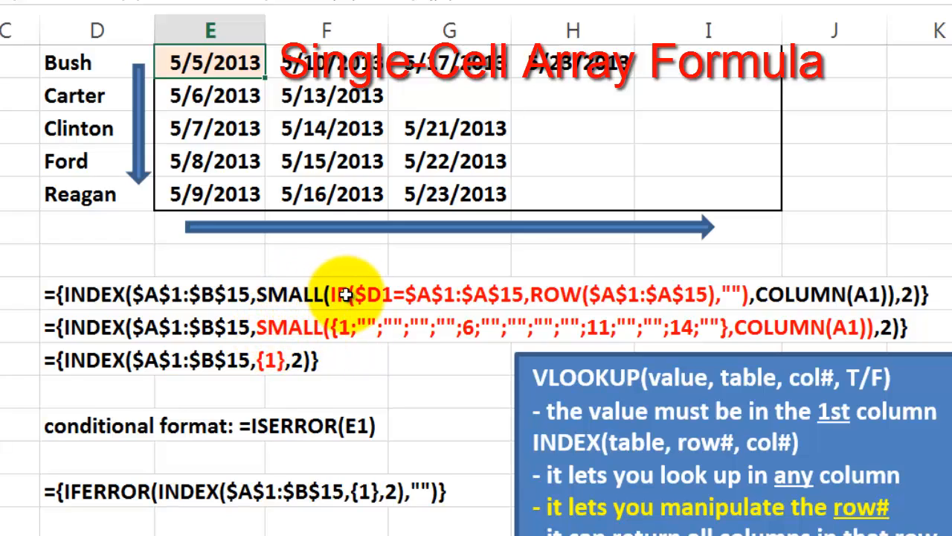
pyautogui.moveTo(70, 62)
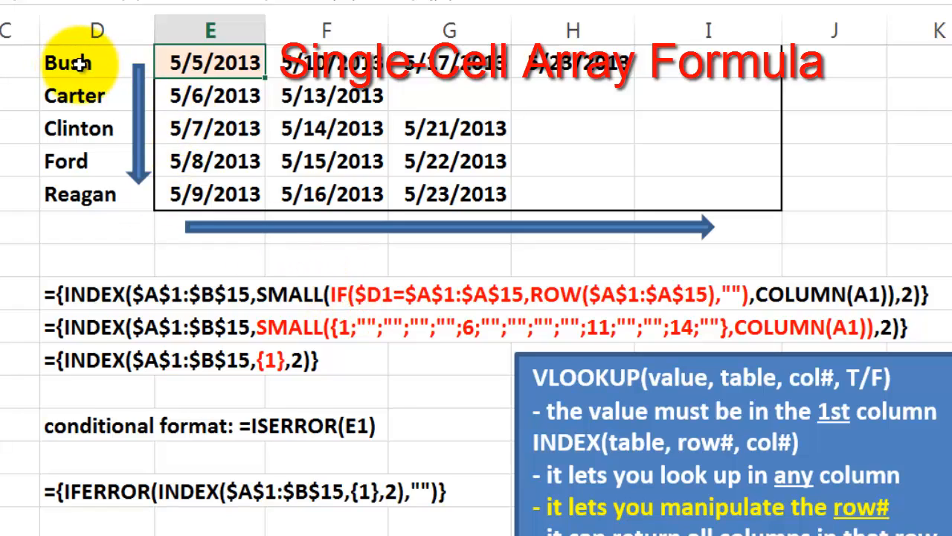
pyautogui.moveTo(126, 230)
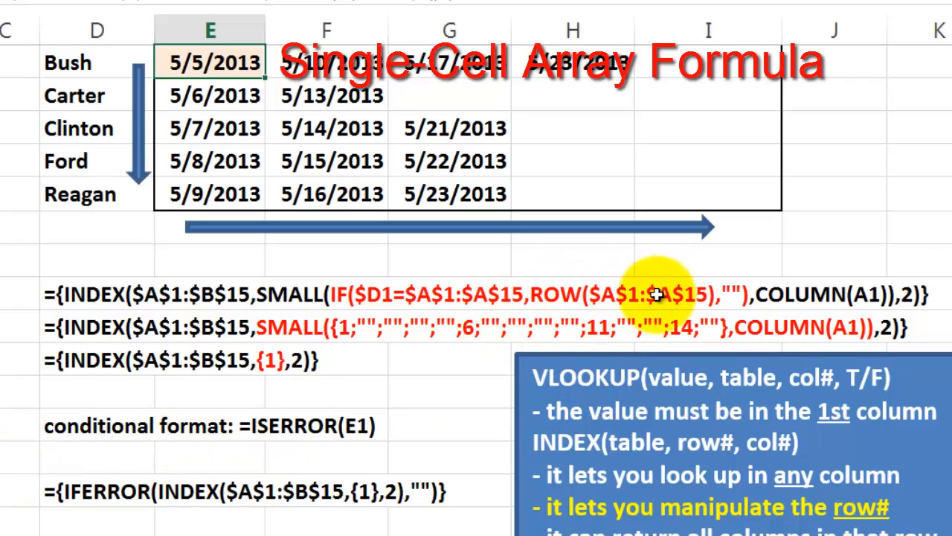
pyautogui.moveTo(733, 296)
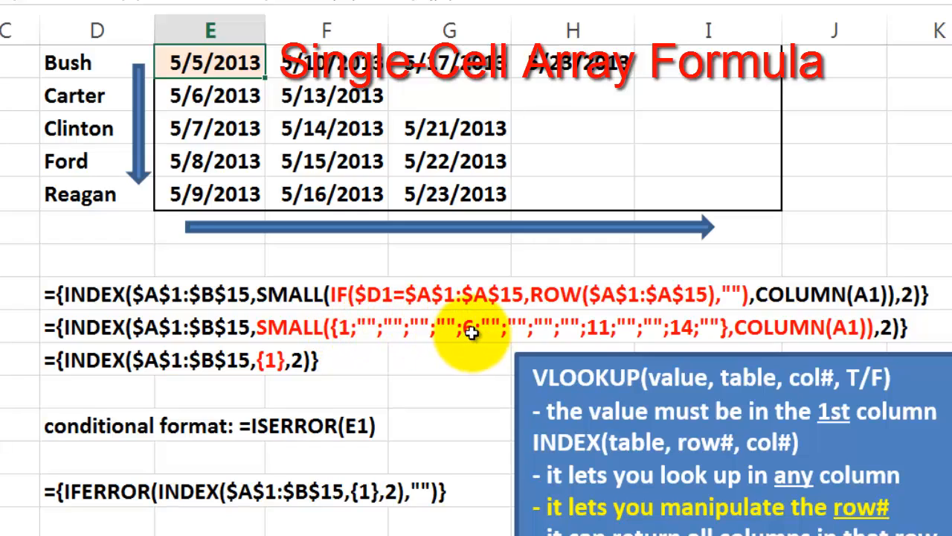
pyautogui.moveTo(681, 331)
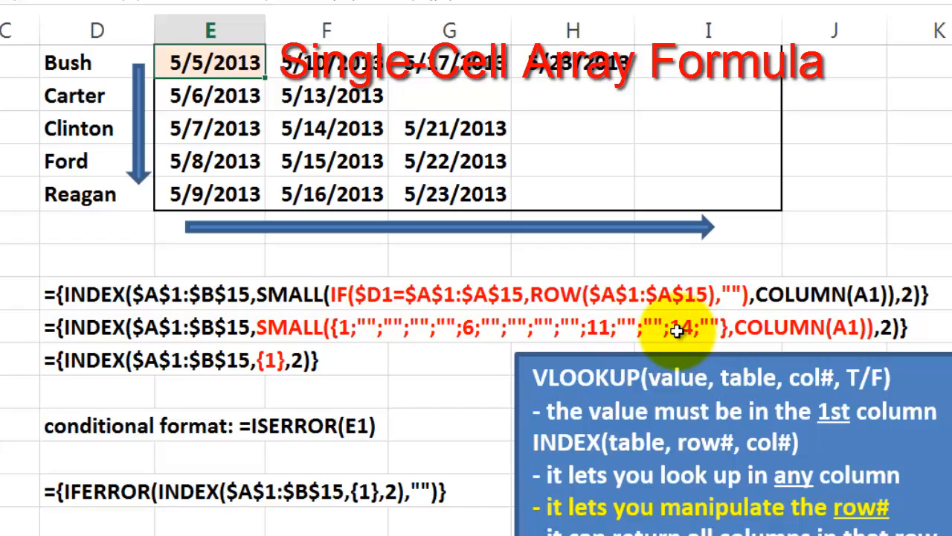
pyautogui.moveTo(357, 353)
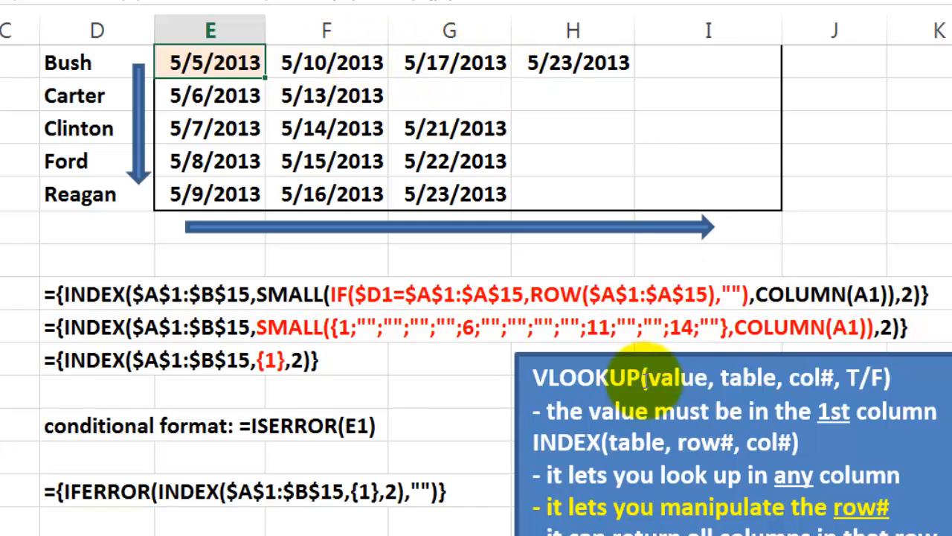
pyautogui.moveTo(719, 206)
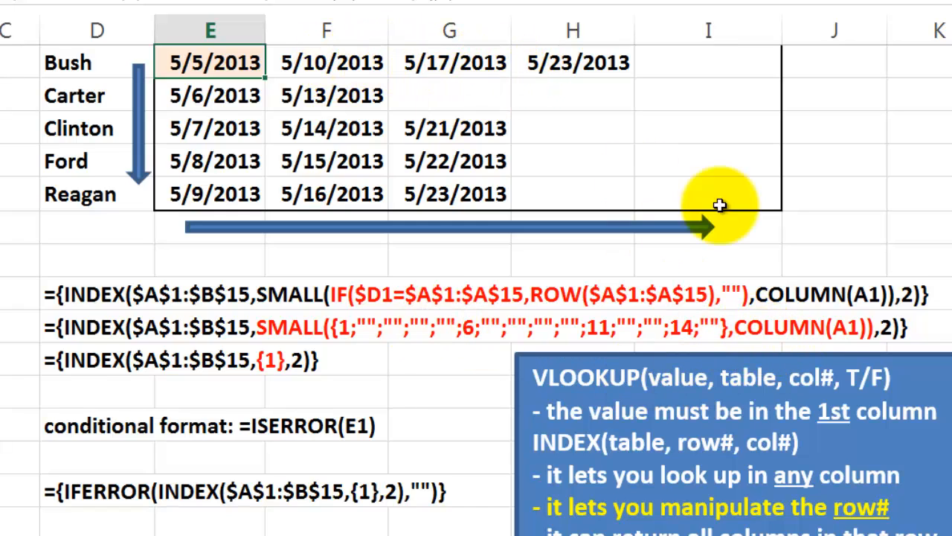
pyautogui.moveTo(580, 67)
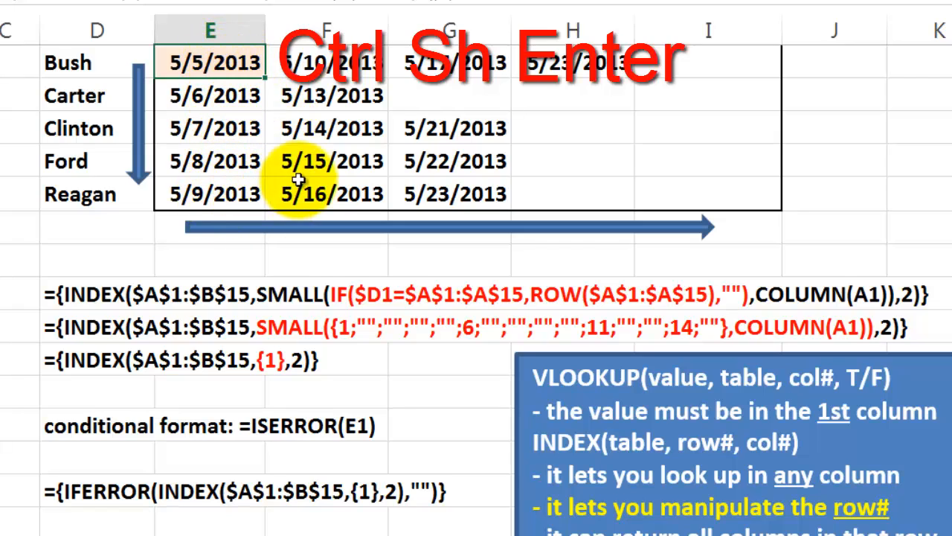
pyautogui.moveTo(494, 116)
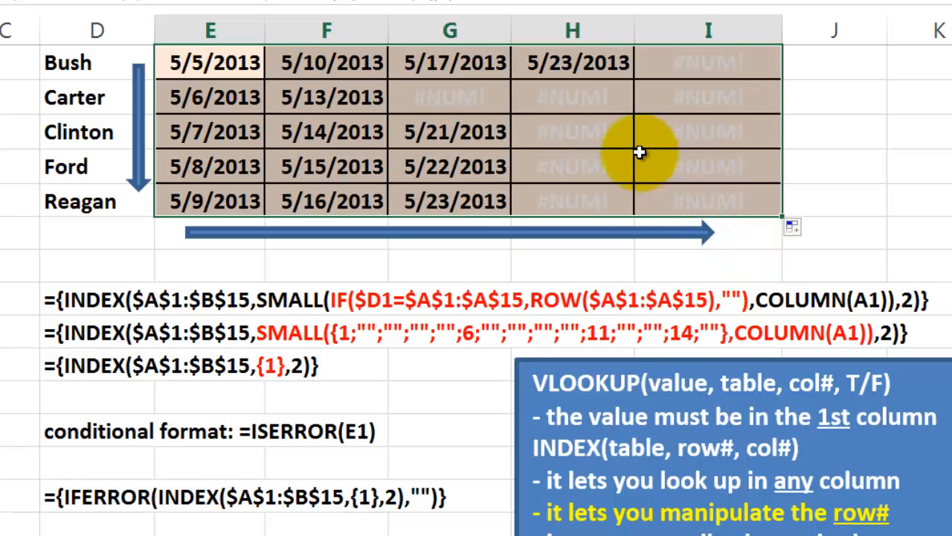
pyautogui.moveTo(581, 202)
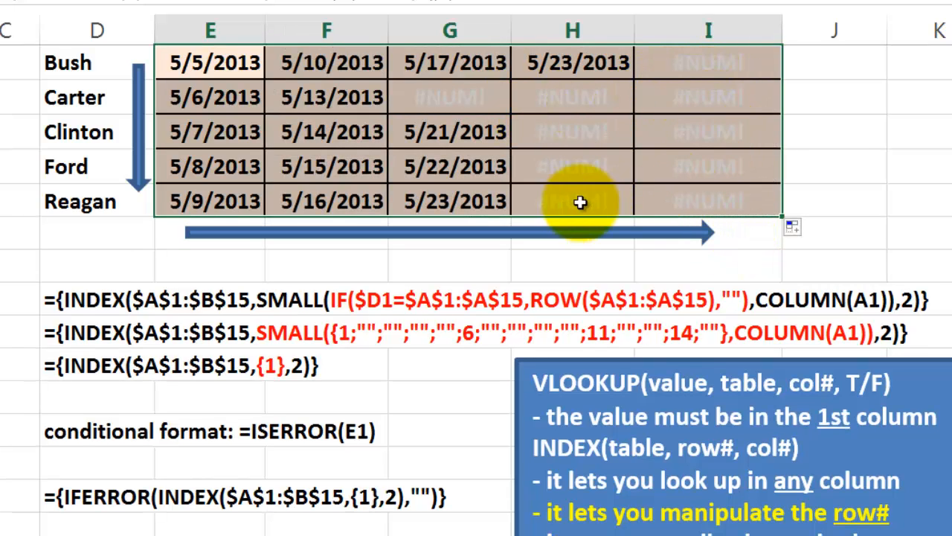
pyautogui.moveTo(180, 450)
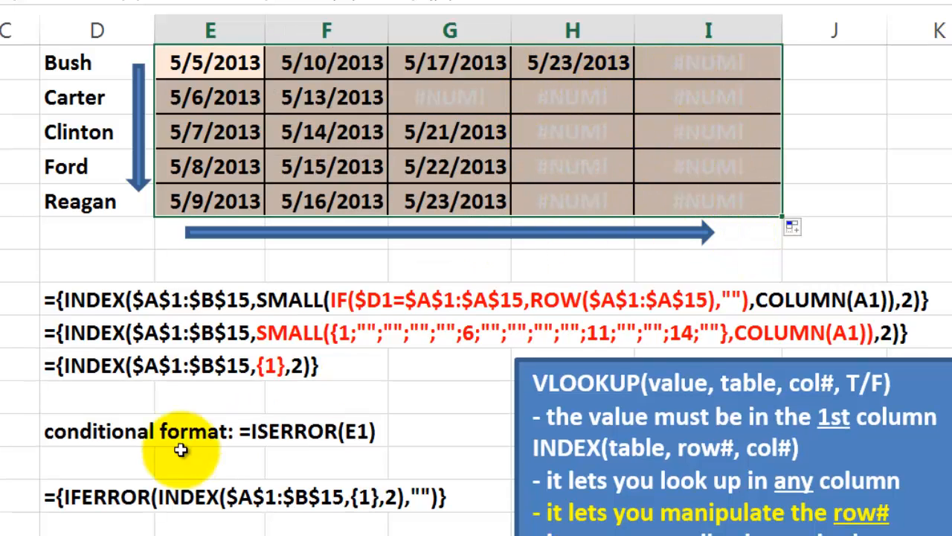
pyautogui.moveTo(261, 439)
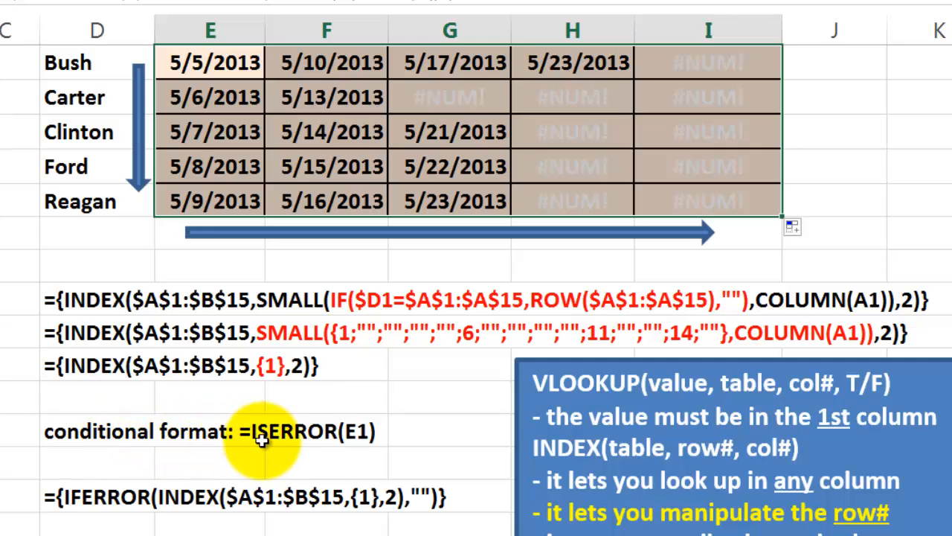
pyautogui.moveTo(234, 115)
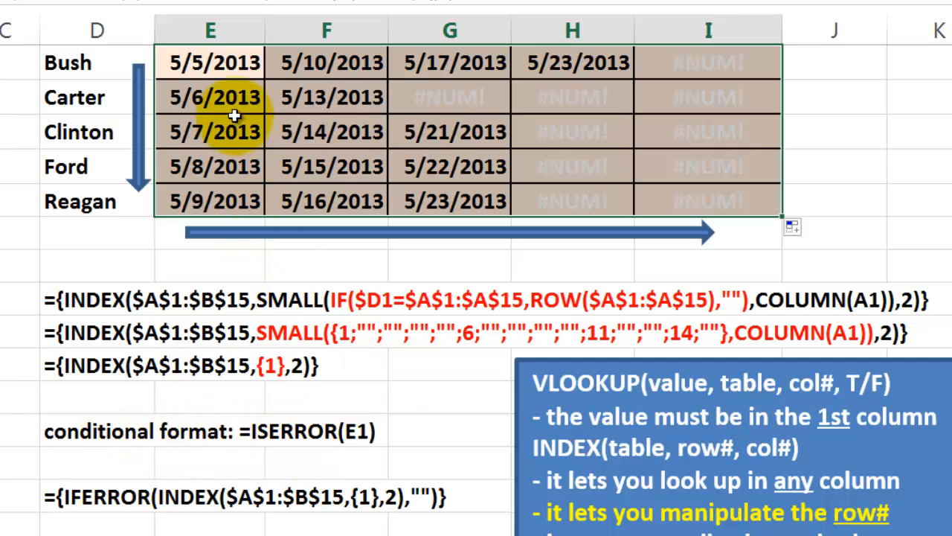
pyautogui.moveTo(703, 97)
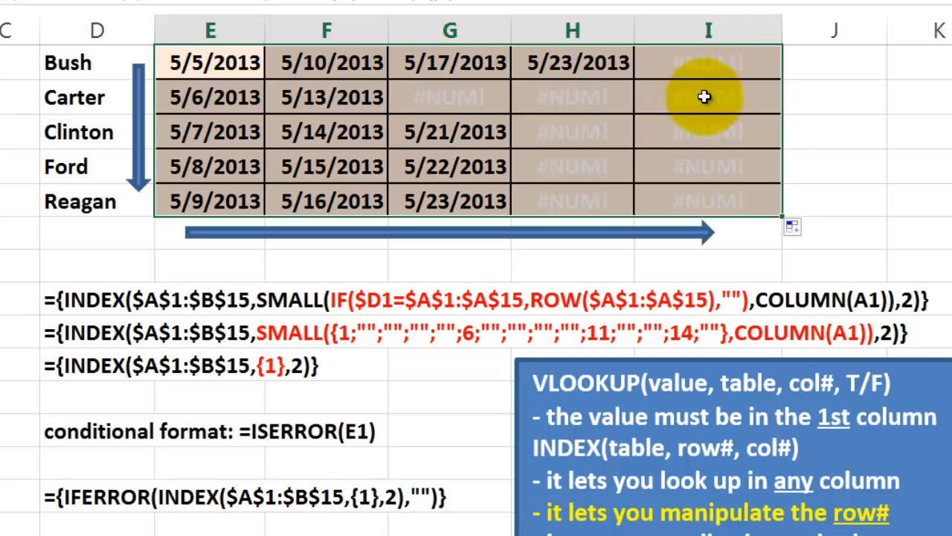
pyautogui.moveTo(668, 160)
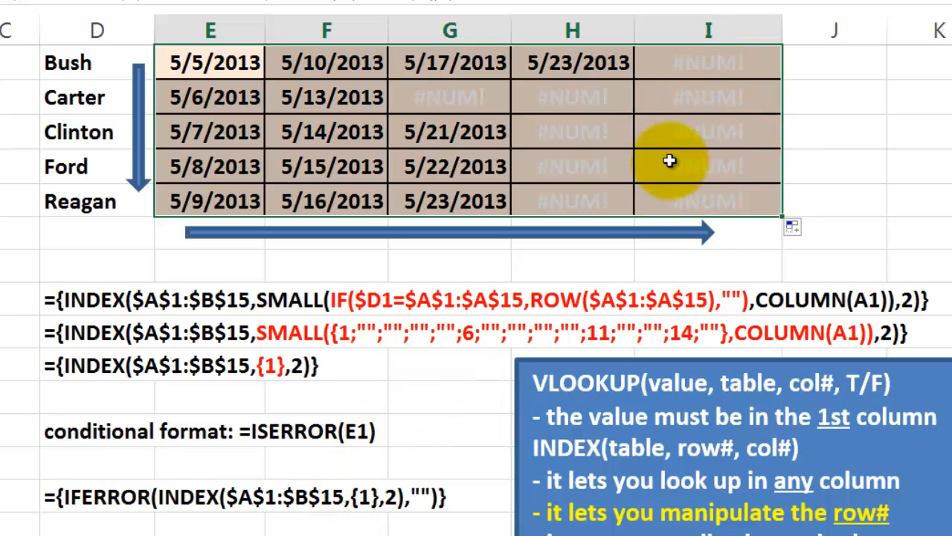
pyautogui.moveTo(687, 135)
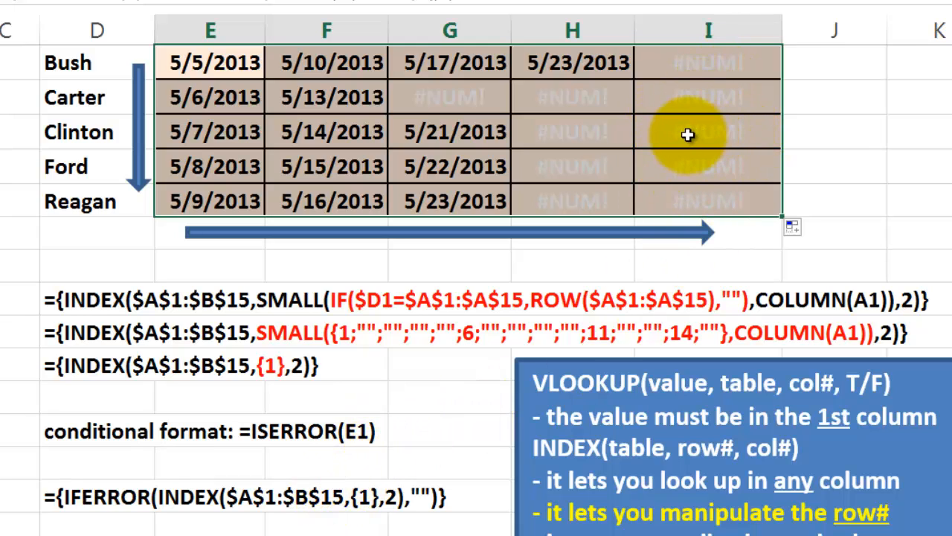
pyautogui.moveTo(238, 521)
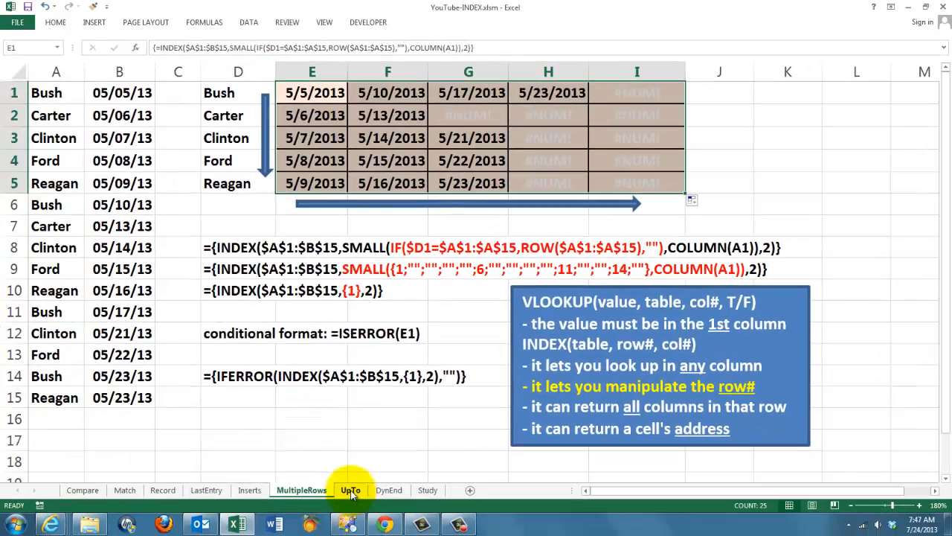
# - Open the UpTo sheet and select B2:B6 to check the 66.4 average
pyautogui.click(349, 490)
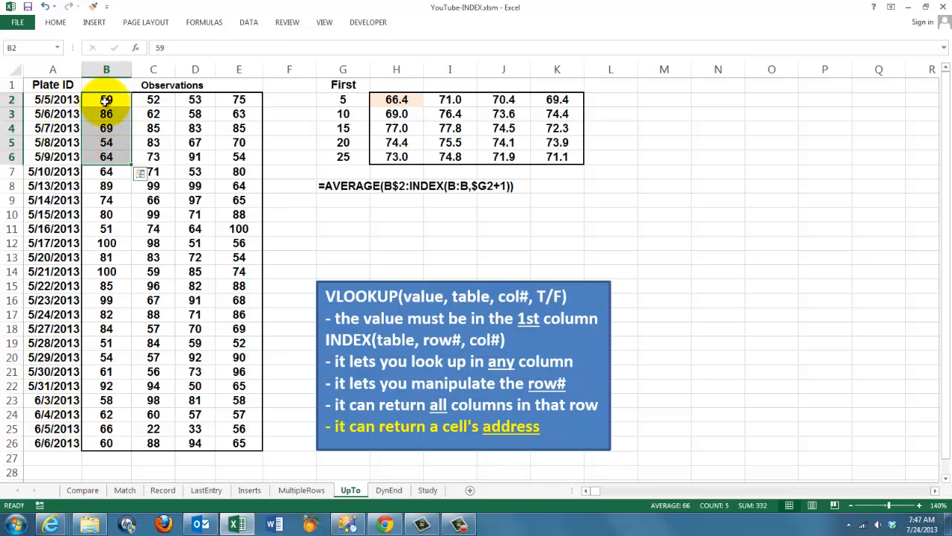
pyautogui.moveTo(105, 99); pyautogui.dragTo(106, 243)
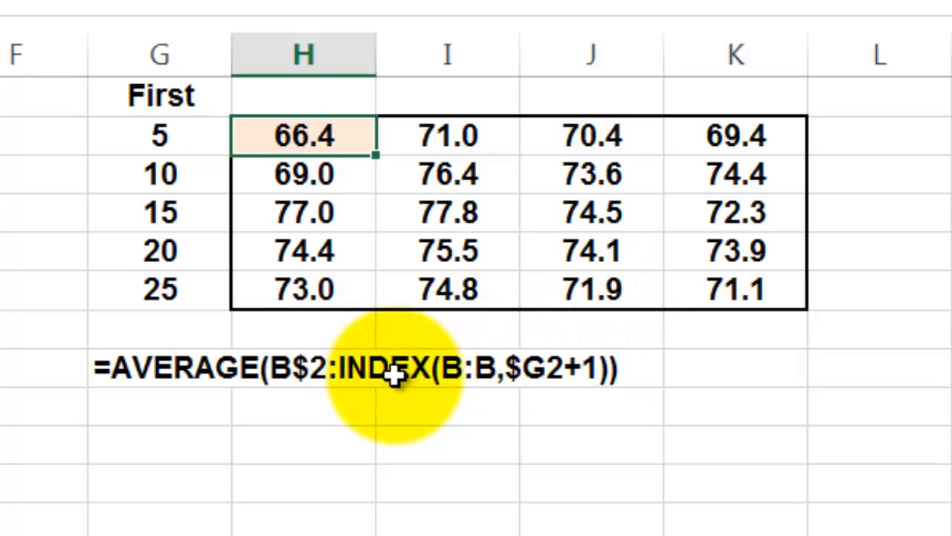
pyautogui.moveTo(477, 480)
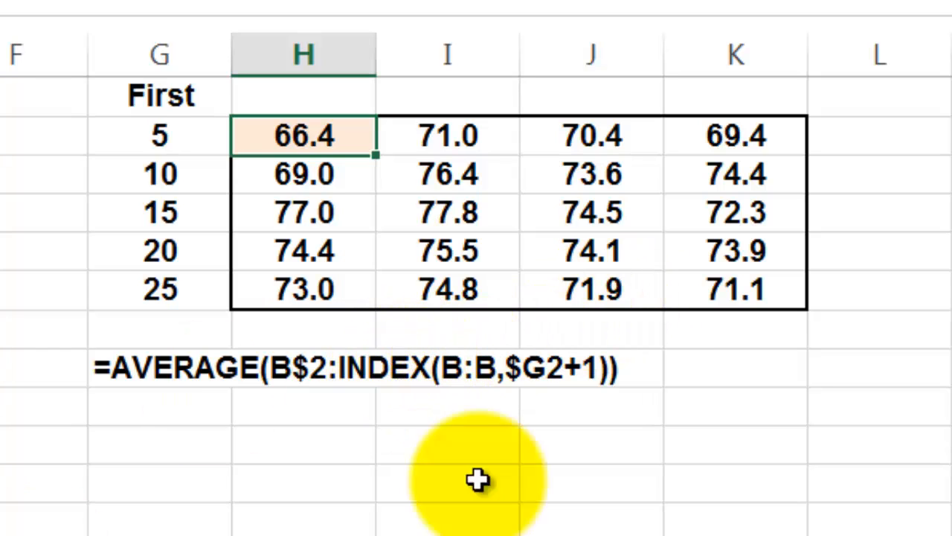
pyautogui.moveTo(208, 192)
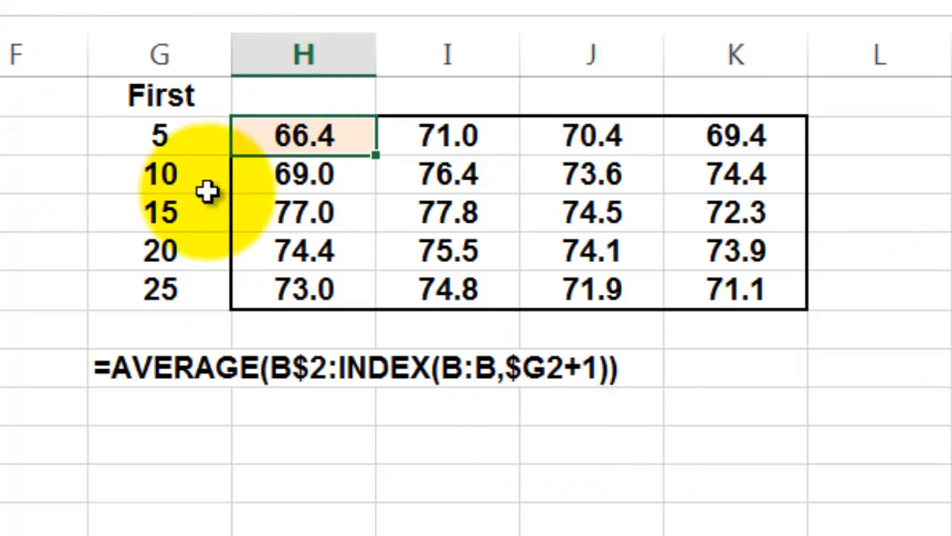
pyautogui.moveTo(177, 143)
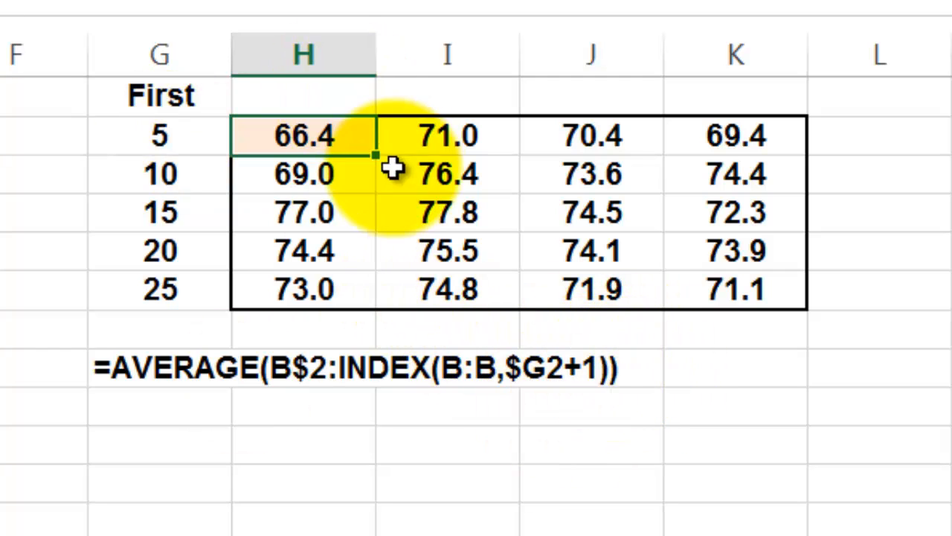
pyautogui.moveTo(380, 158)
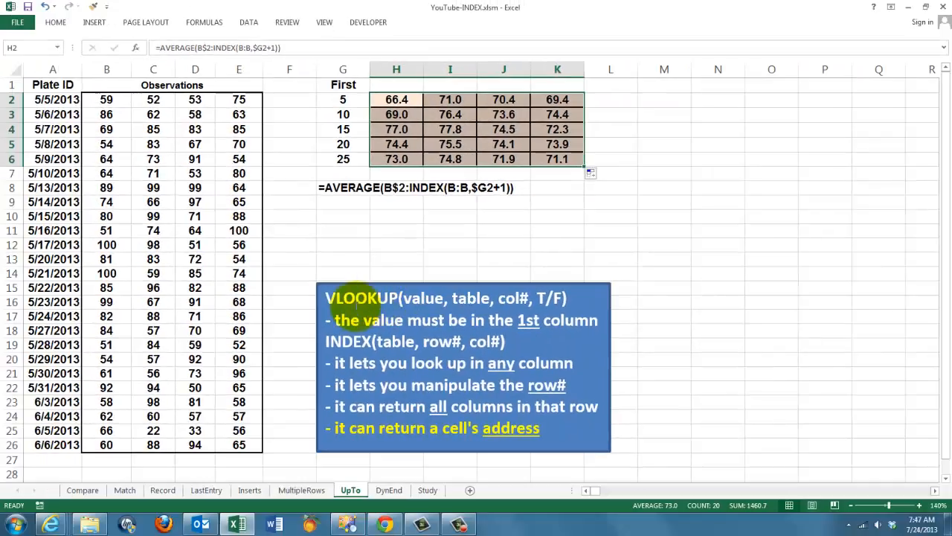
pyautogui.moveTo(375, 223)
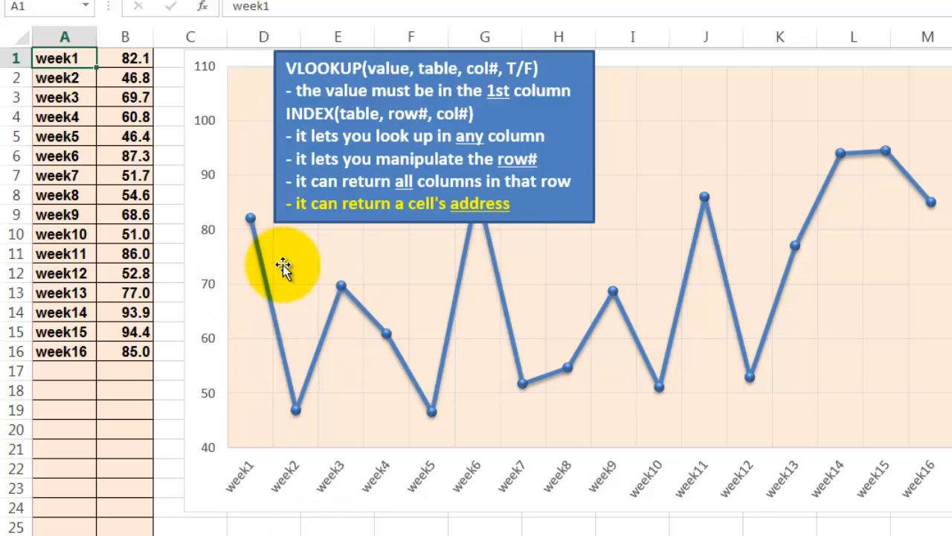
pyautogui.moveTo(242, 308)
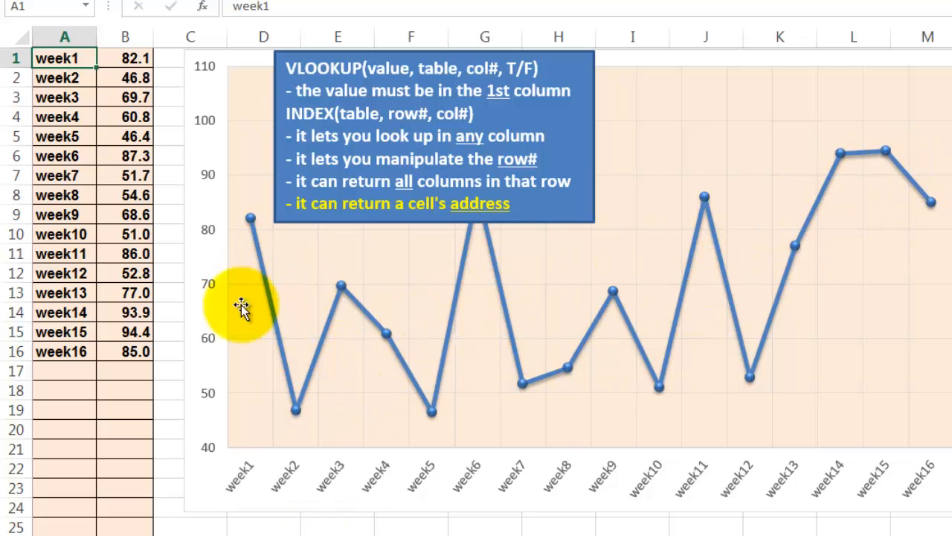
pyautogui.moveTo(56, 416)
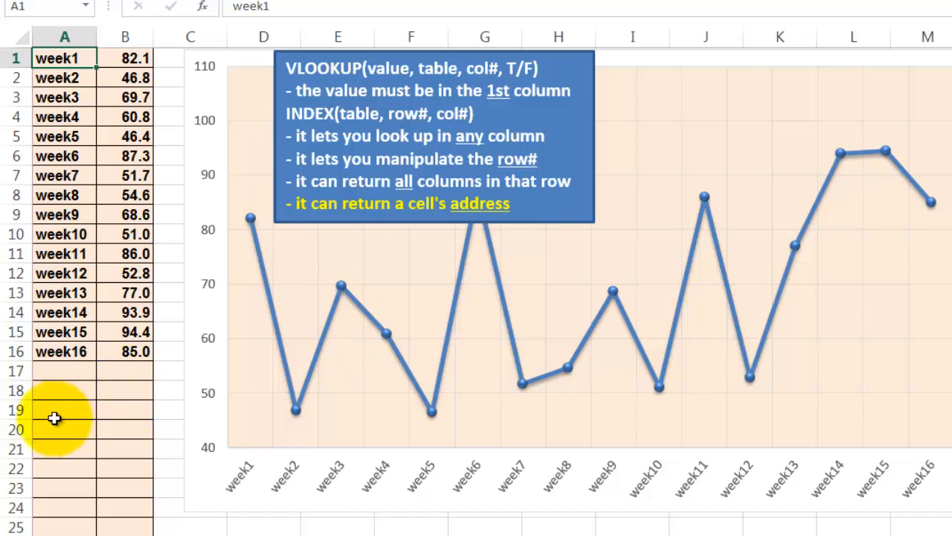
pyautogui.moveTo(97, 416)
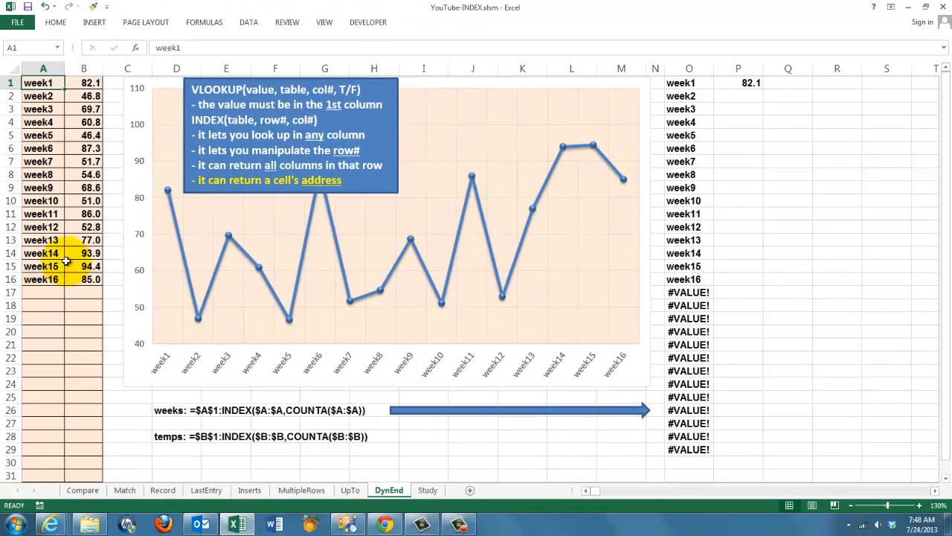
pyautogui.moveTo(204, 21)
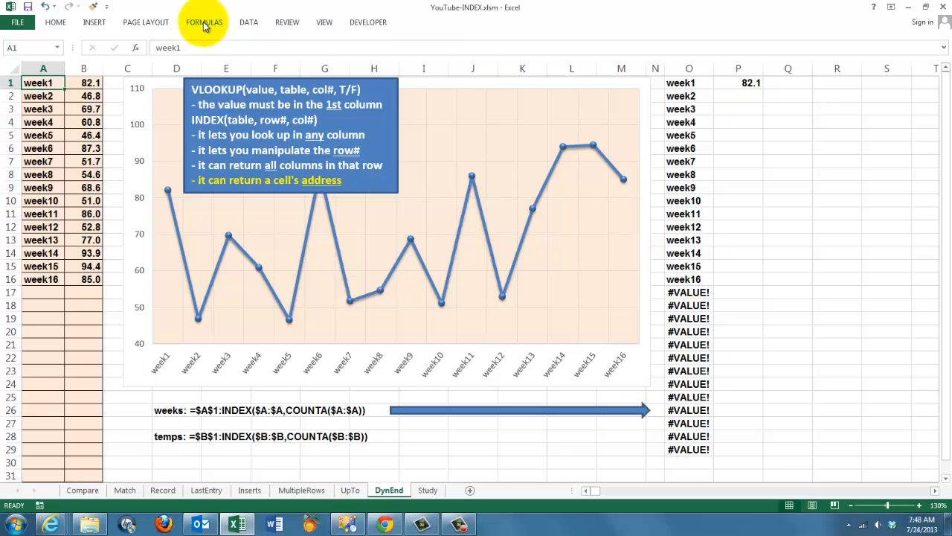
pyautogui.click(203, 21)
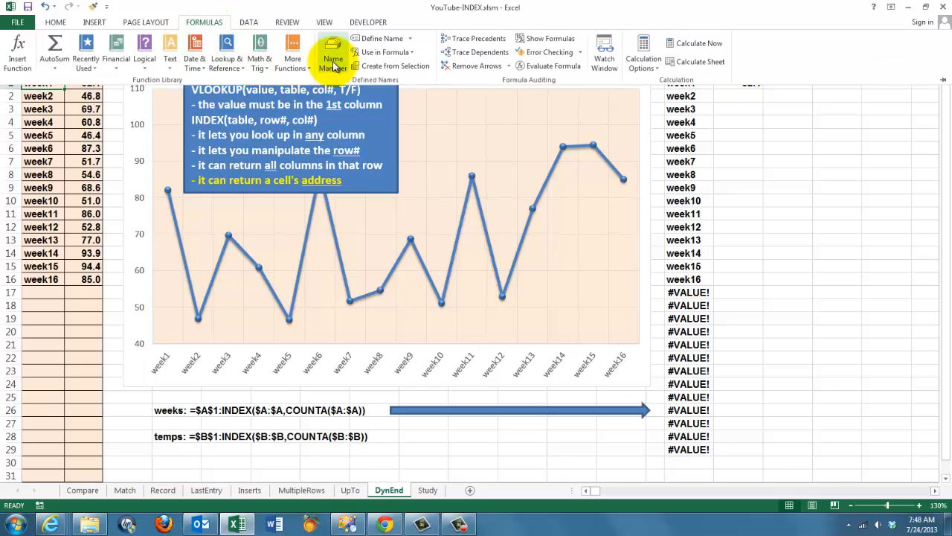
pyautogui.click(333, 52)
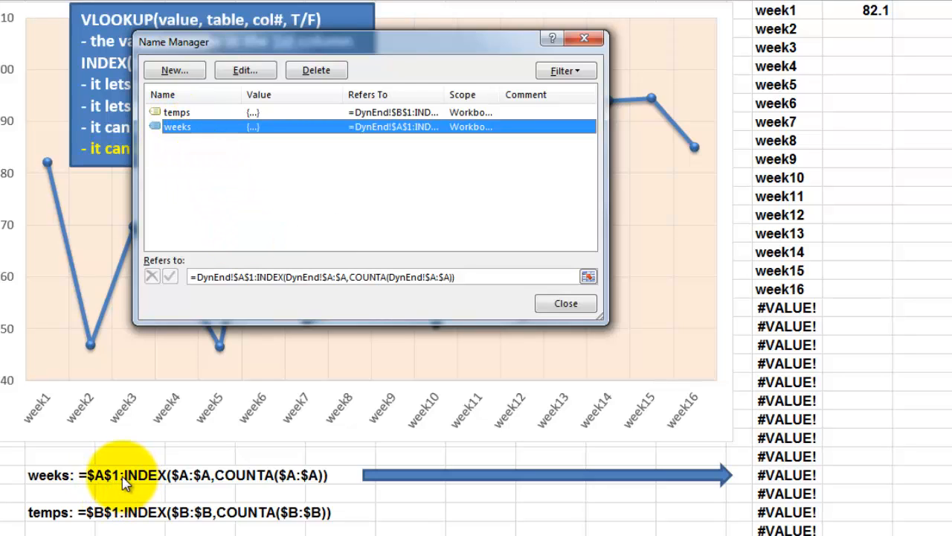
pyautogui.moveTo(145, 485)
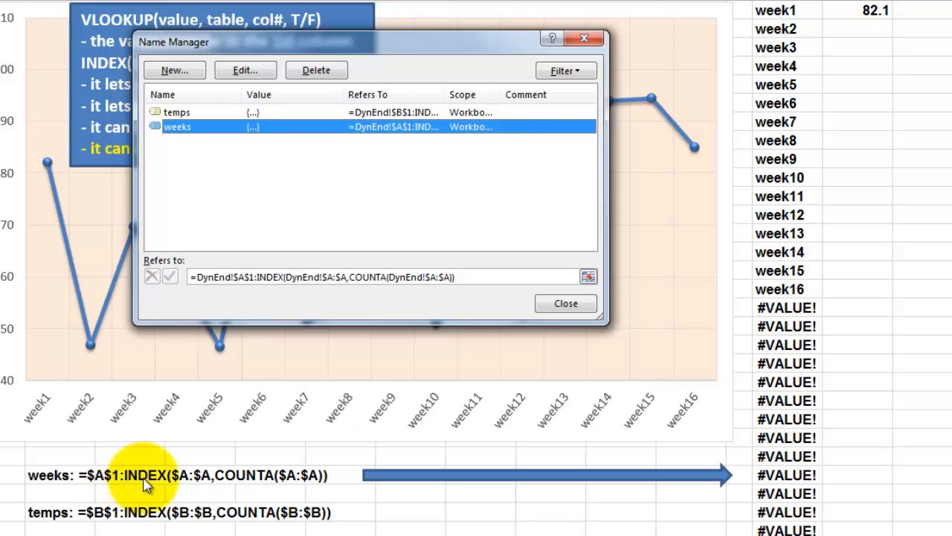
pyautogui.moveTo(253, 482)
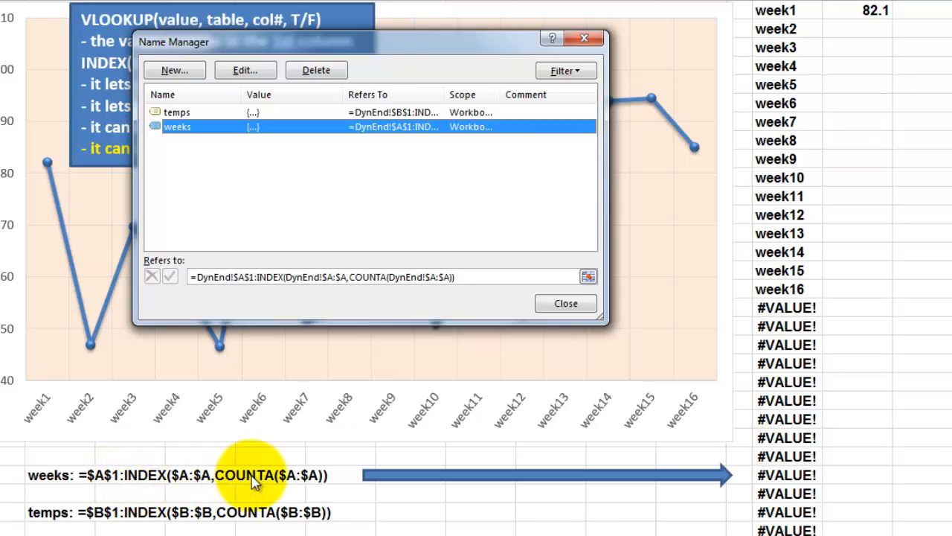
pyautogui.moveTo(296, 487)
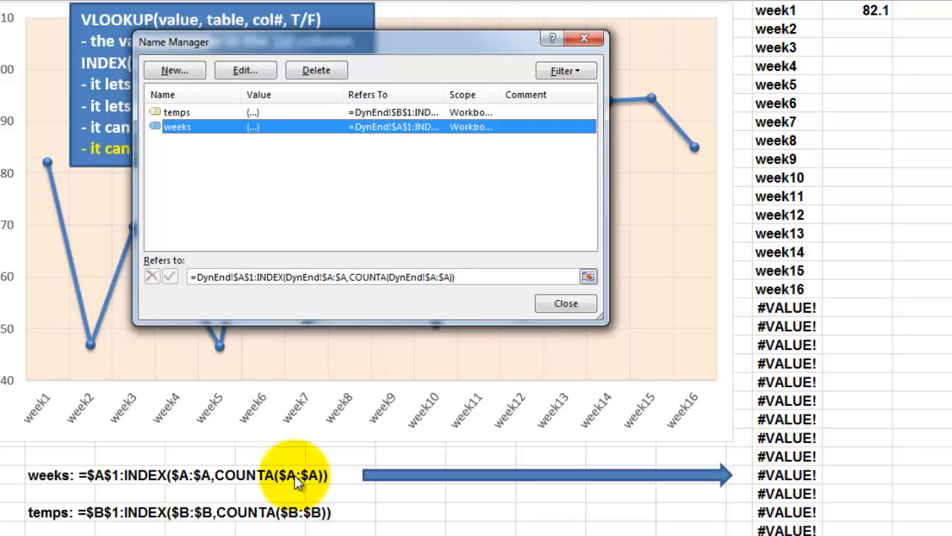
pyautogui.moveTo(296, 478)
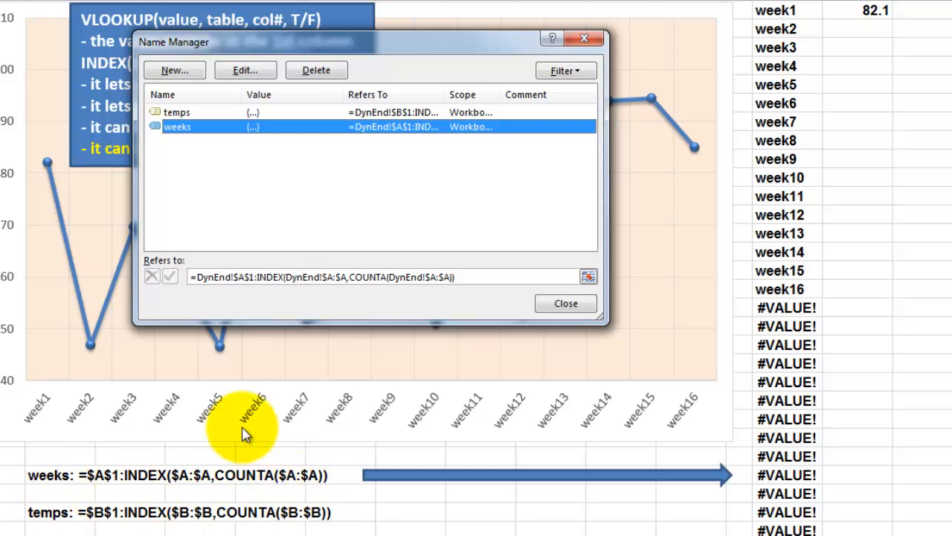
pyautogui.moveTo(566, 302)
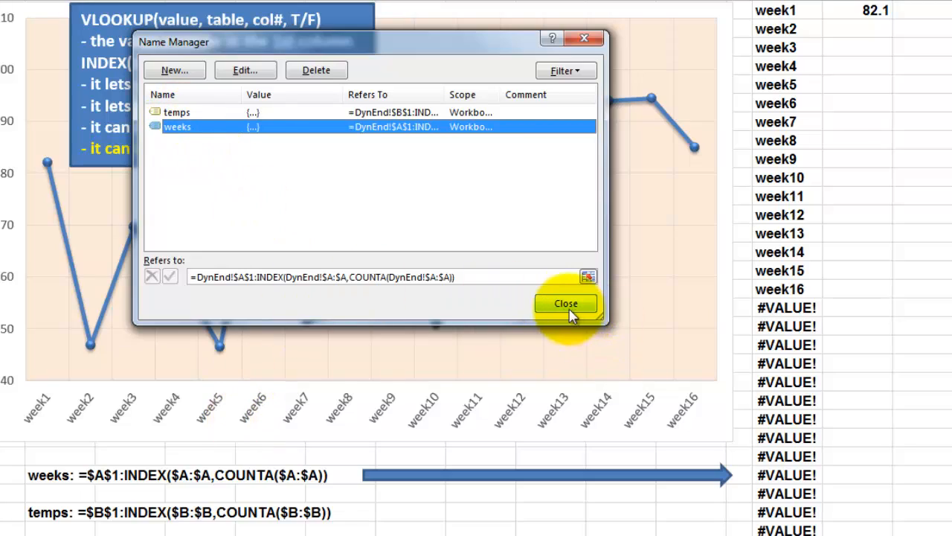
pyautogui.click(565, 303)
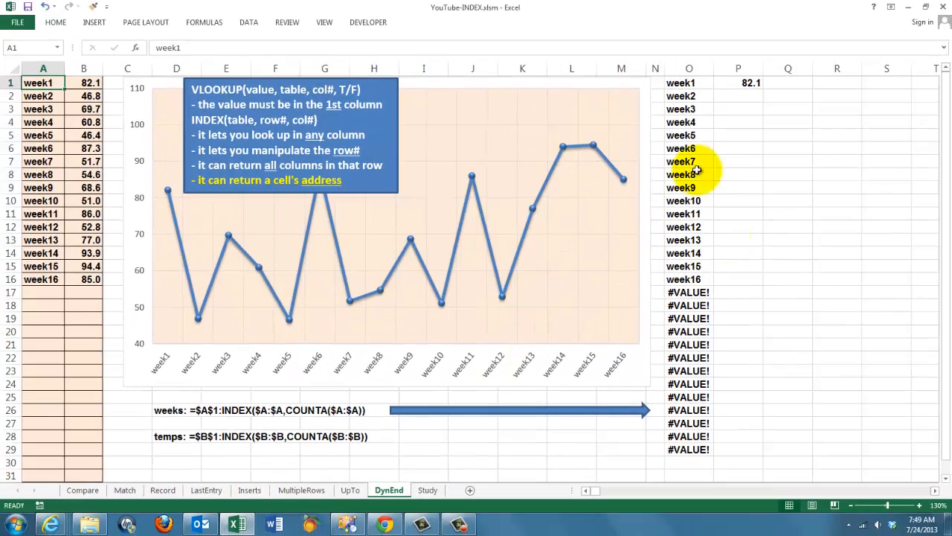
# - Check the =weeks labels in O1:O2, then fill P1's temps formula down to P20
pyautogui.click(688, 82)
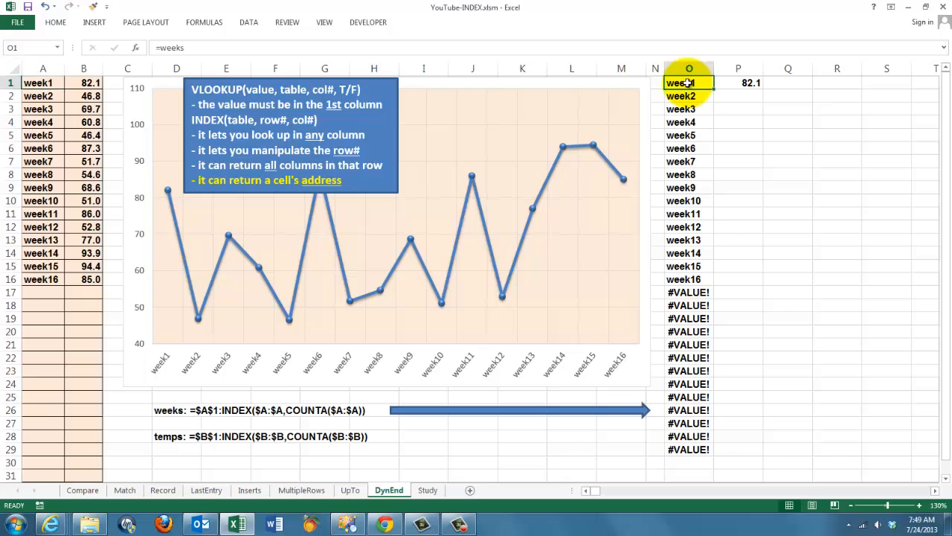
pyautogui.click(688, 95)
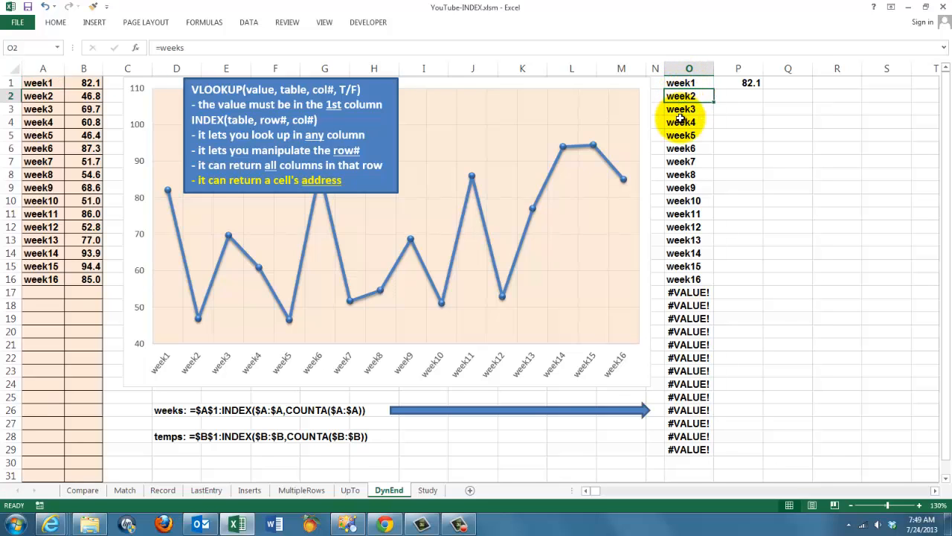
pyautogui.click(738, 83)
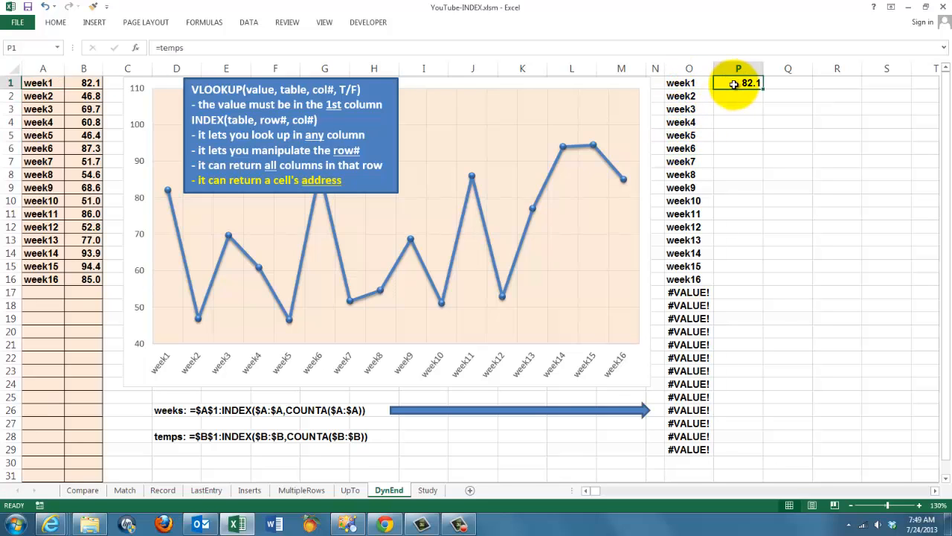
pyautogui.moveTo(765, 90)
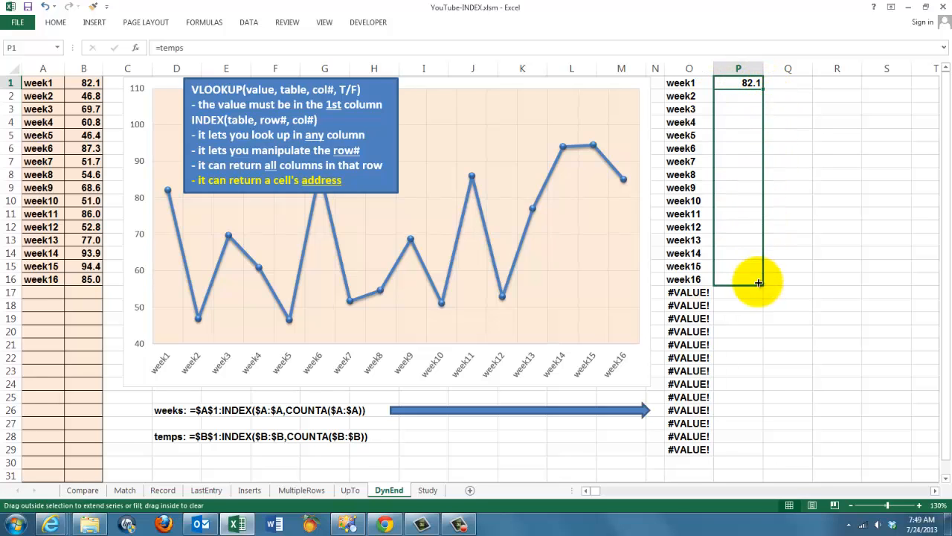
pyautogui.moveTo(751, 82); pyautogui.dragTo(755, 279)
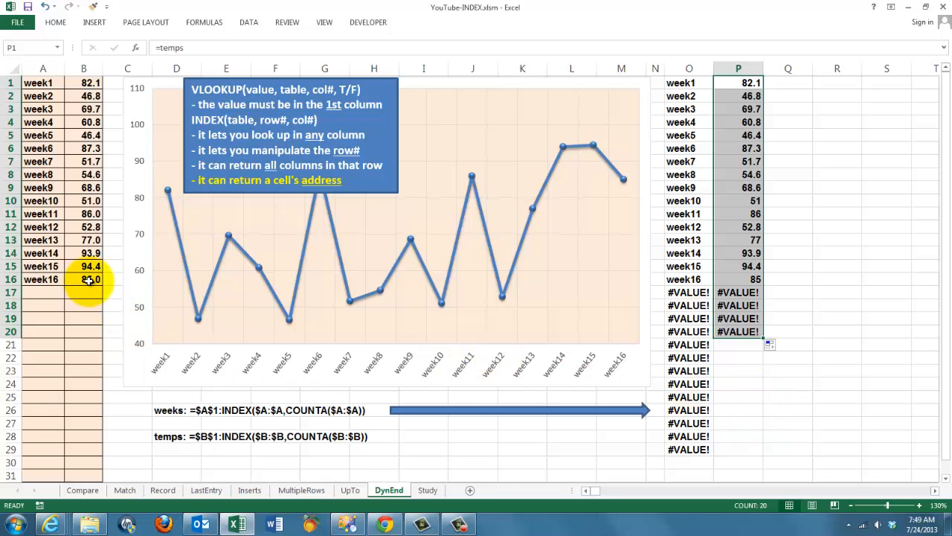
pyautogui.moveTo(595, 266)
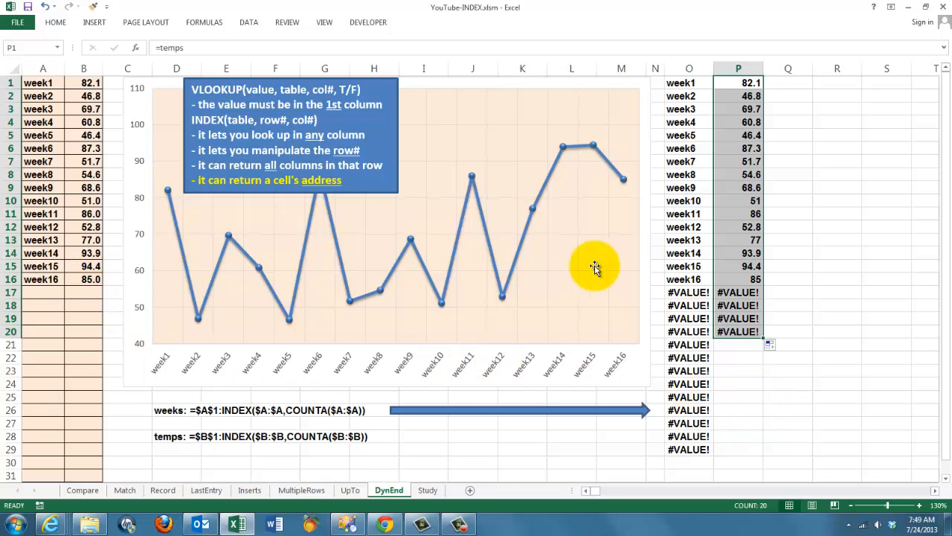
pyautogui.moveTo(532, 216)
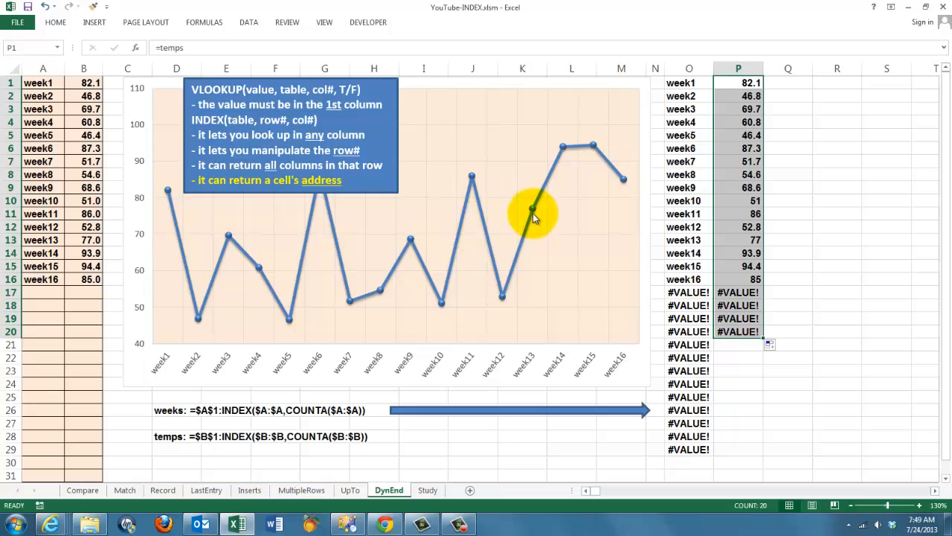
pyautogui.click(532, 212)
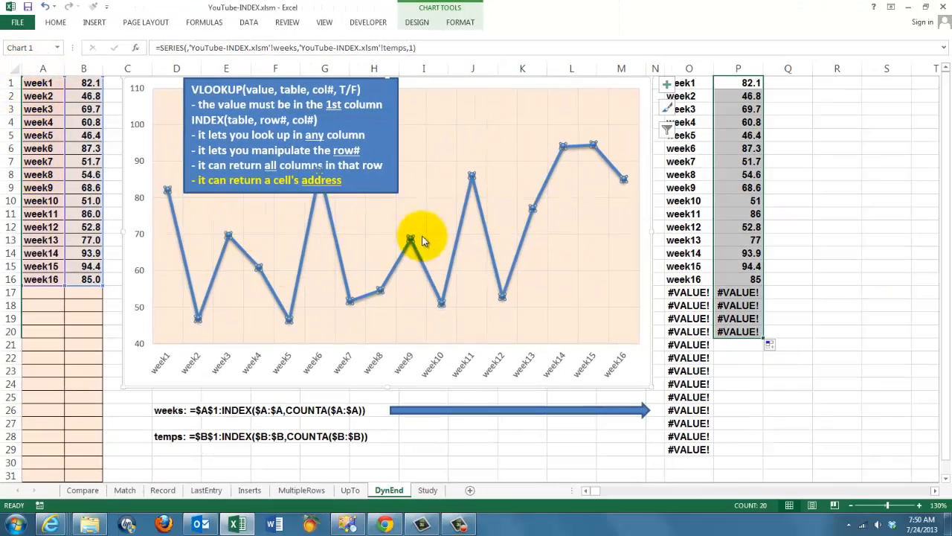
pyautogui.click(51, 292)
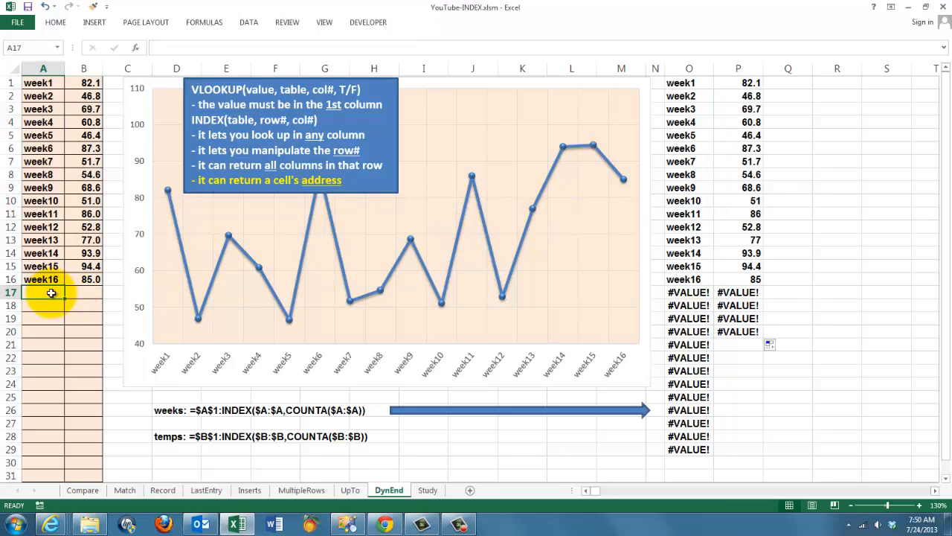
# - Enter week17 in A17 with a temperature of 90 in B17
pyautogui.write('week1')
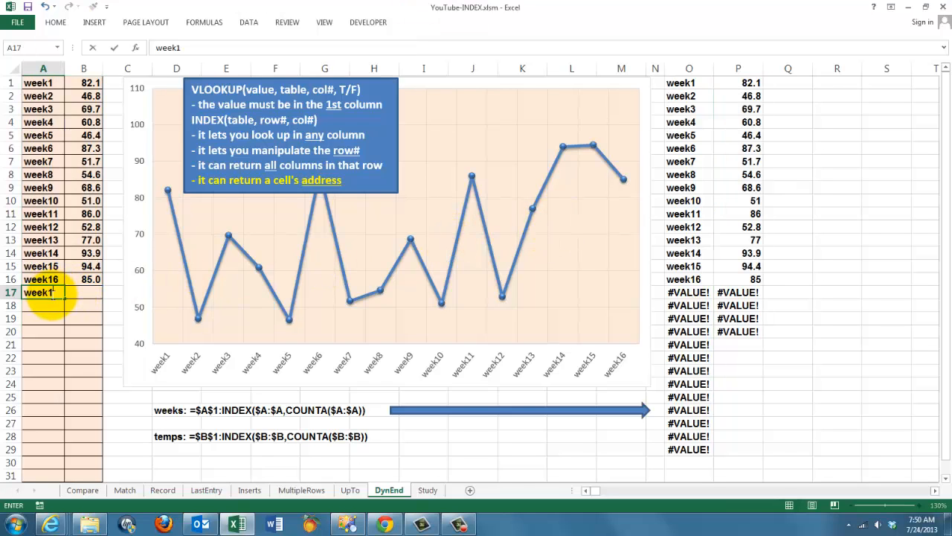
pyautogui.press('Return')
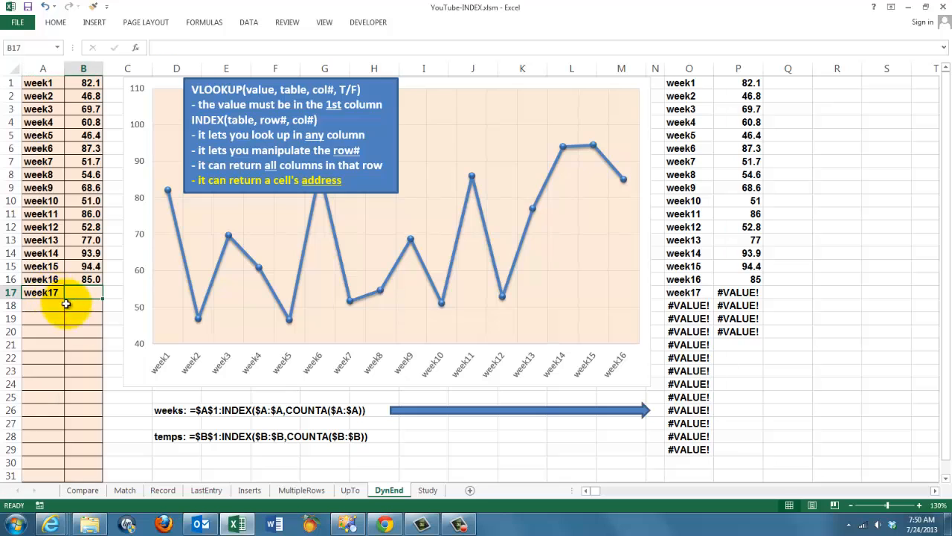
pyautogui.moveTo(688, 292)
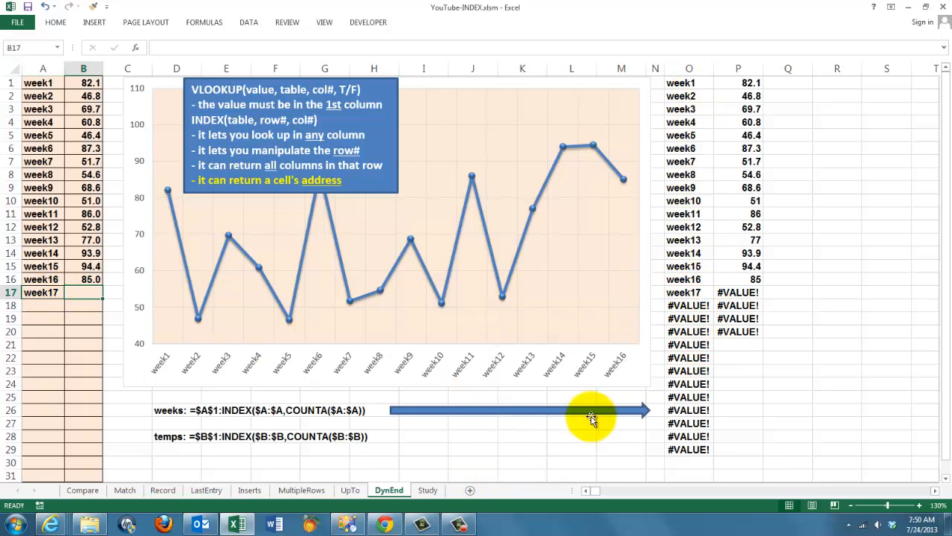
pyautogui.moveTo(82, 301)
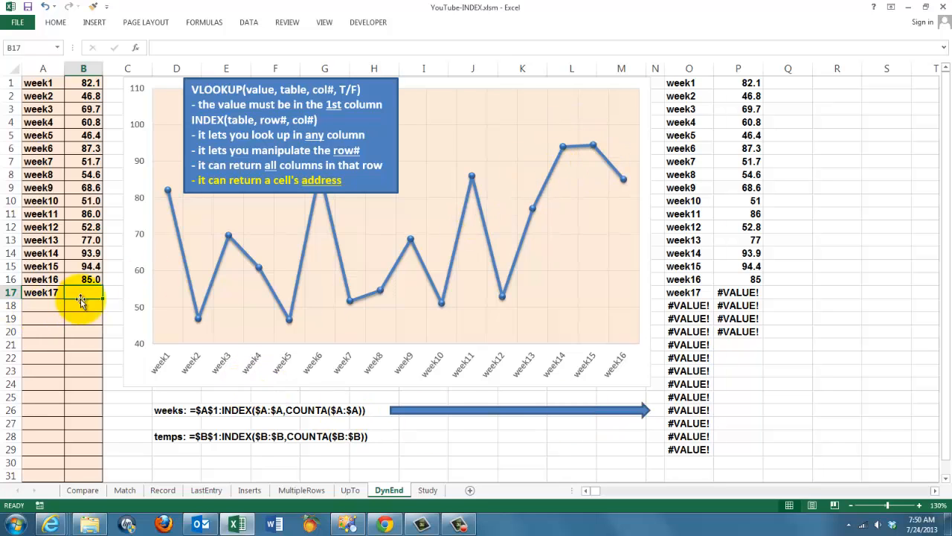
pyautogui.moveTo(68, 361)
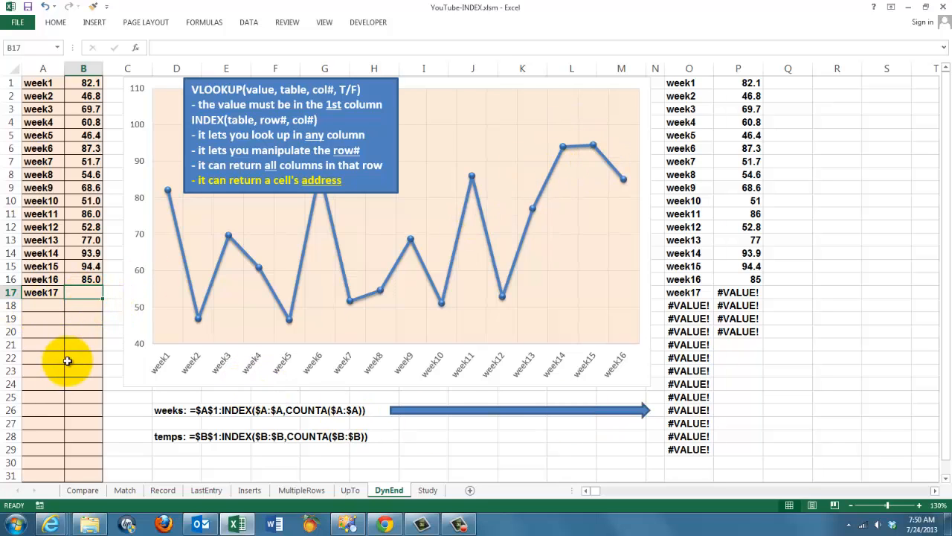
pyautogui.write('90')
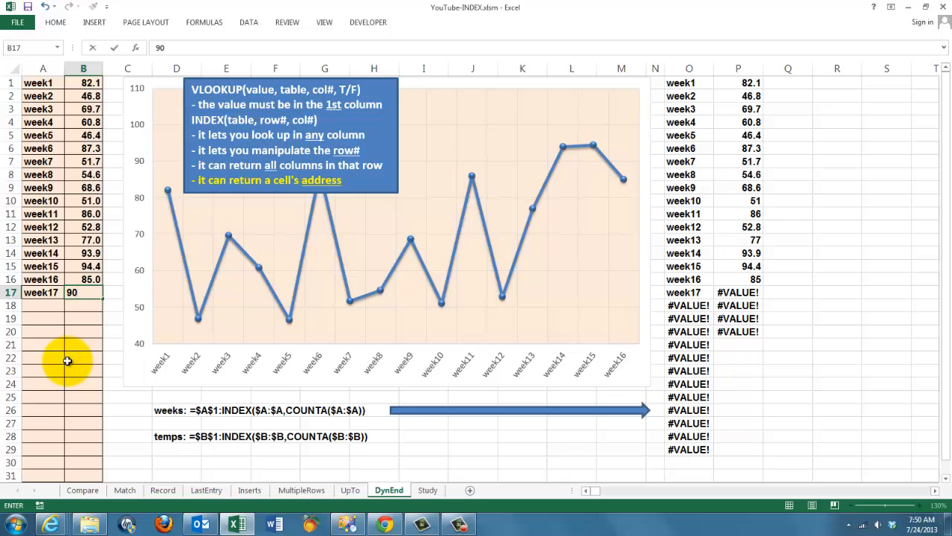
pyautogui.press('Return')
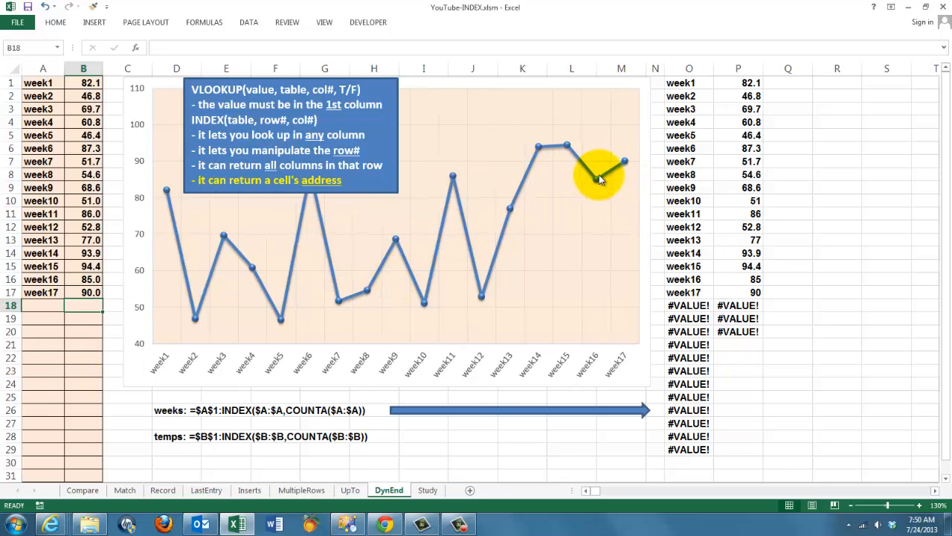
pyautogui.moveTo(204, 402)
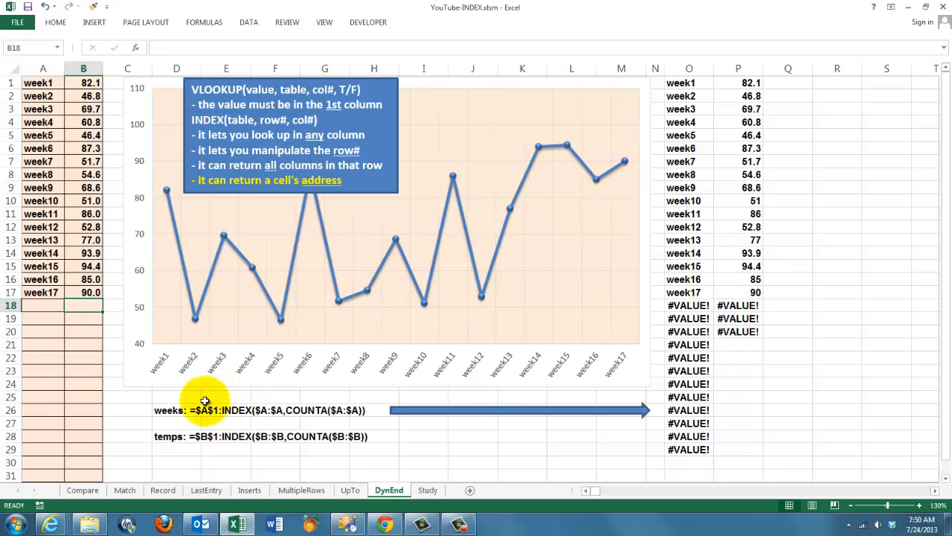